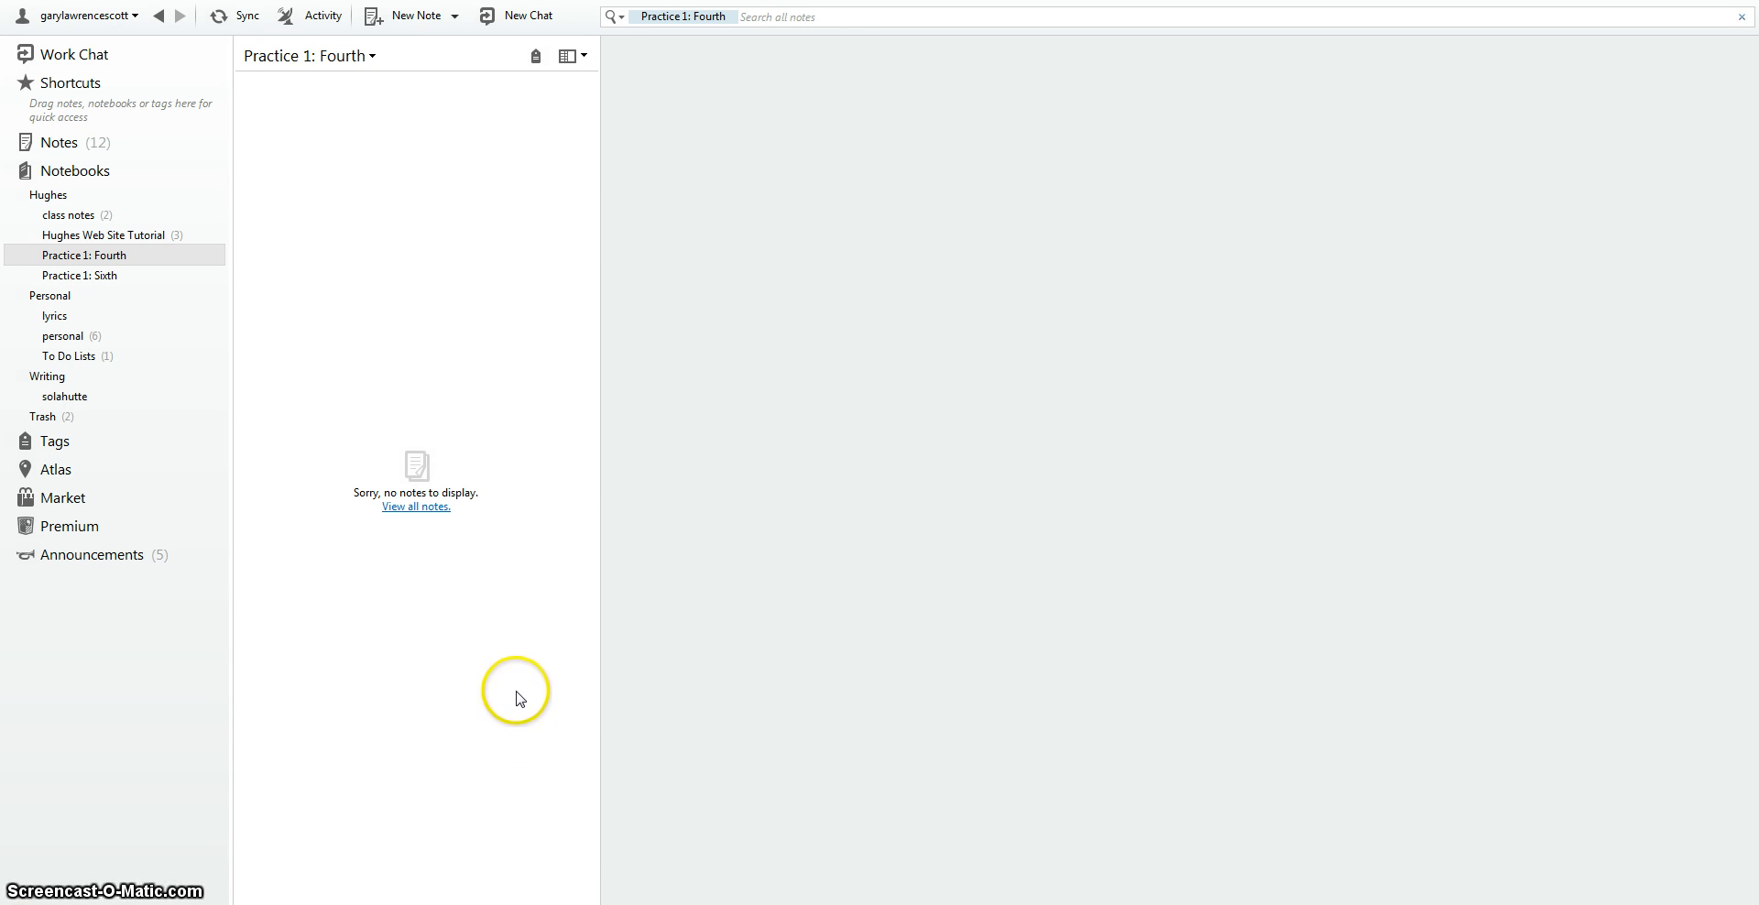
{"action": "mouse_move", "coordinate": [460, 371]}
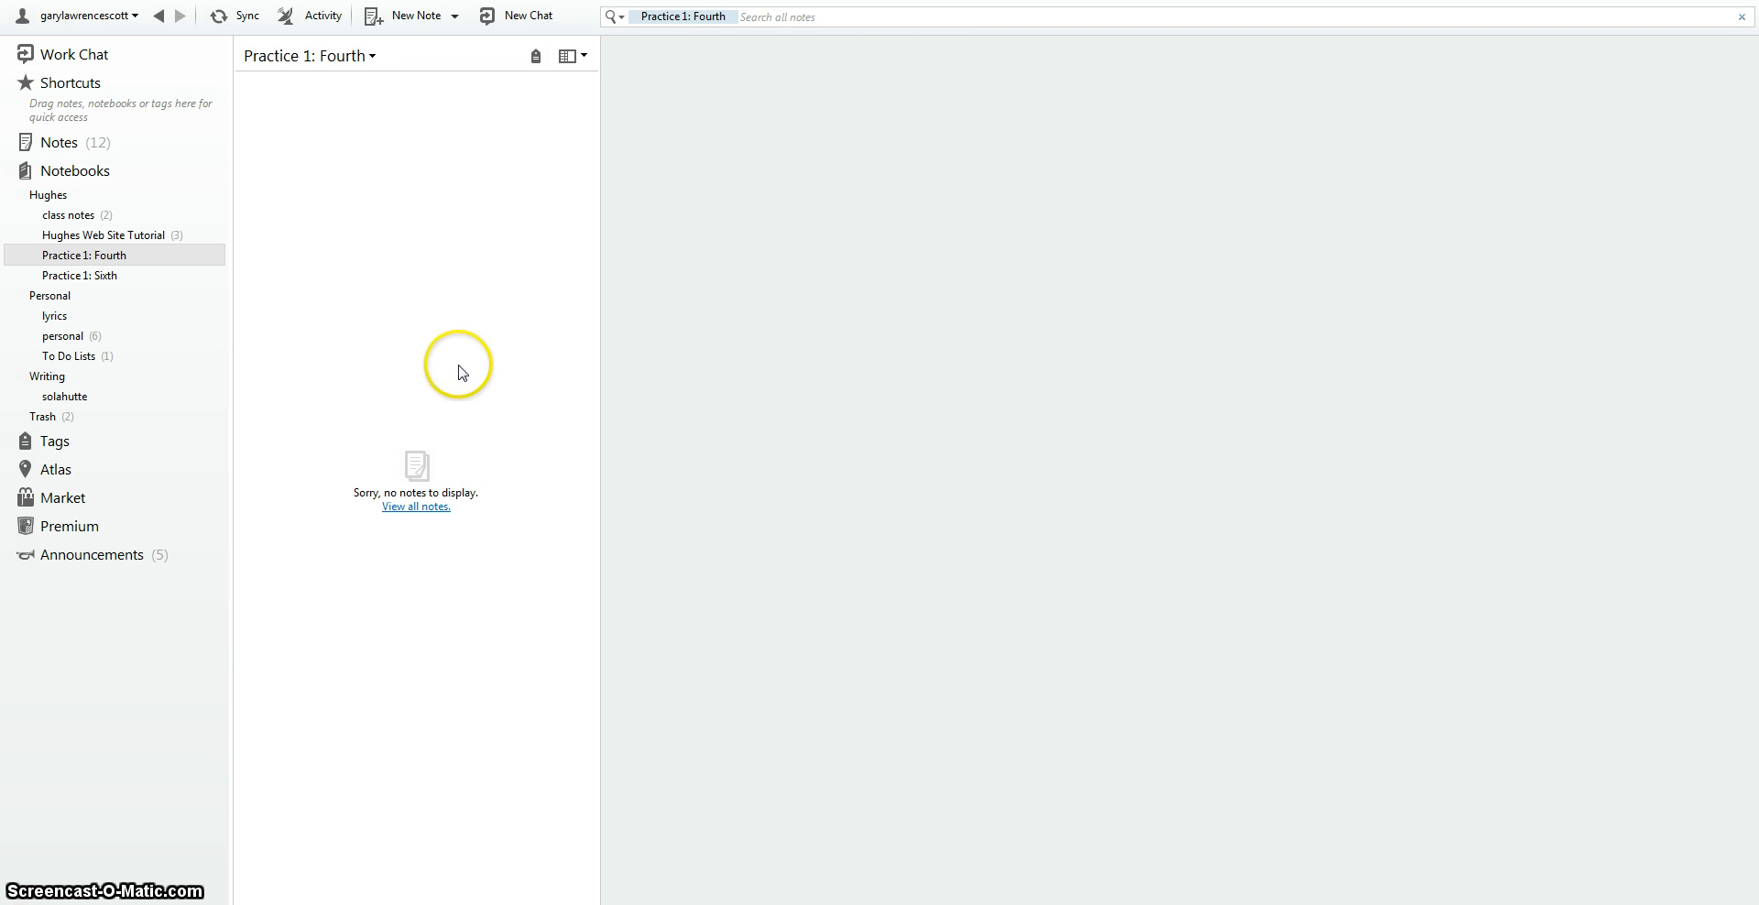
{"action": "mouse_move", "coordinate": [47, 891]}
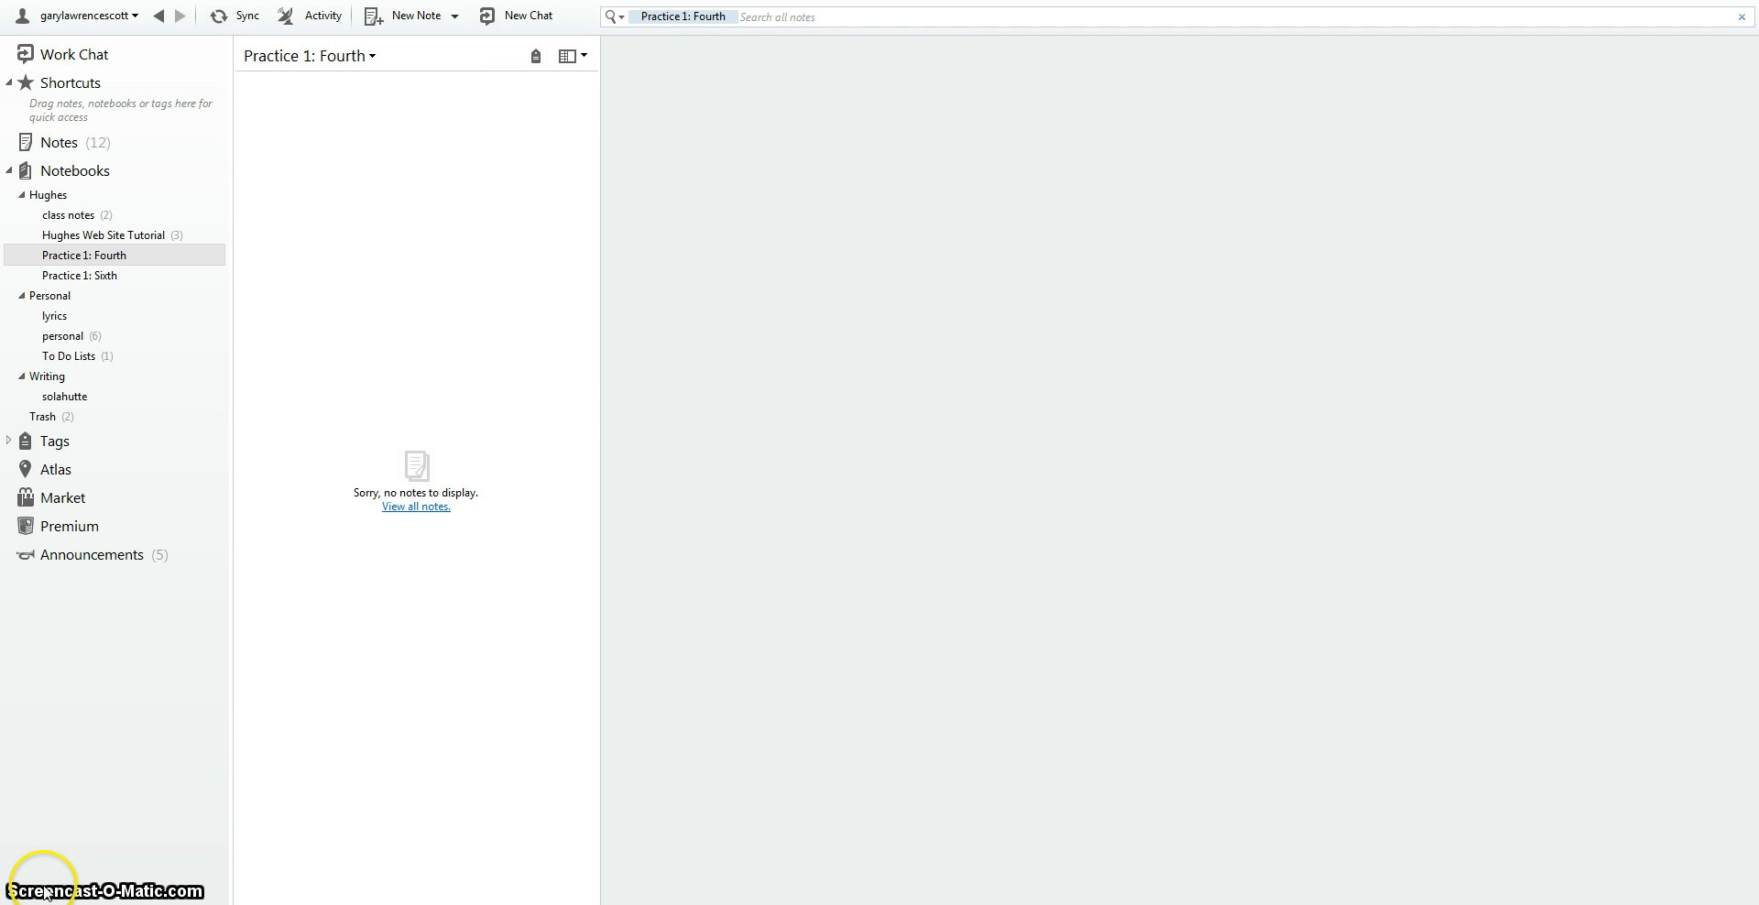
{"action": "mouse_move", "coordinate": [396, 426]}
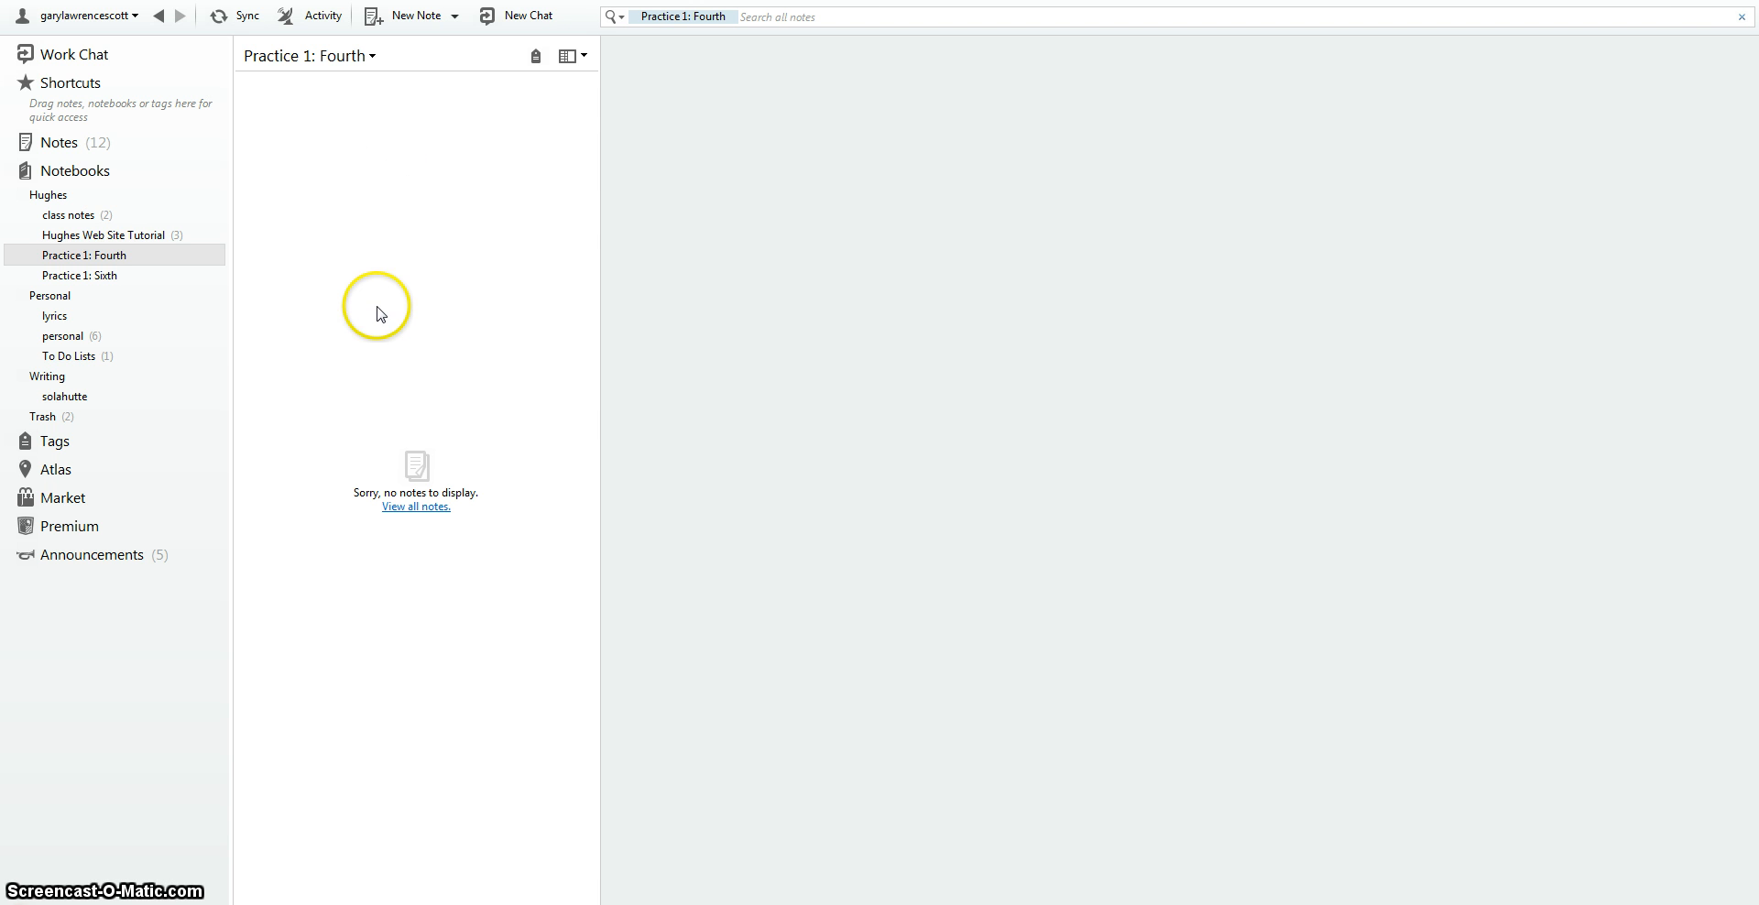
{"action": "mouse_move", "coordinate": [421, 170]}
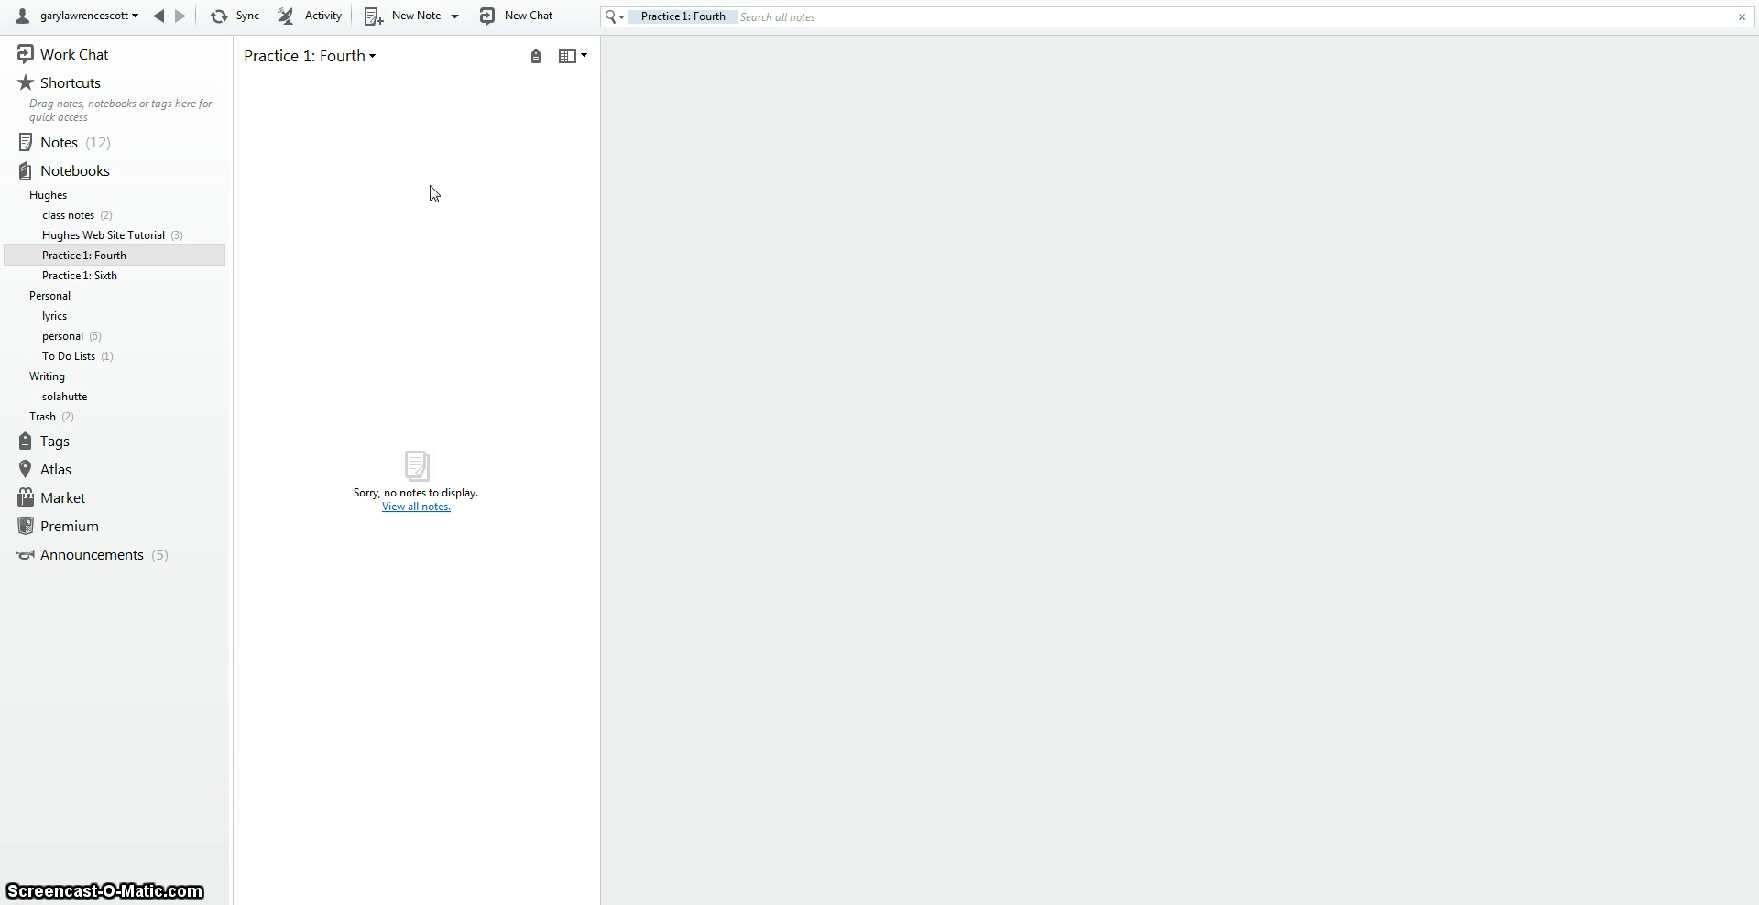
- Create a new note titled 'Test' holding a short recorded audio clip
{"action": "left_click", "coordinate": [416, 16]}
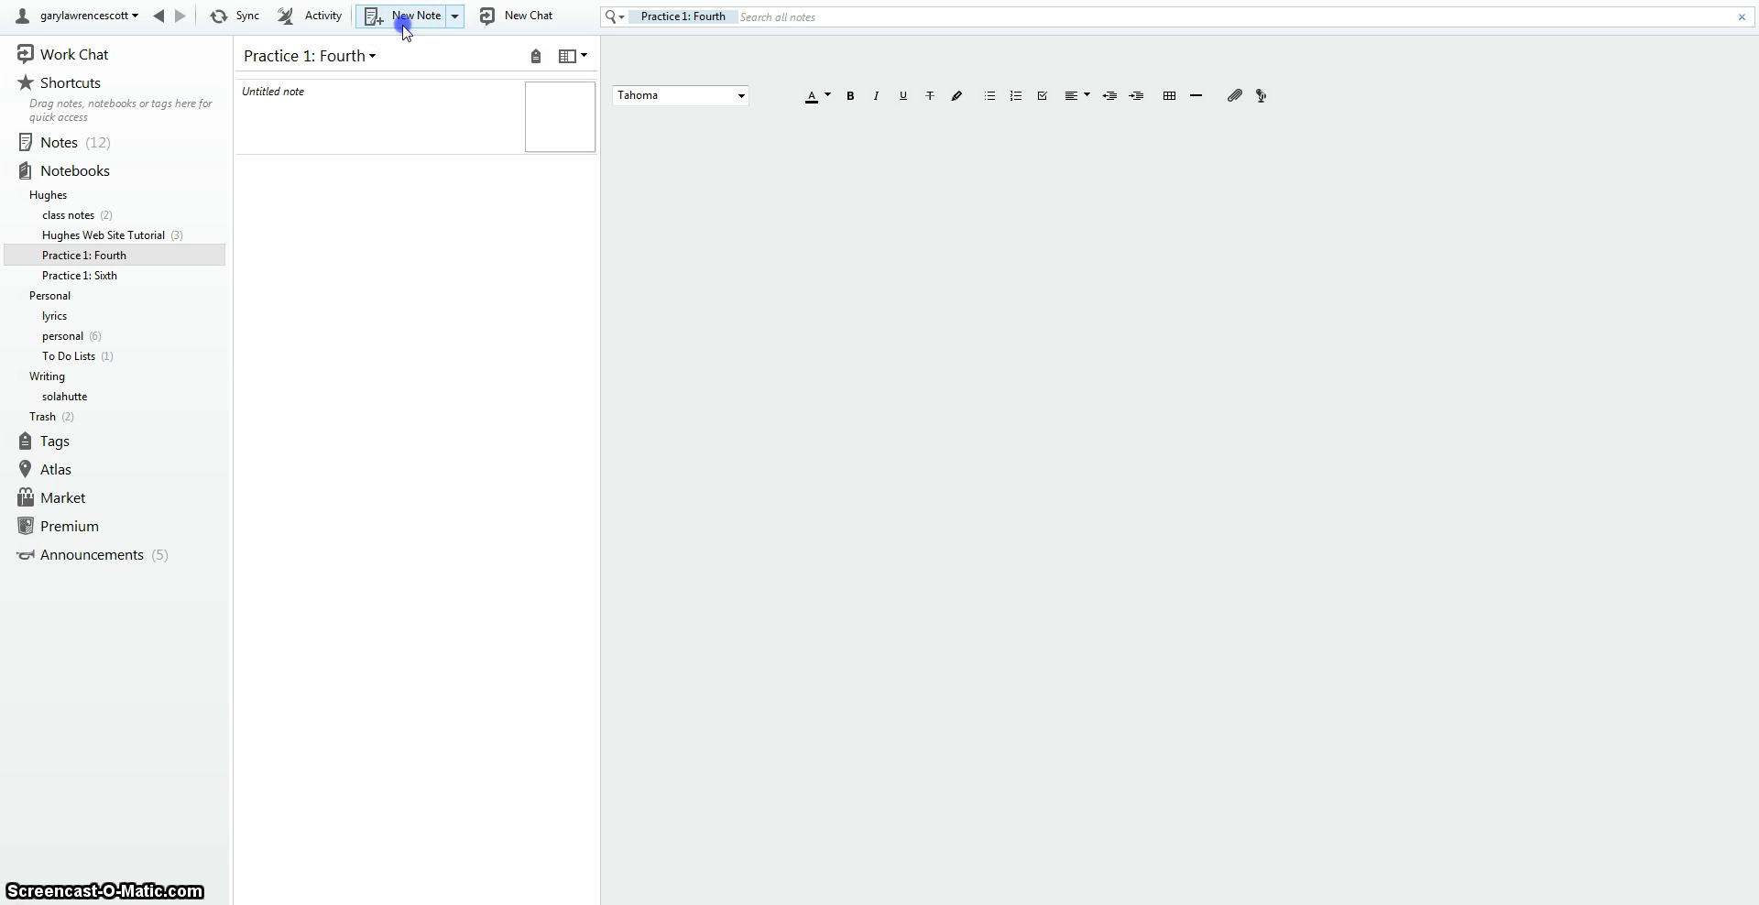
{"action": "left_click", "coordinate": [416, 16]}
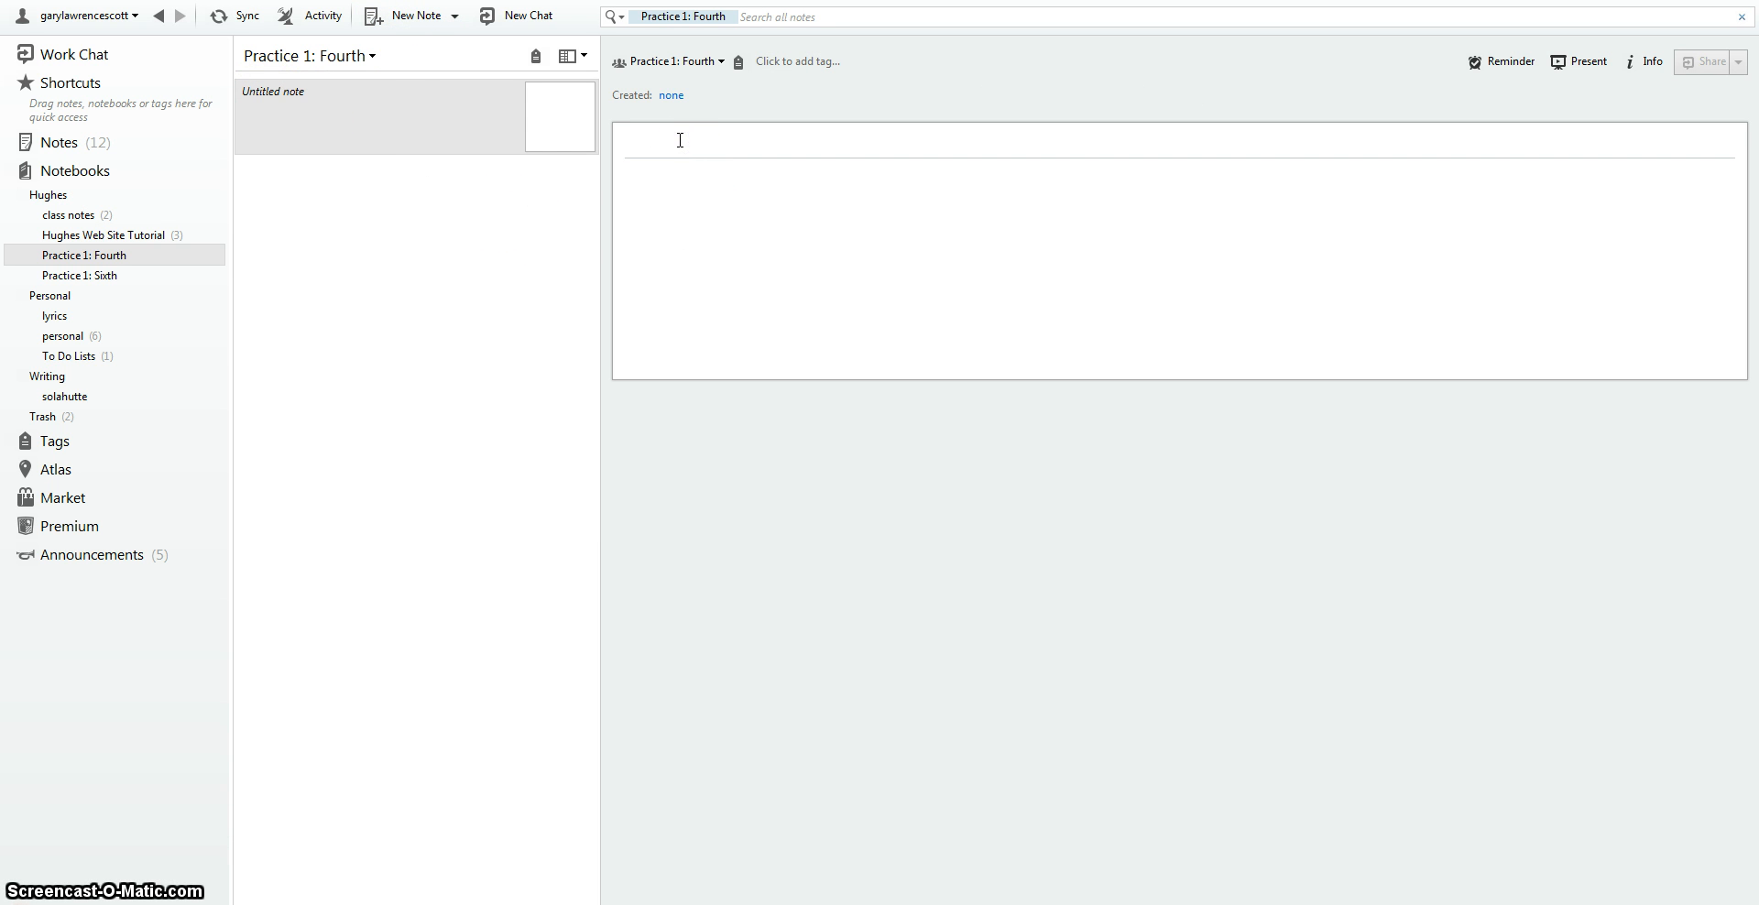
{"action": "type", "text": "Test"}
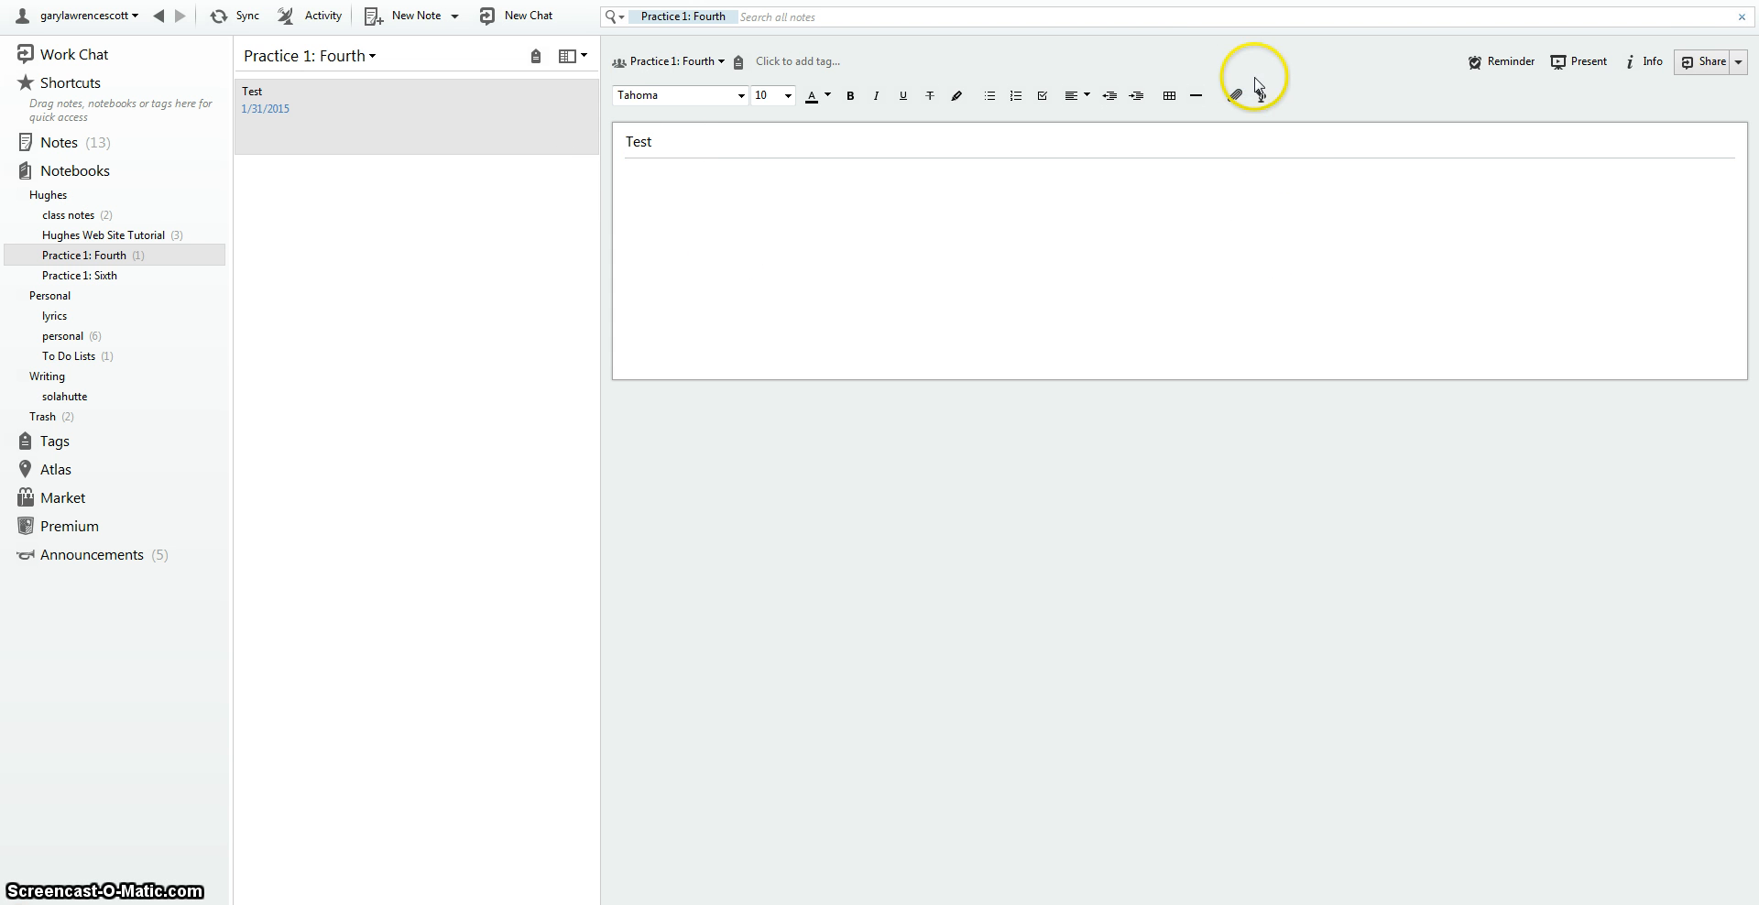
{"action": "left_click", "coordinate": [1259, 95]}
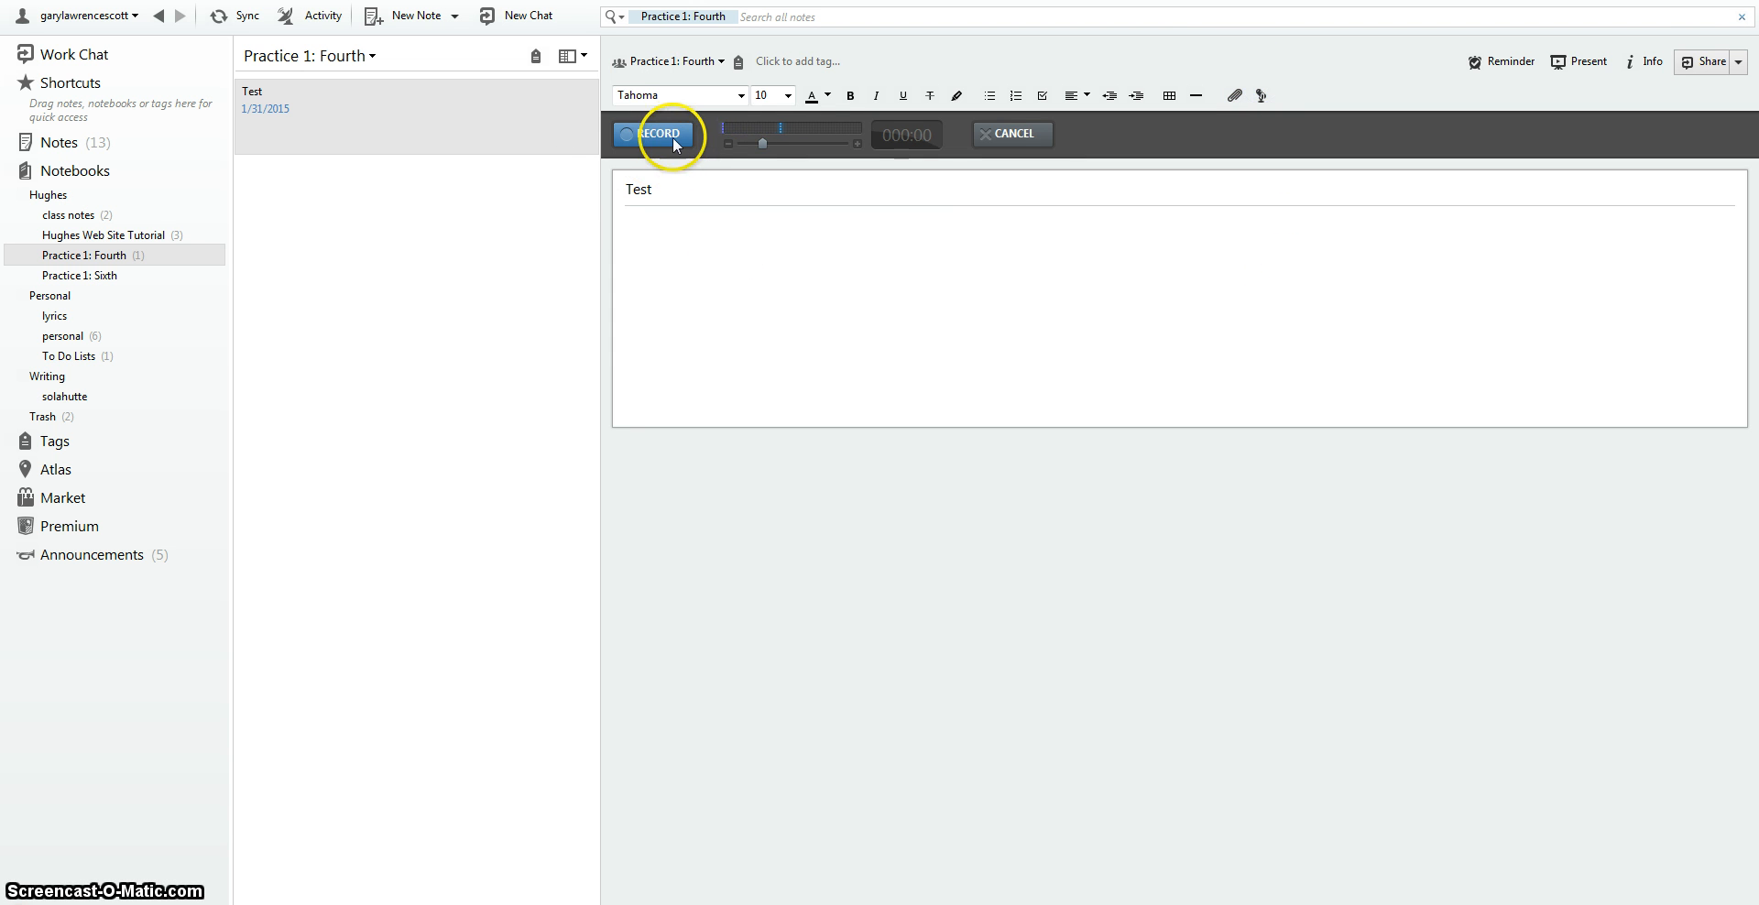
{"action": "left_click", "coordinate": [659, 134]}
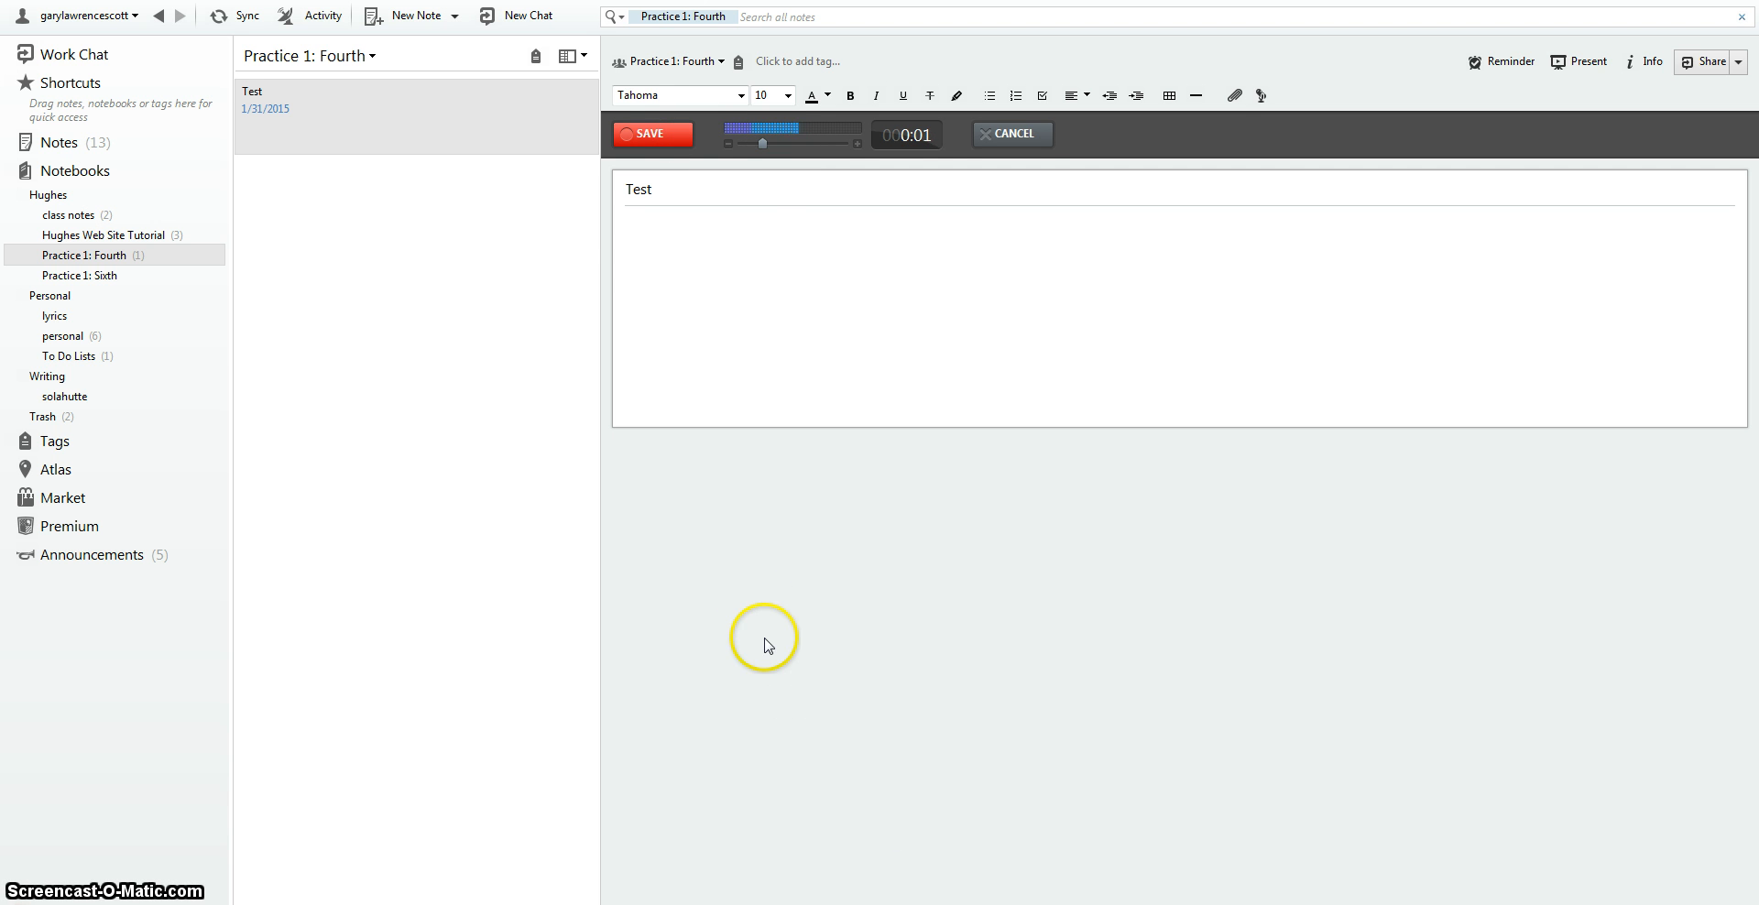
{"action": "left_click", "coordinate": [653, 134]}
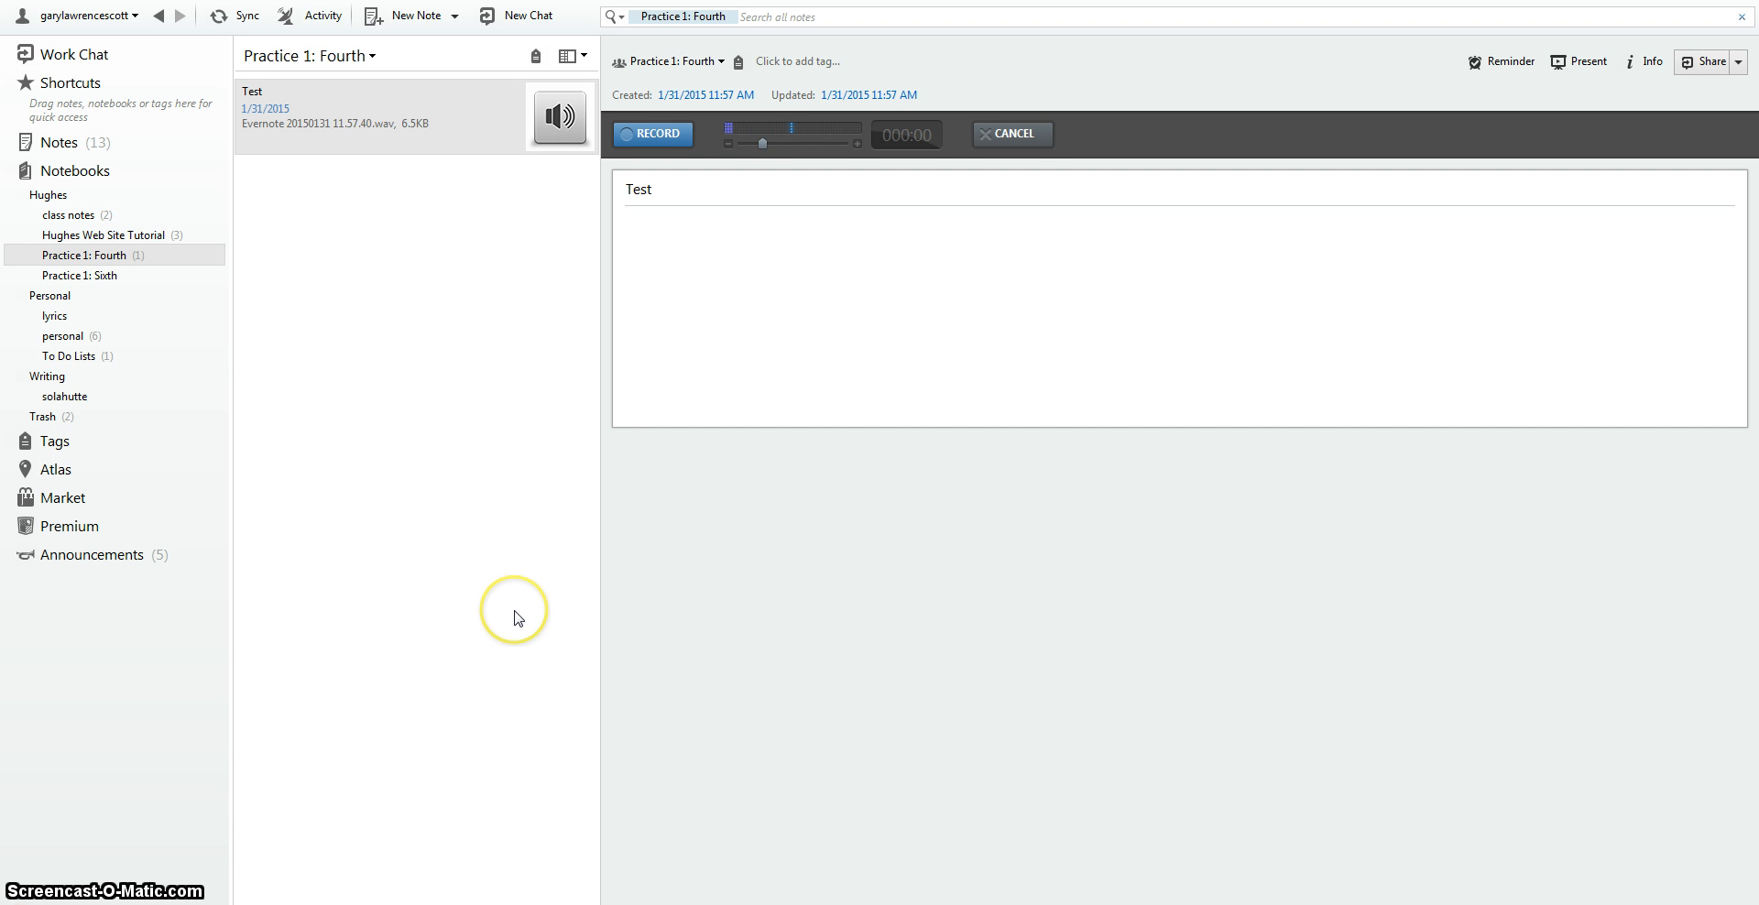
{"action": "mouse_move", "coordinate": [110, 260]}
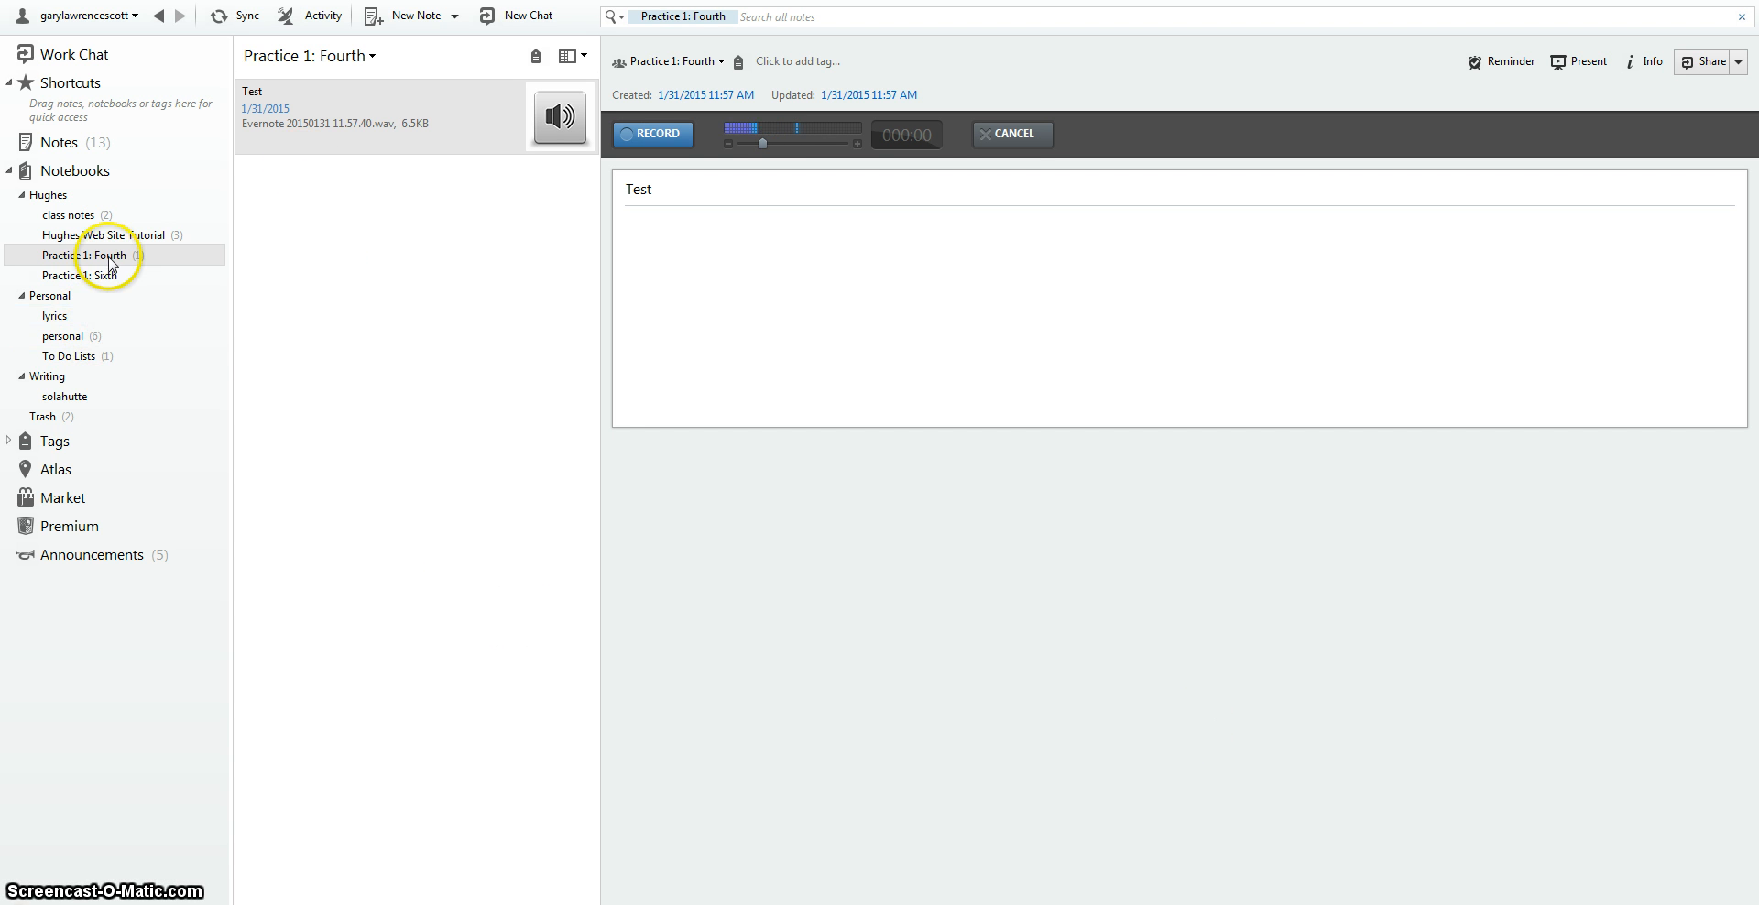
- Delete Practice 1: Fourth's old public link, publish a new one, and open it
{"action": "right_click", "coordinate": [84, 255]}
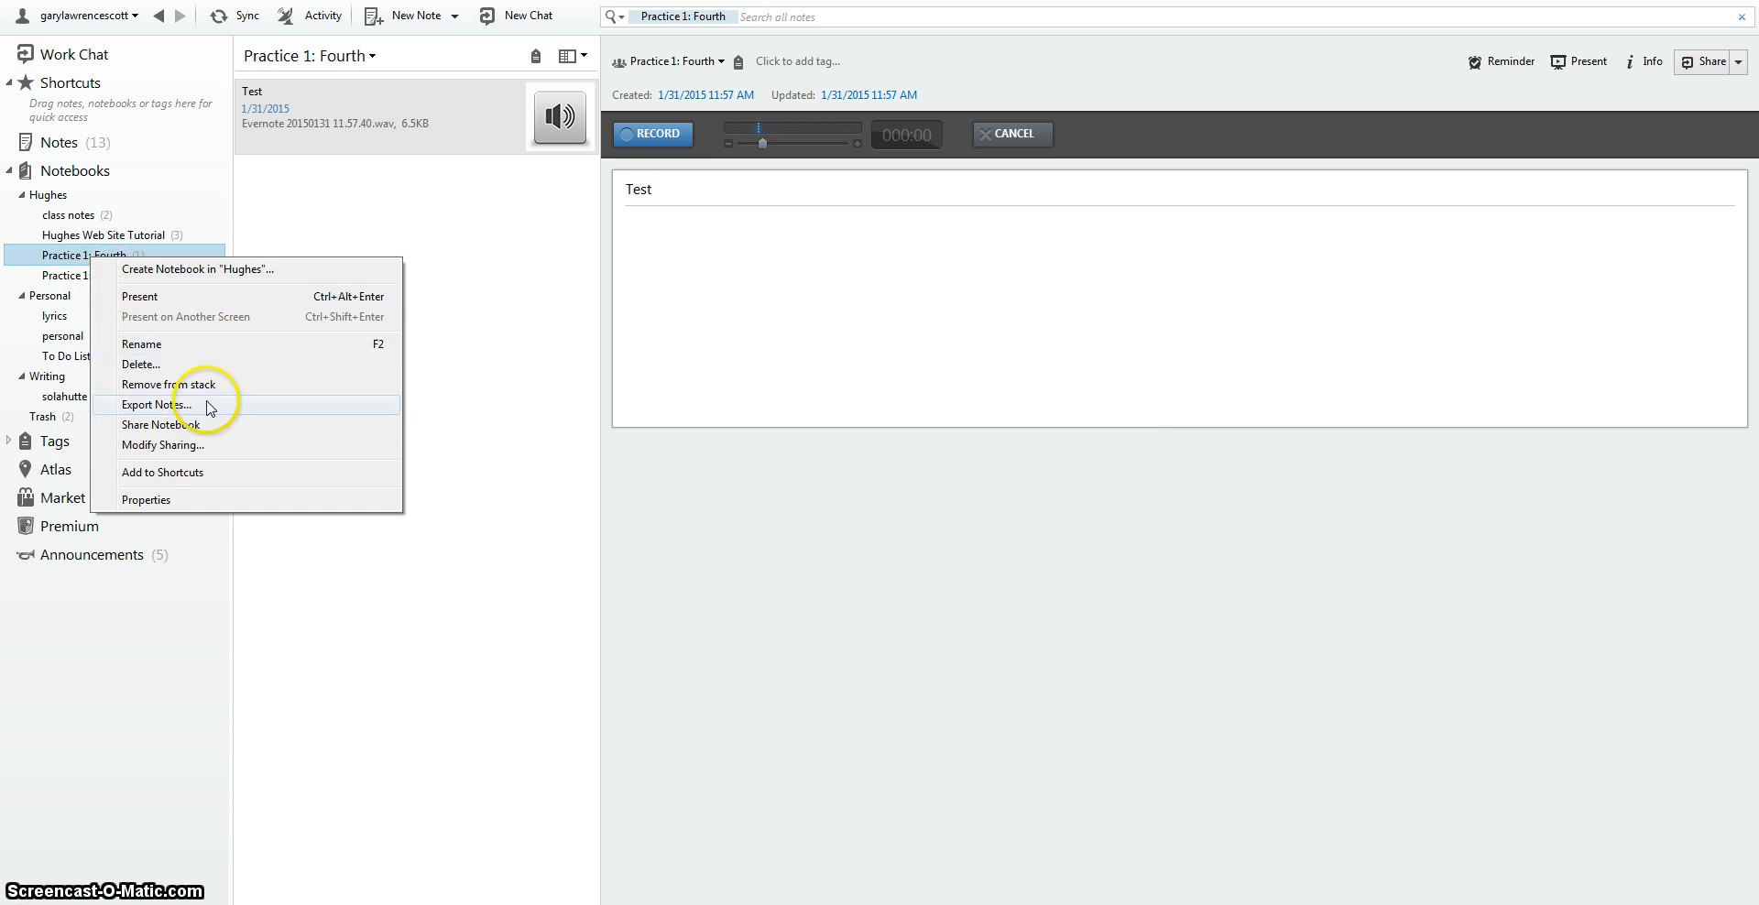
{"action": "left_click", "coordinate": [163, 446]}
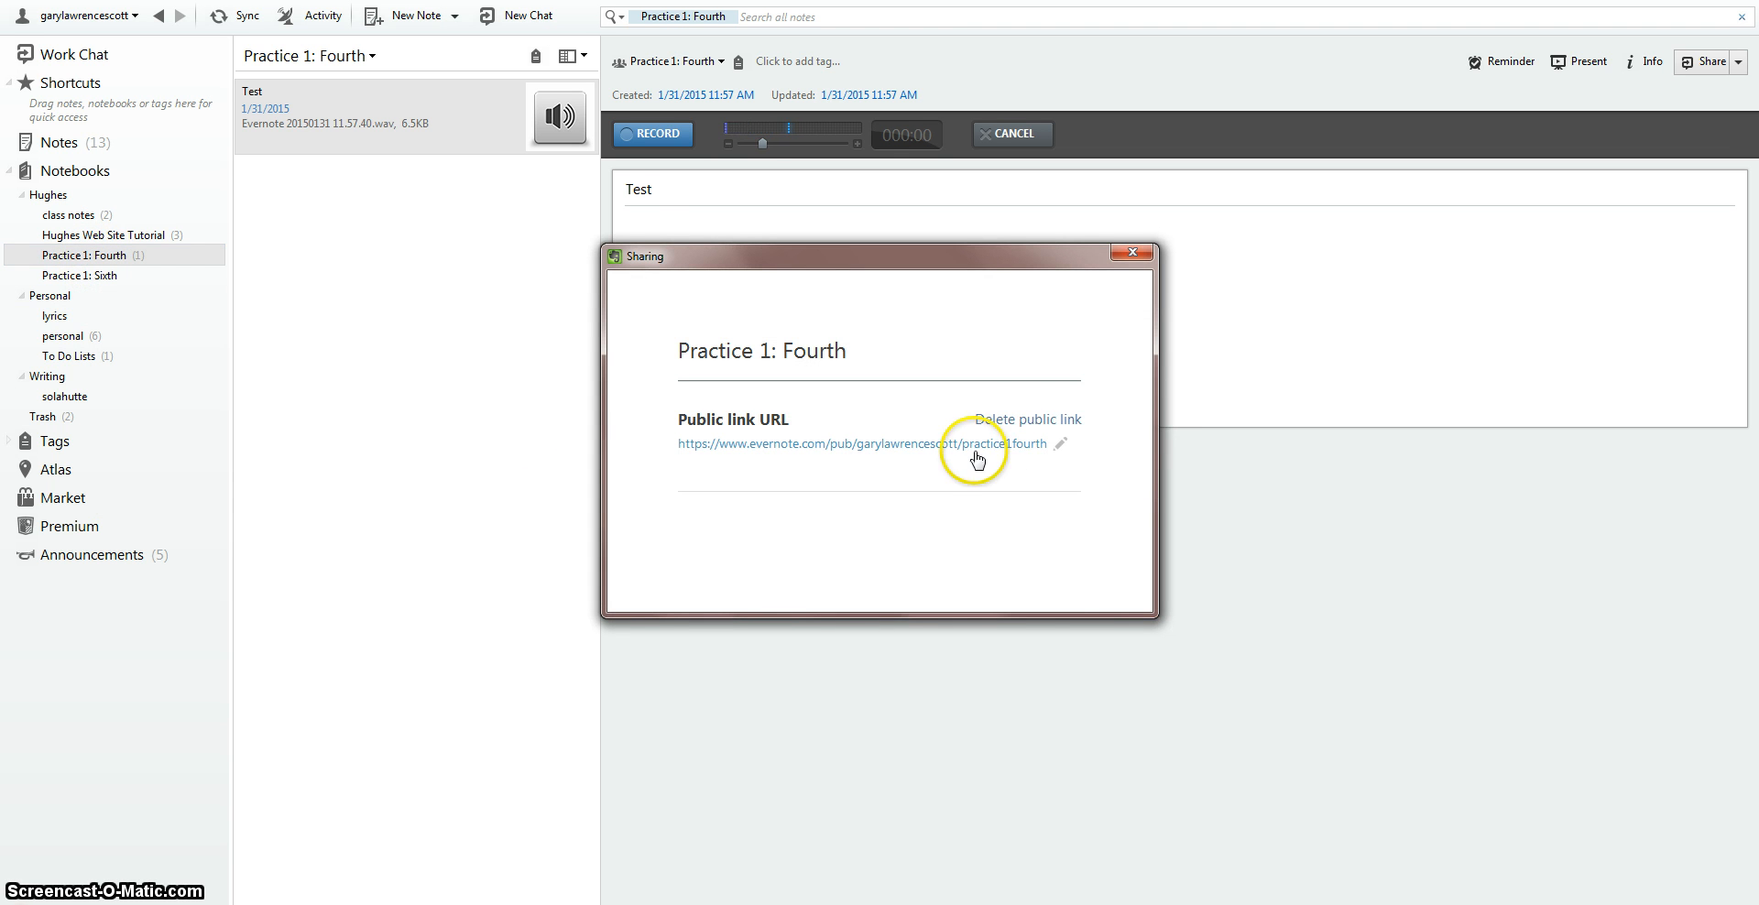
{"action": "left_click", "coordinate": [1025, 419]}
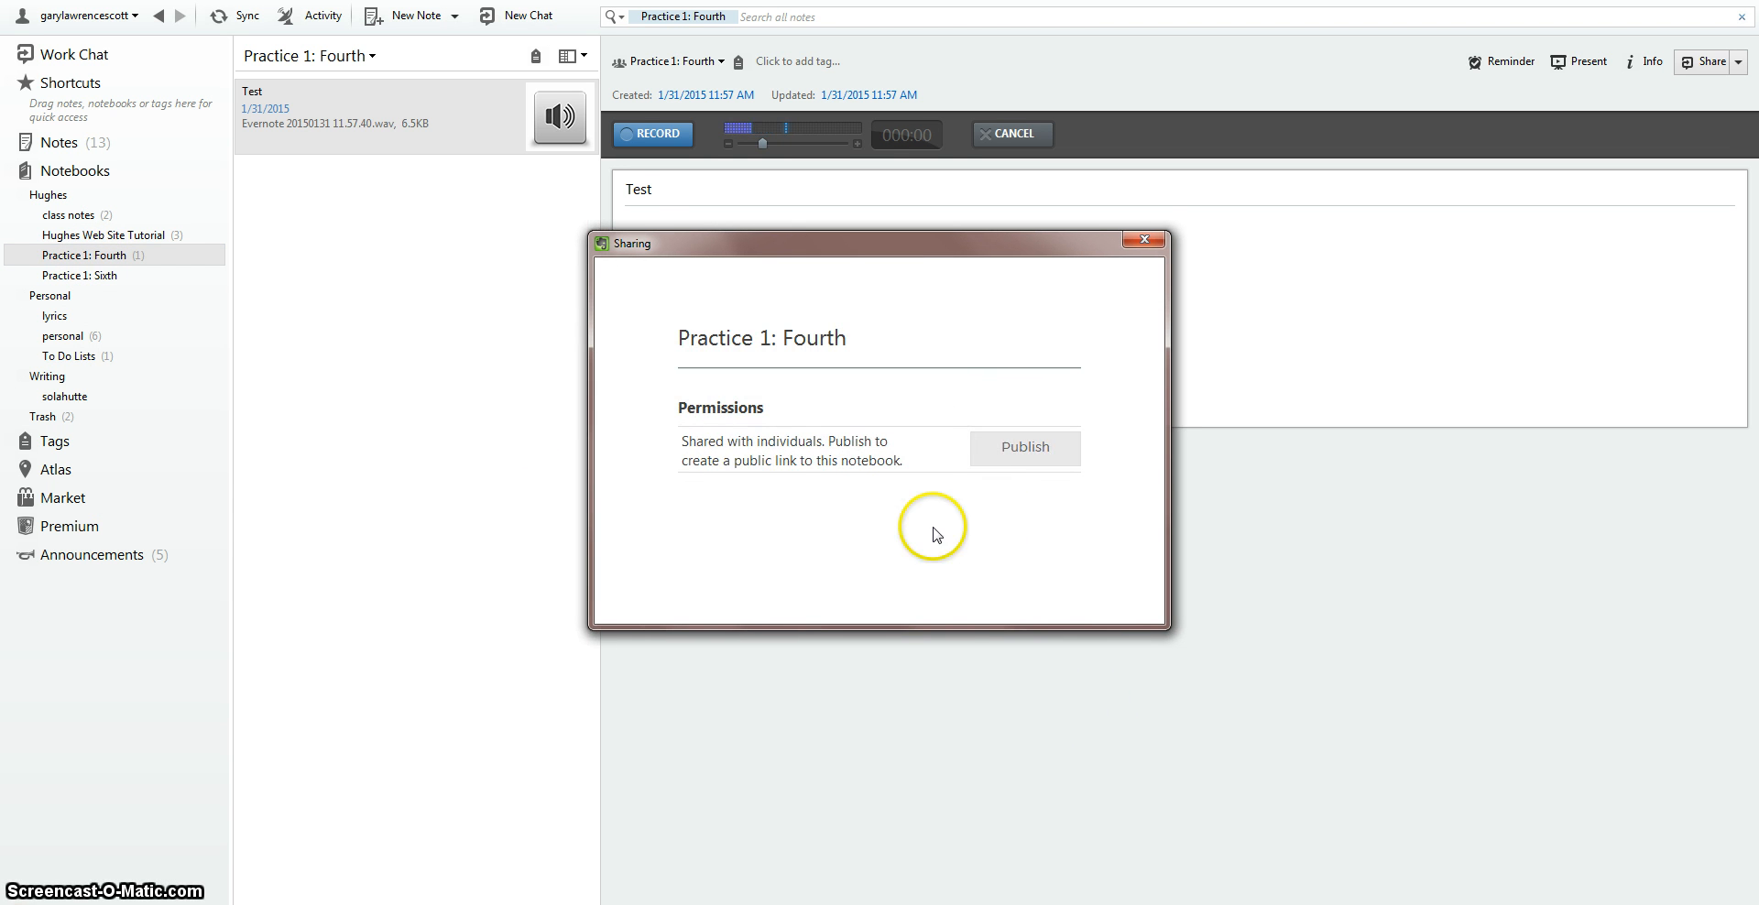
{"action": "mouse_move", "coordinate": [1029, 456]}
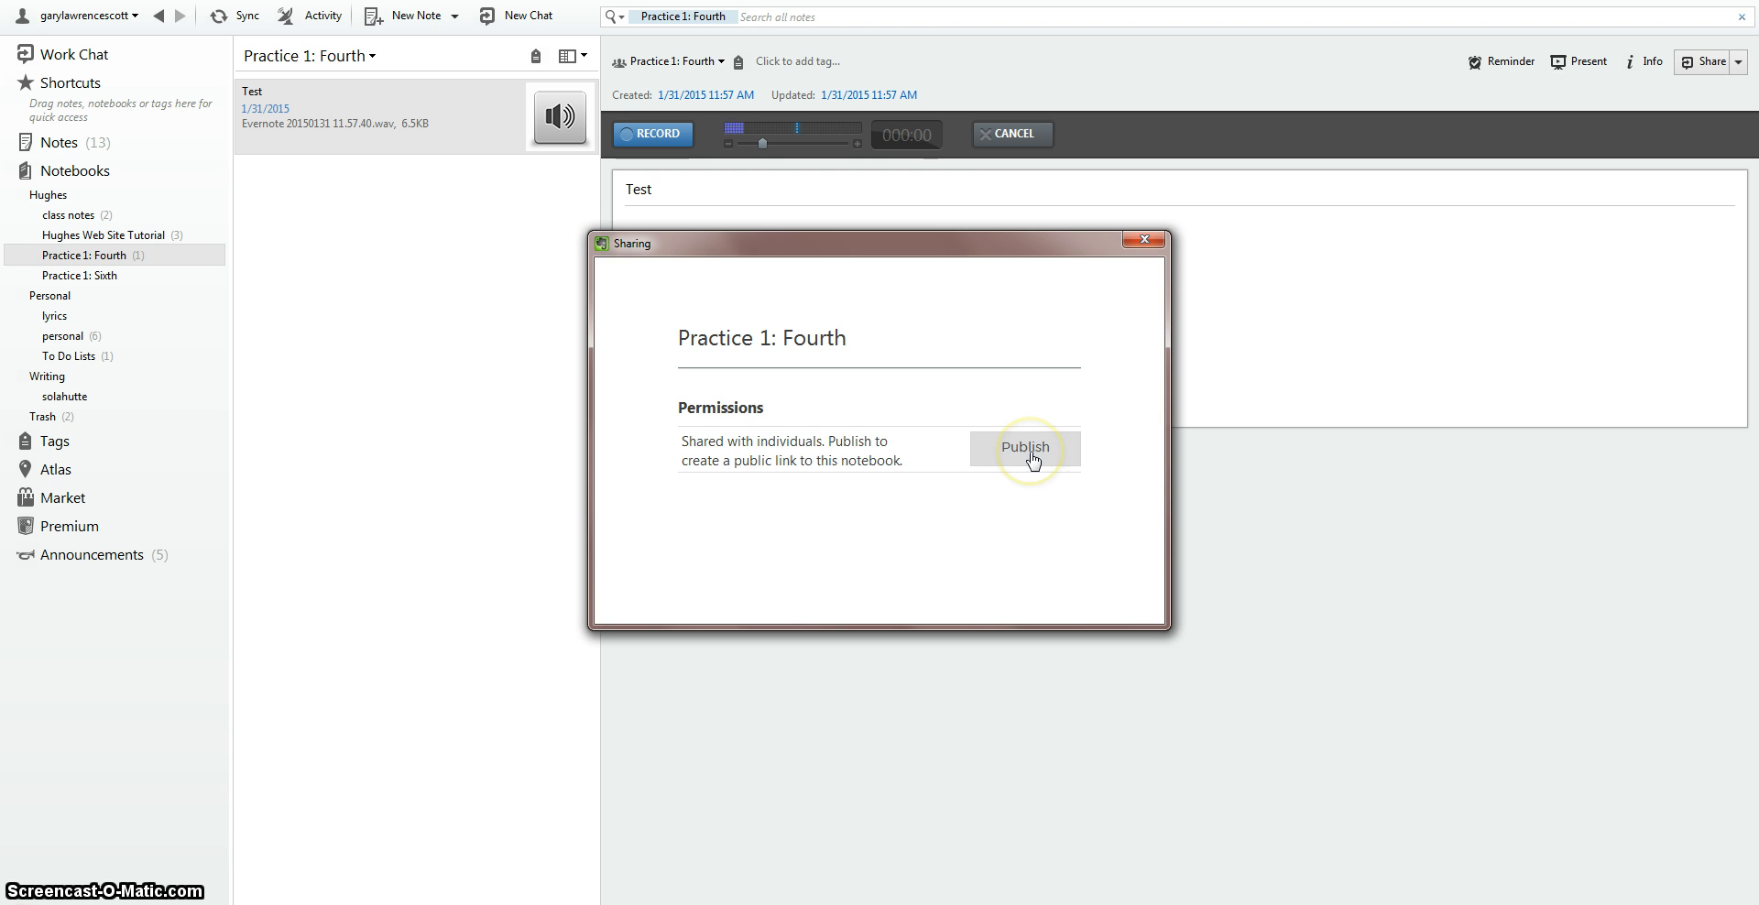
{"action": "left_click", "coordinate": [1024, 447]}
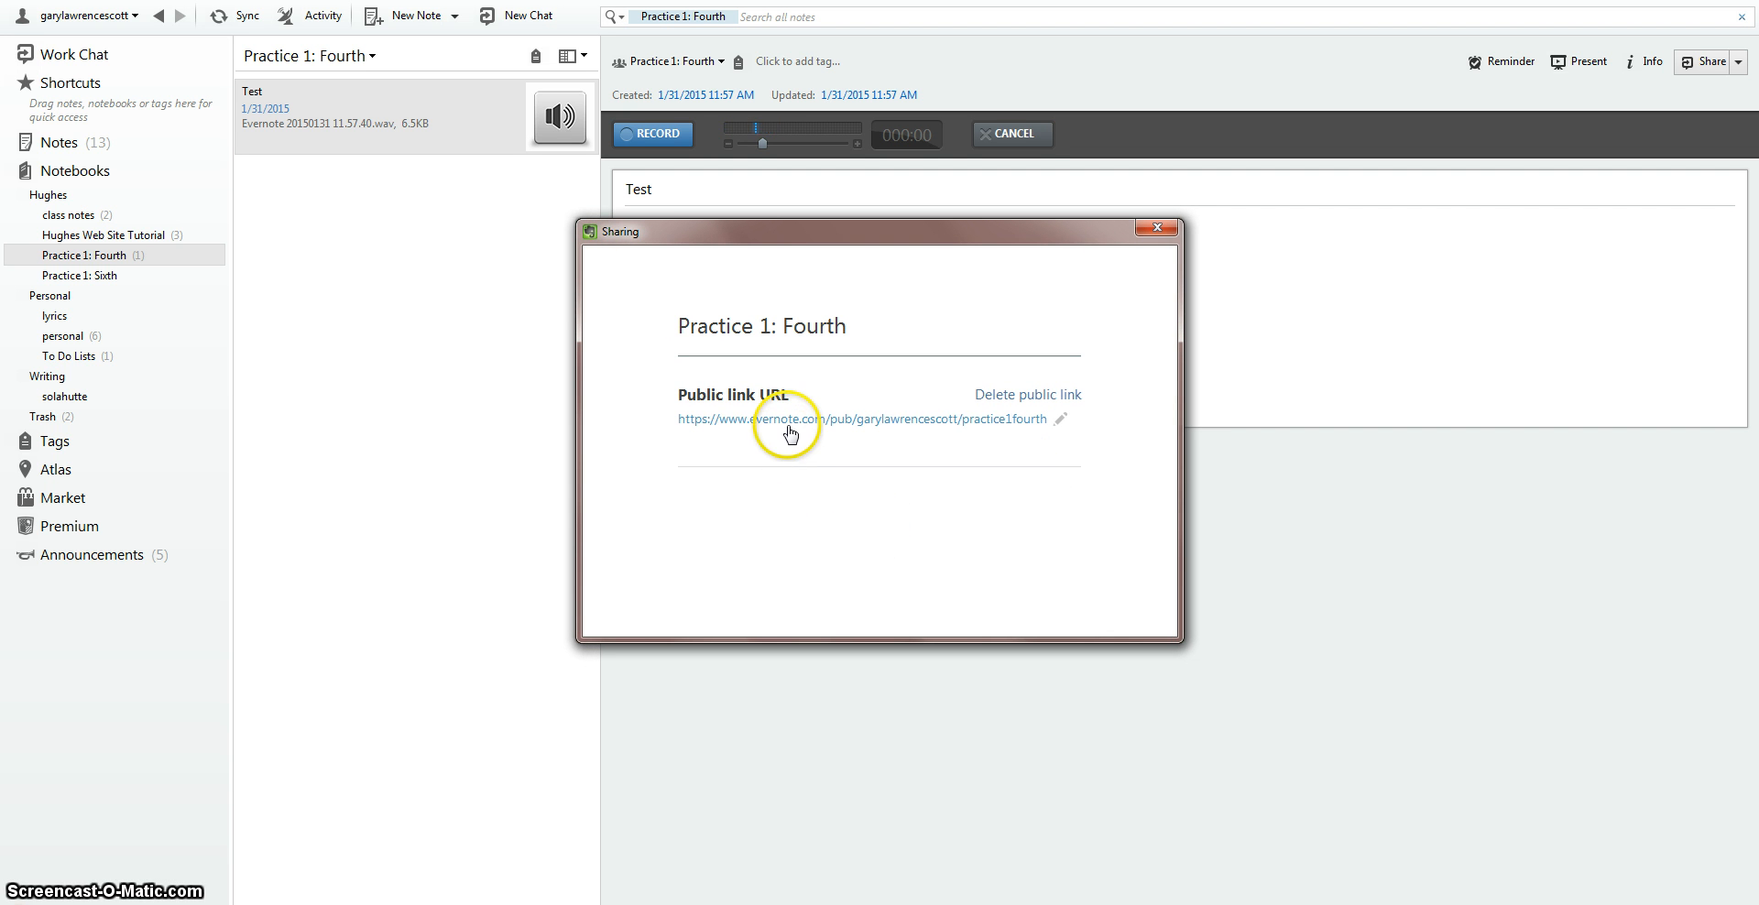
{"action": "left_click", "coordinate": [864, 418]}
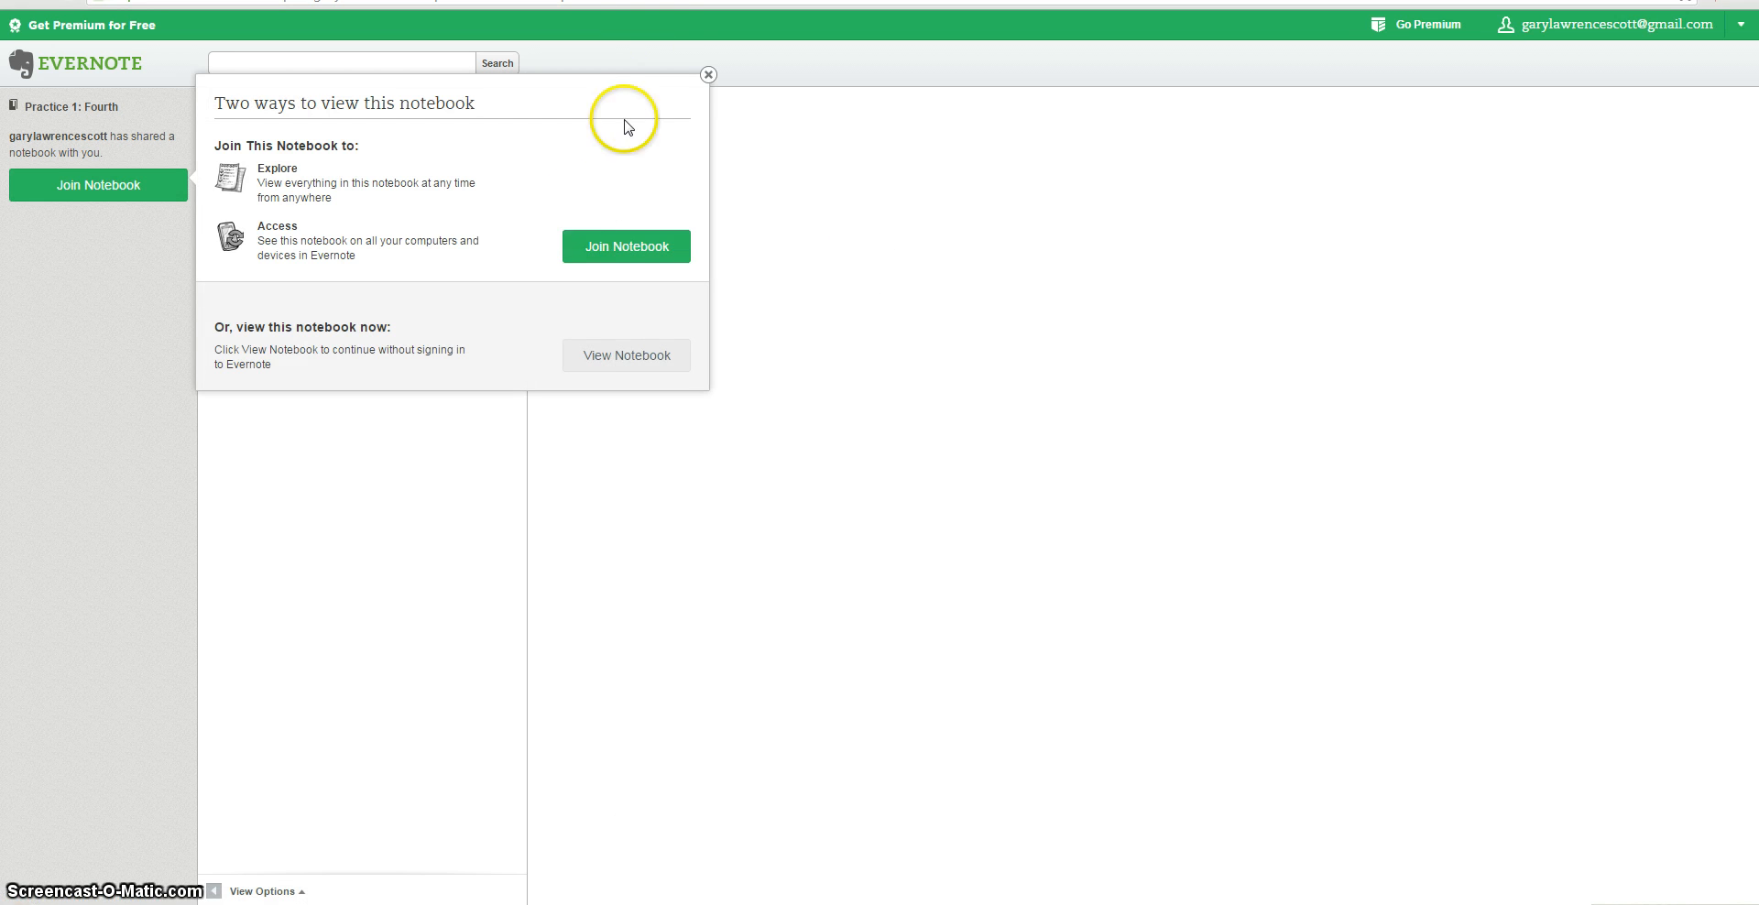
- Dismiss the viewing prompt and view the public notebook page without signing in
{"action": "left_click", "coordinate": [626, 355]}
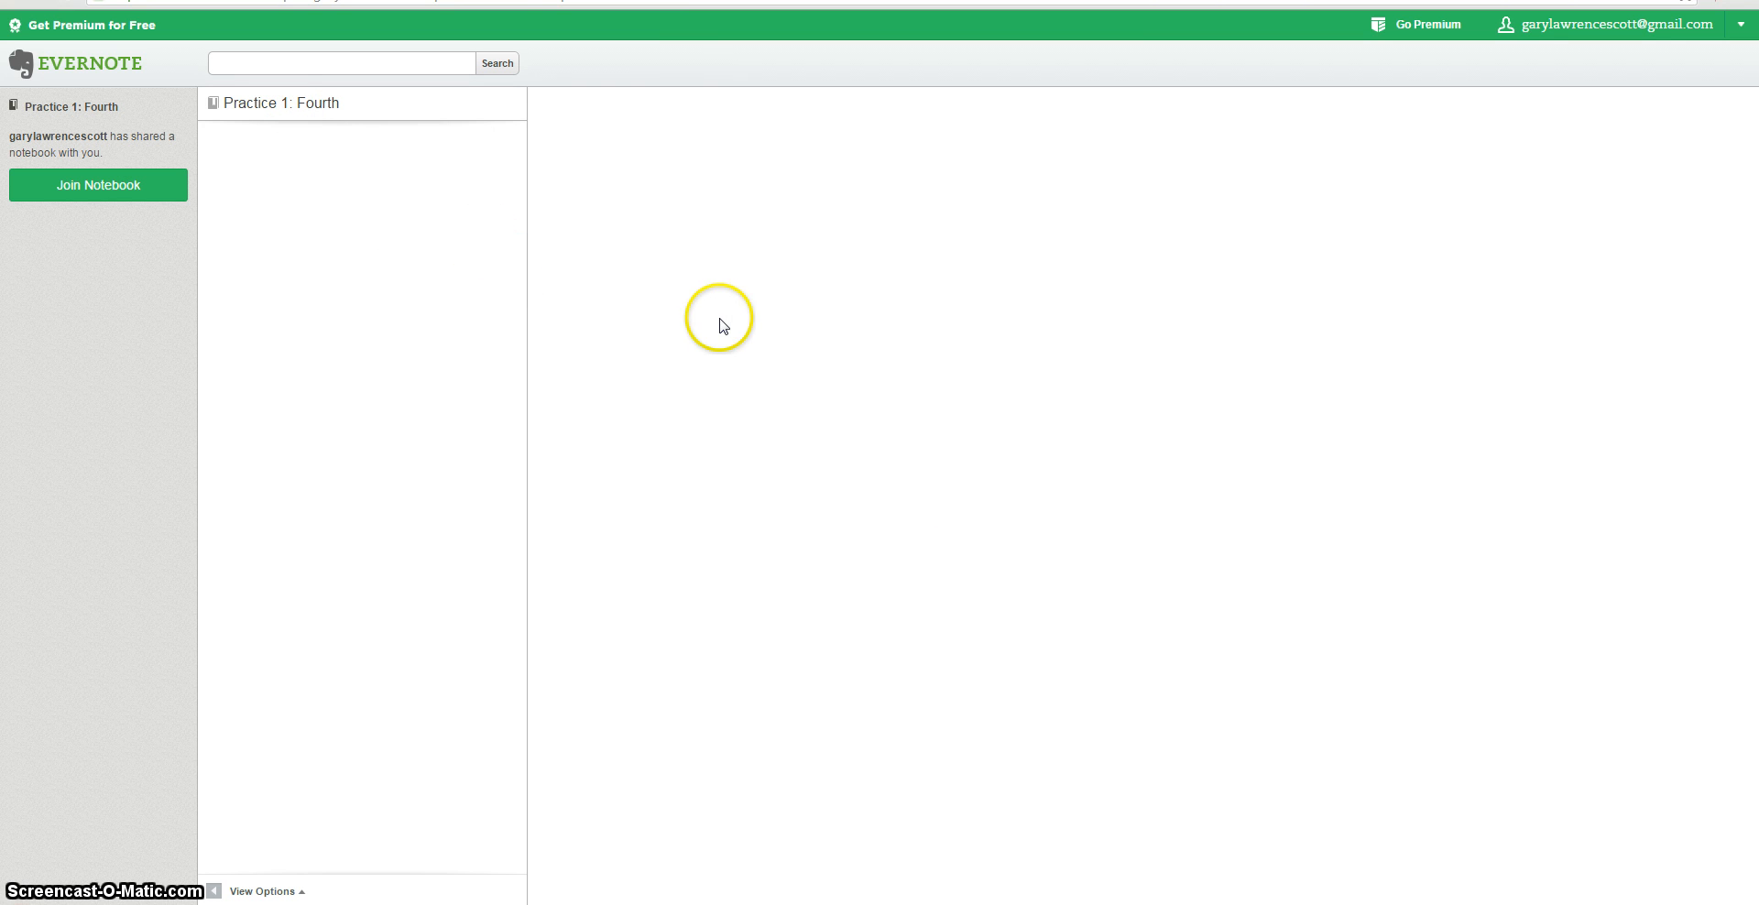
{"action": "mouse_move", "coordinate": [538, 439]}
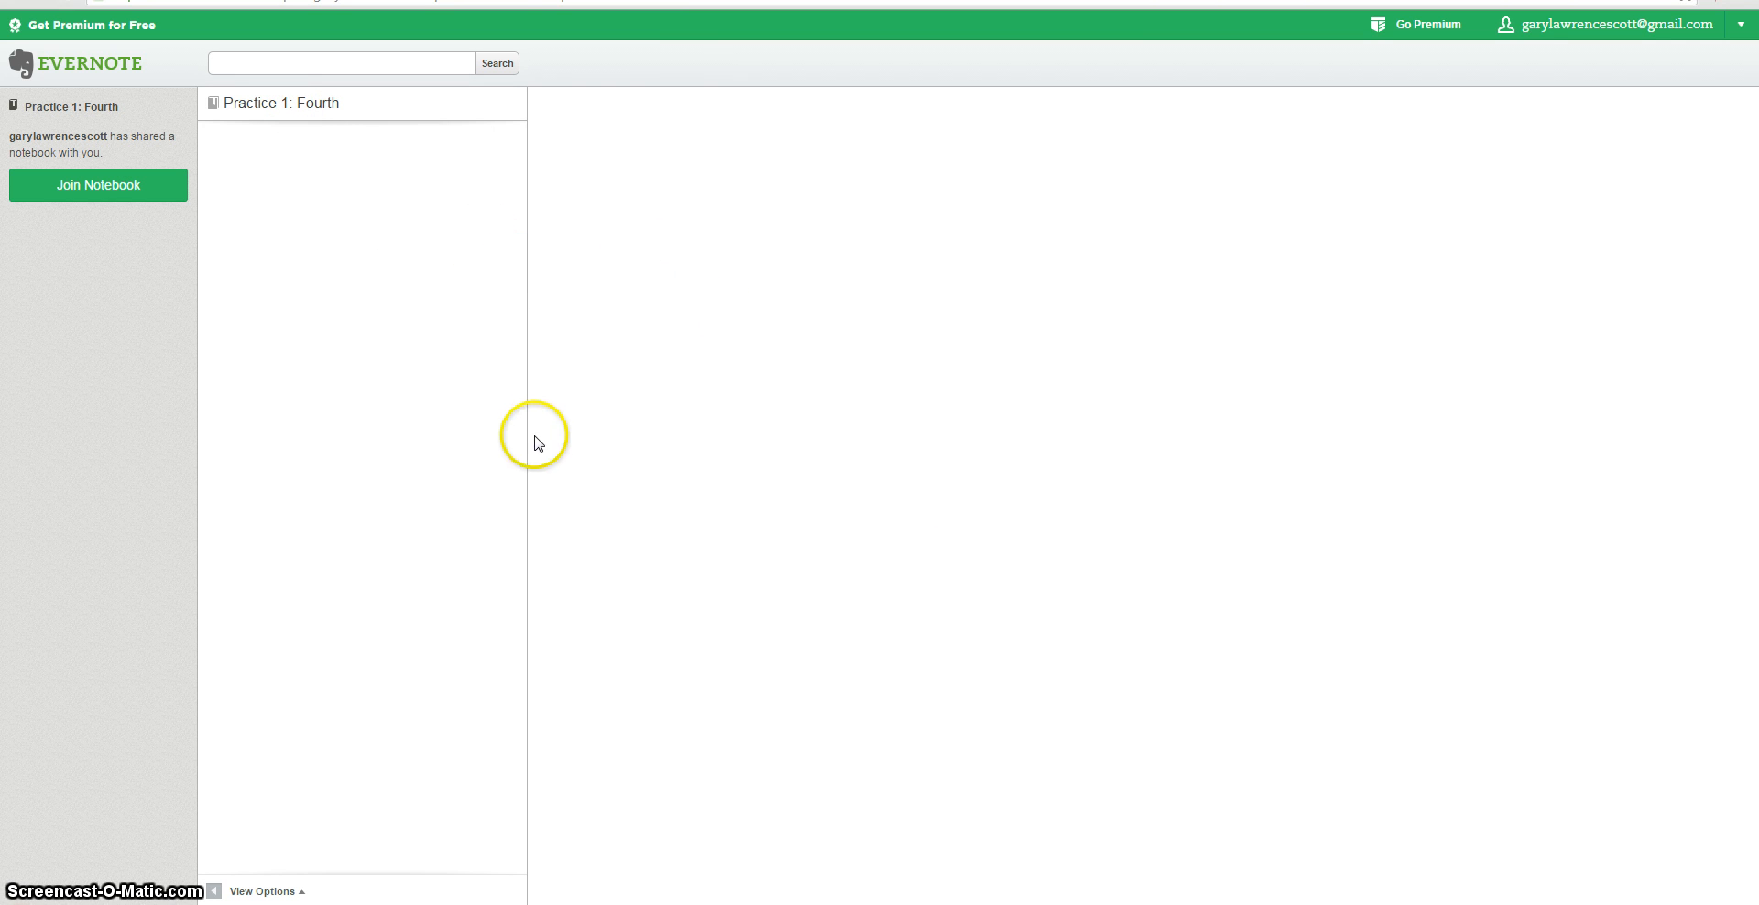
{"action": "mouse_move", "coordinate": [830, 431]}
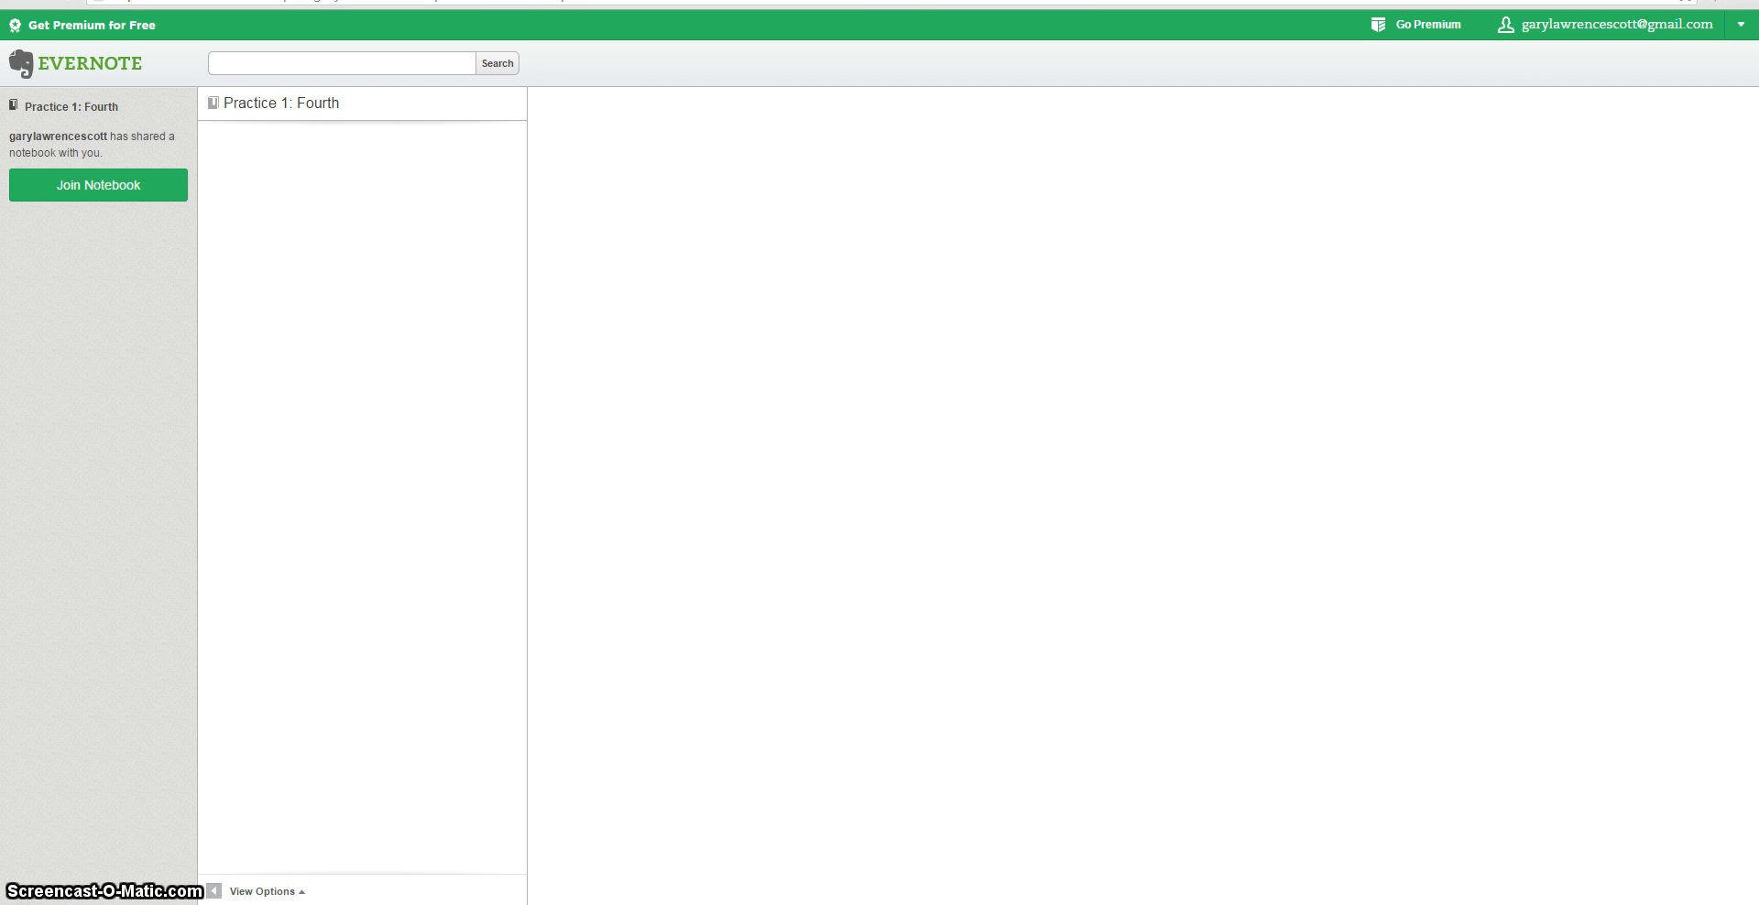
{"action": "mouse_move", "coordinate": [410, 859]}
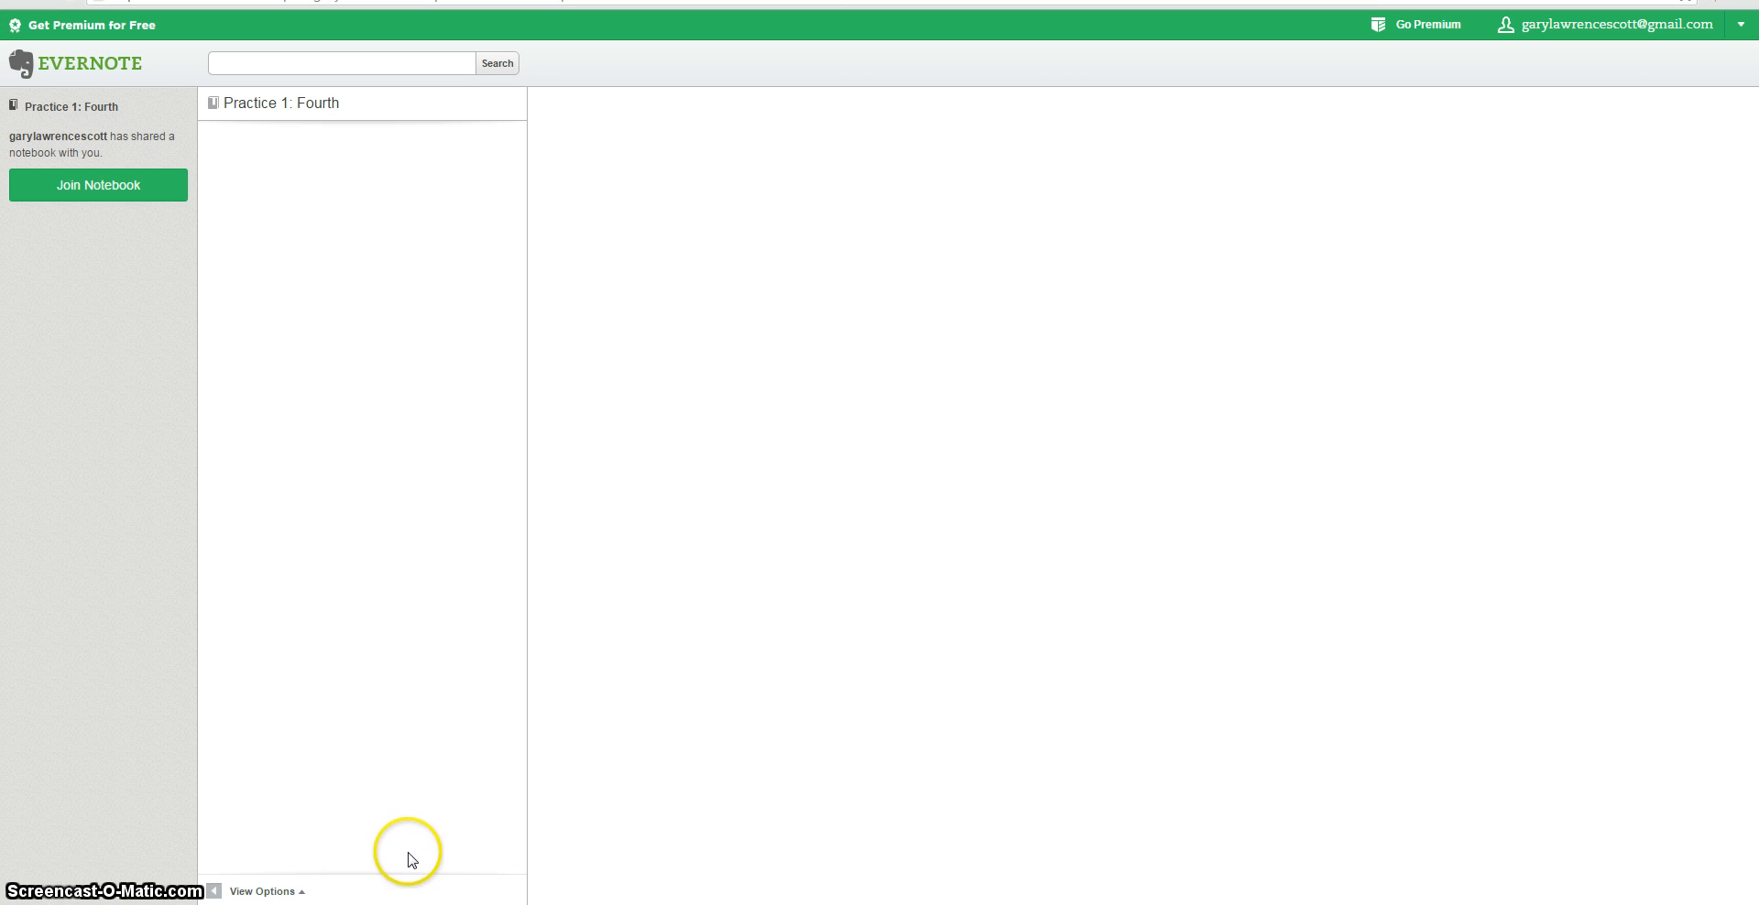
{"action": "mouse_move", "coordinate": [360, 213]}
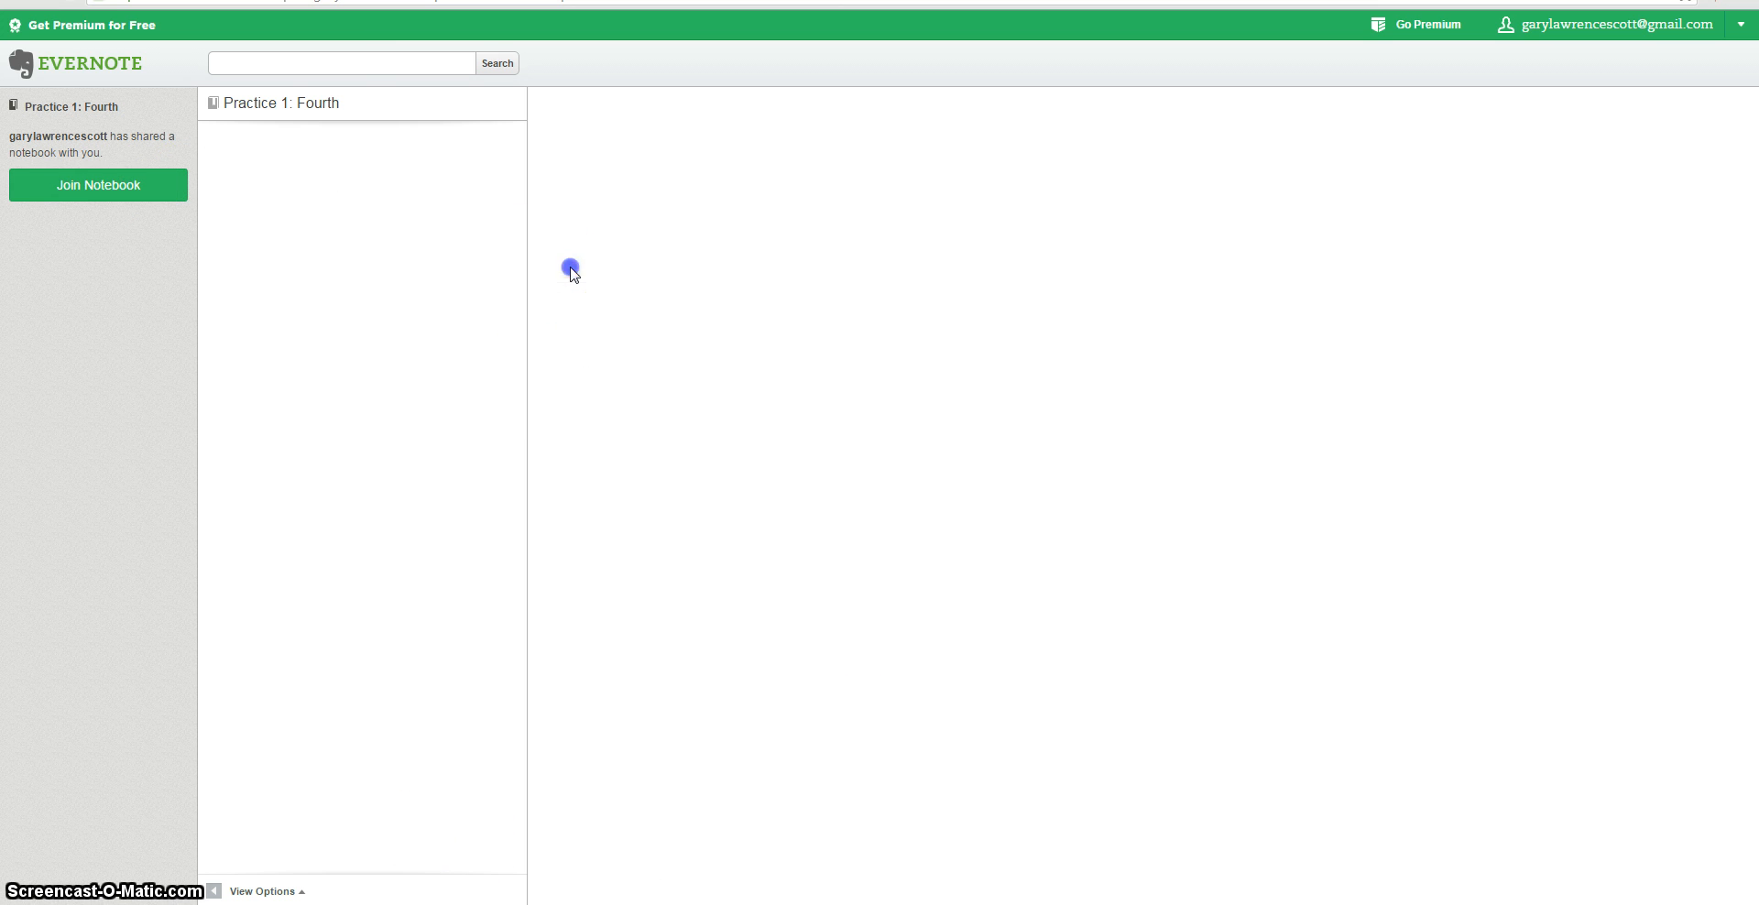
{"action": "left_click", "coordinate": [98, 185]}
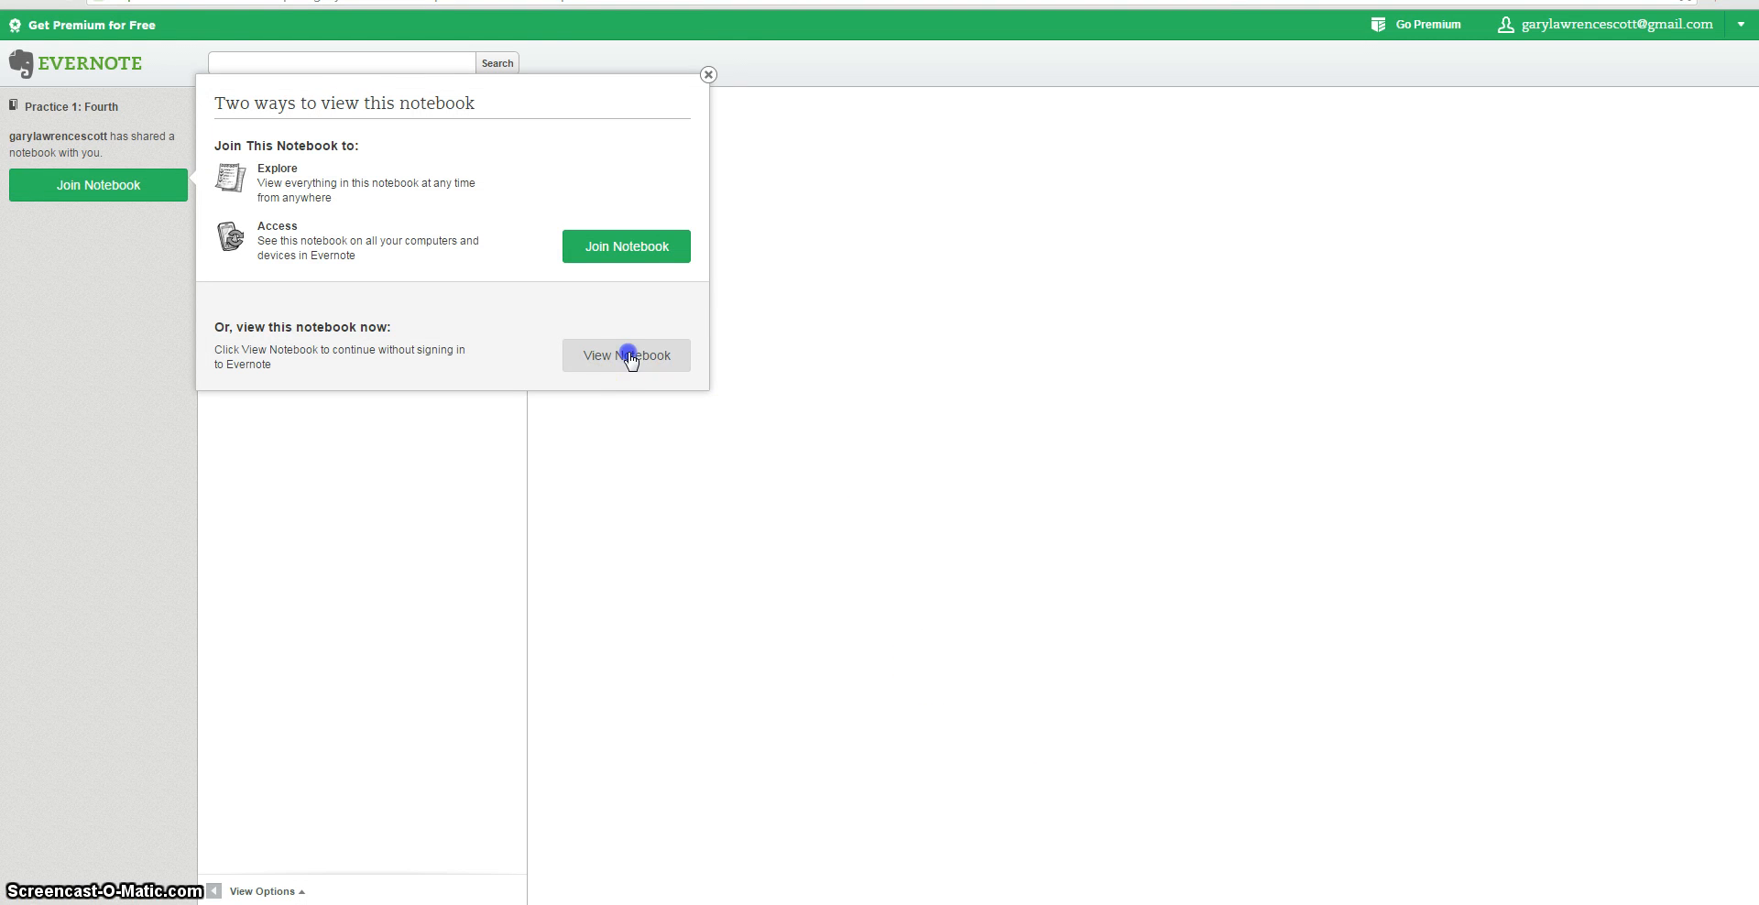
{"action": "left_click", "coordinate": [625, 355]}
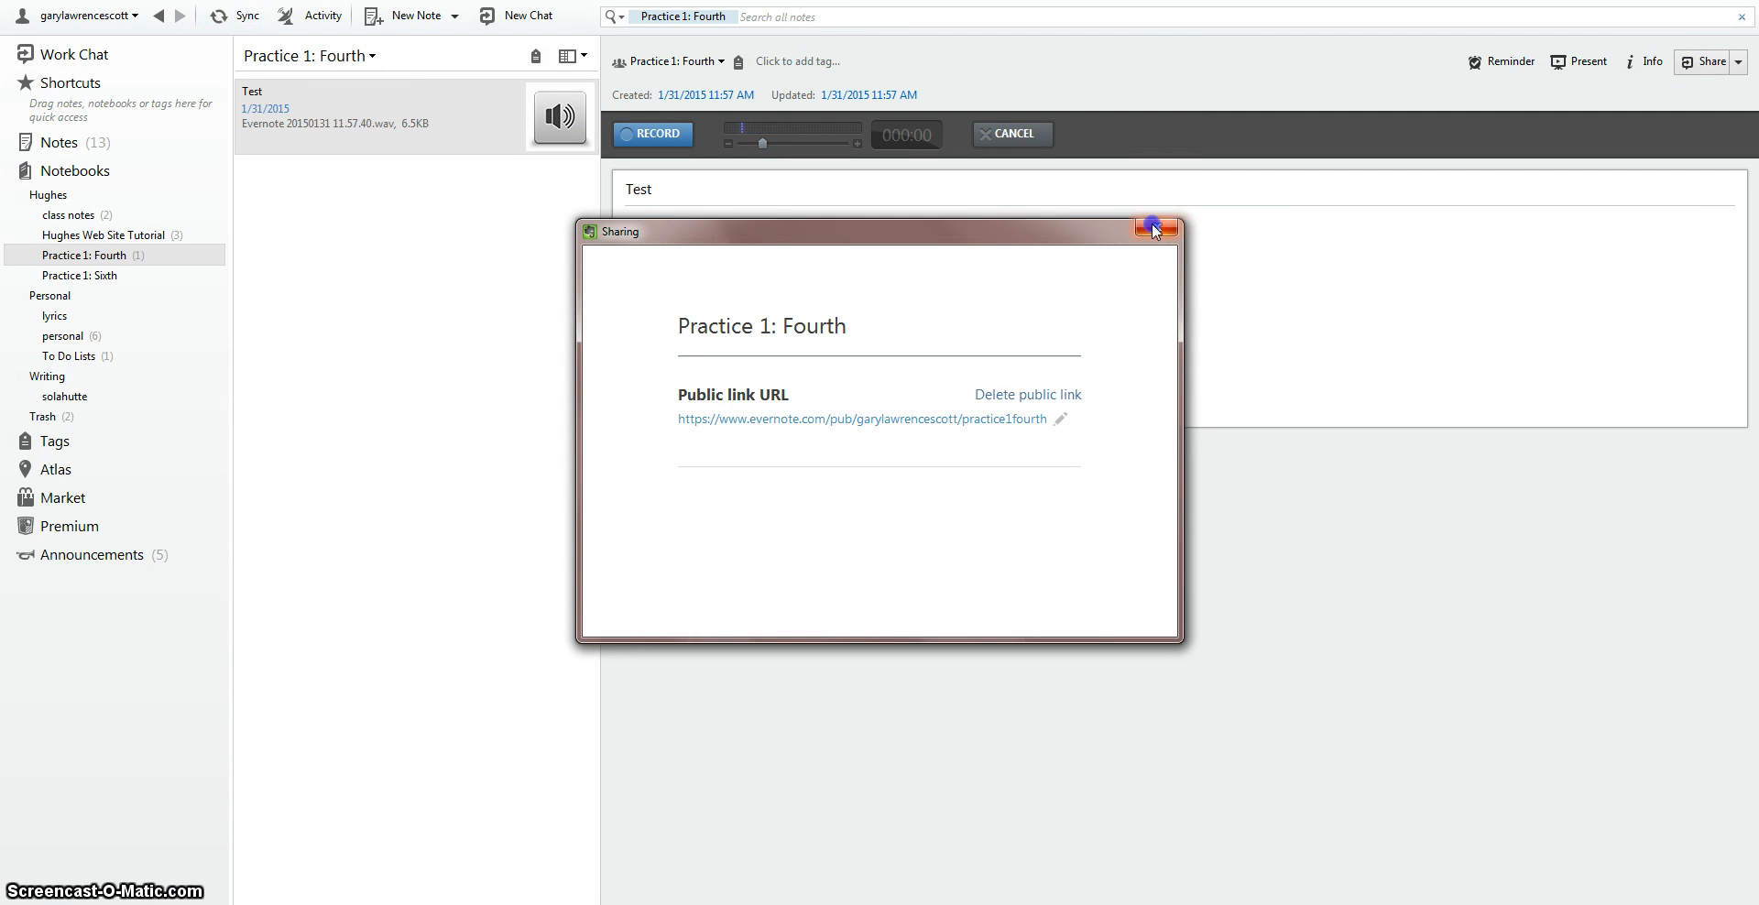
- Close the notebook's Sharing window
{"action": "left_click", "coordinate": [1169, 230]}
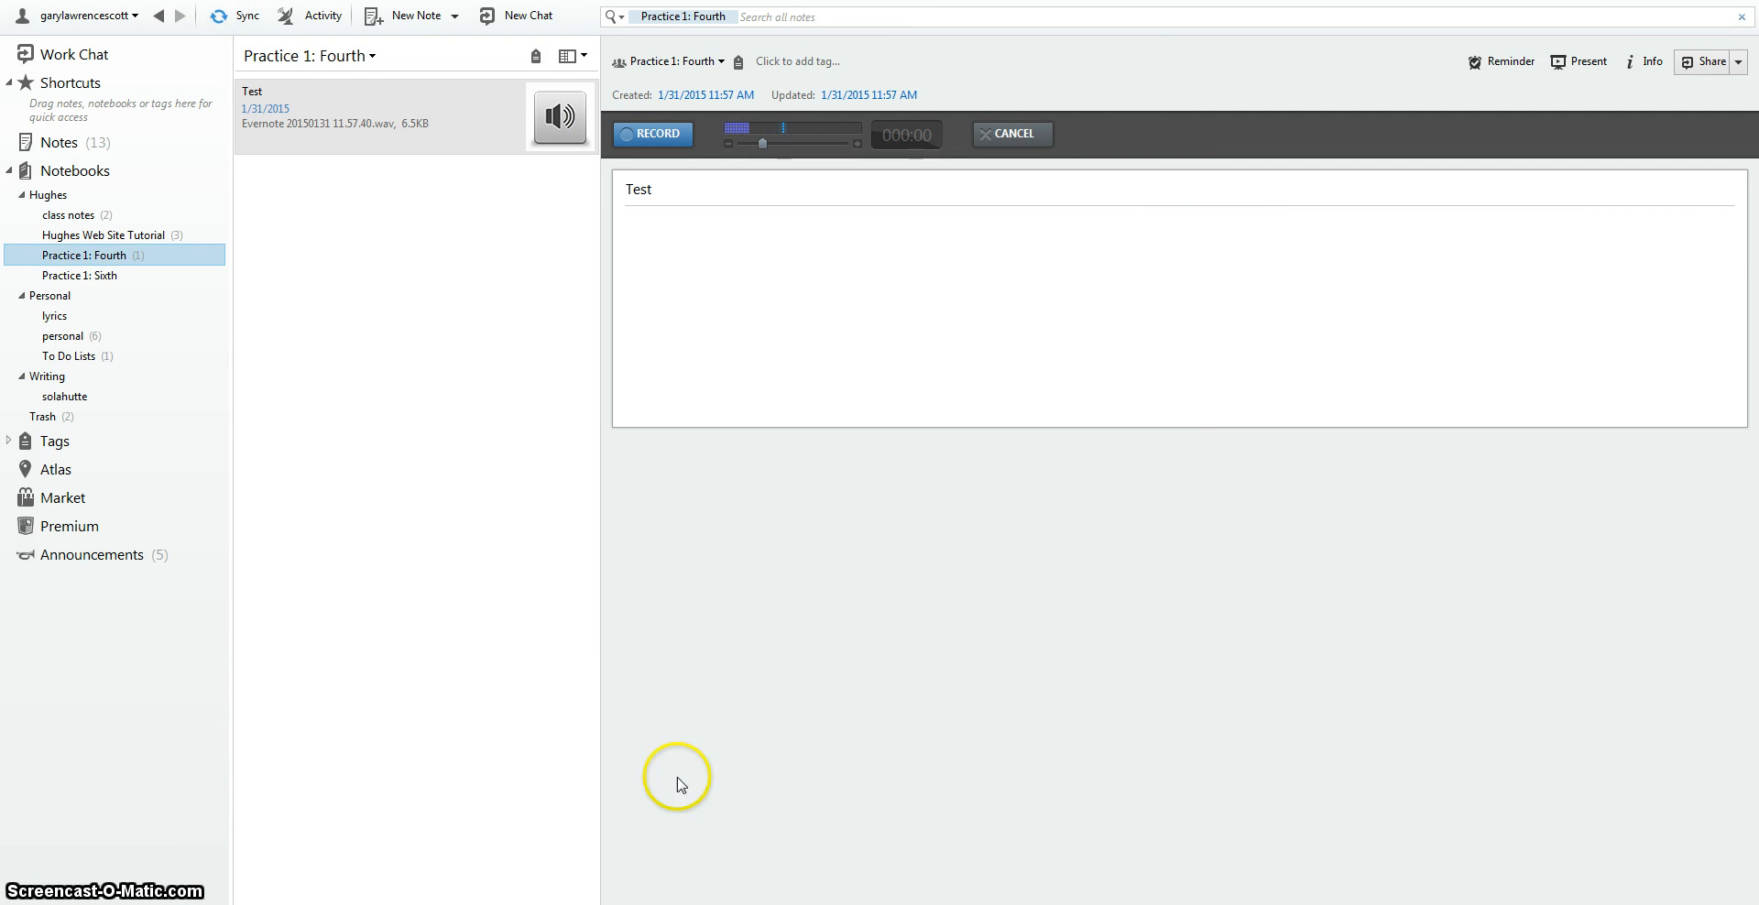
{"action": "mouse_move", "coordinate": [458, 900]}
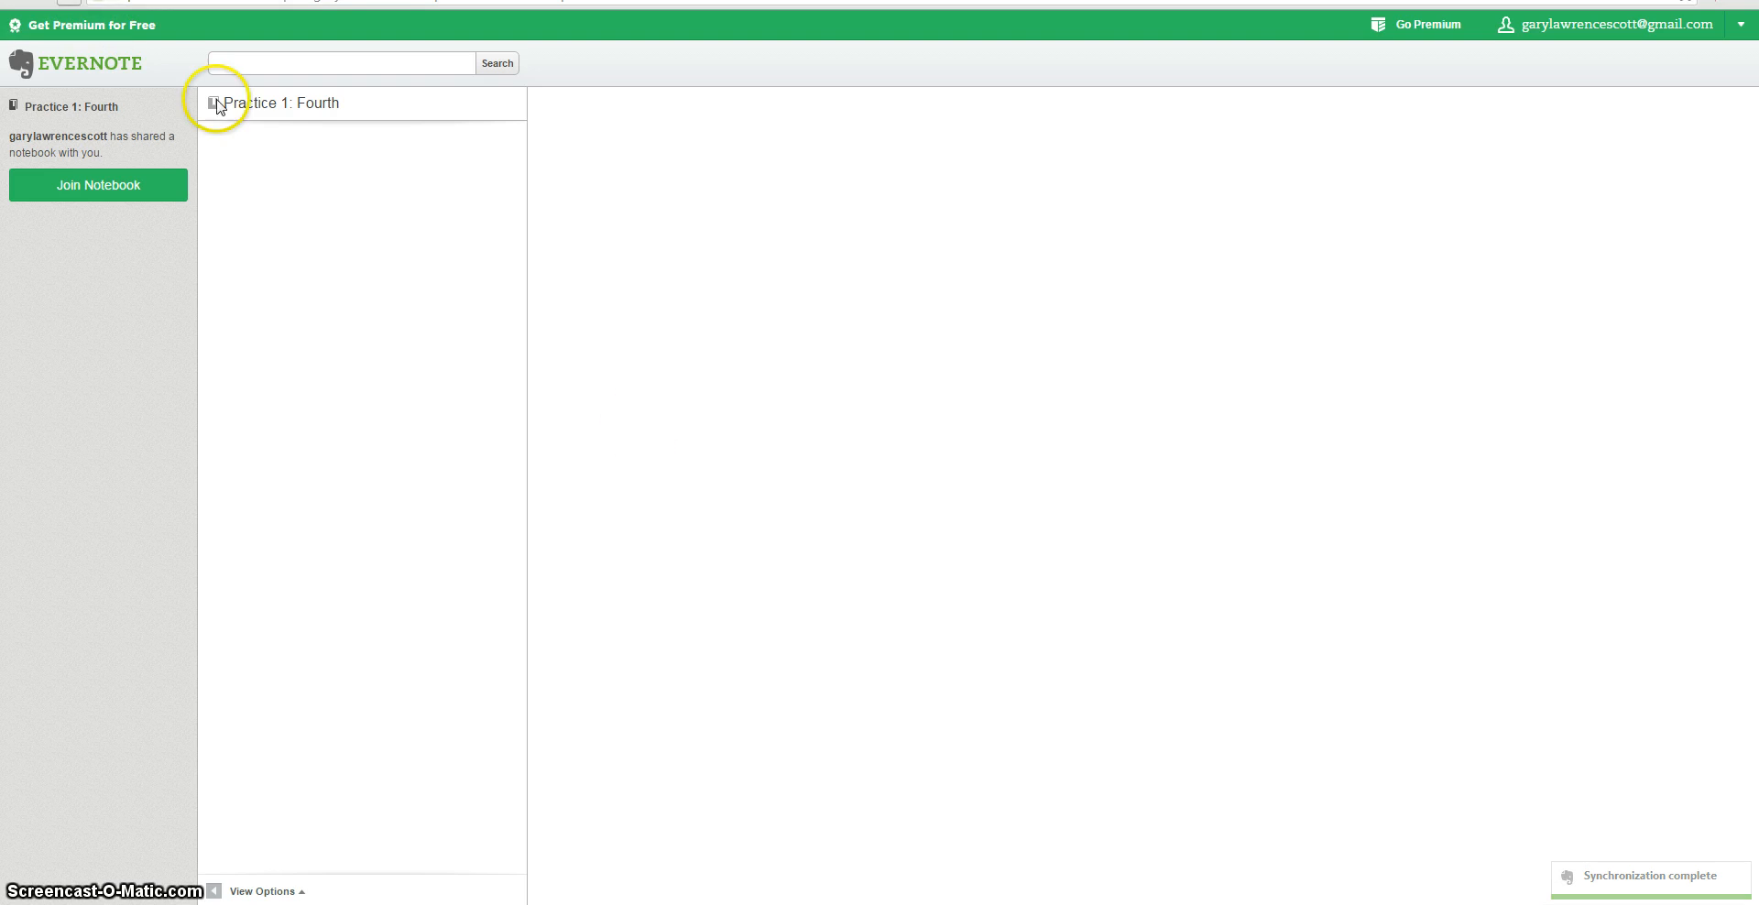
- From the notebook name, choose to view Practice 1: Fourth without signing in
{"action": "left_click", "coordinate": [98, 185]}
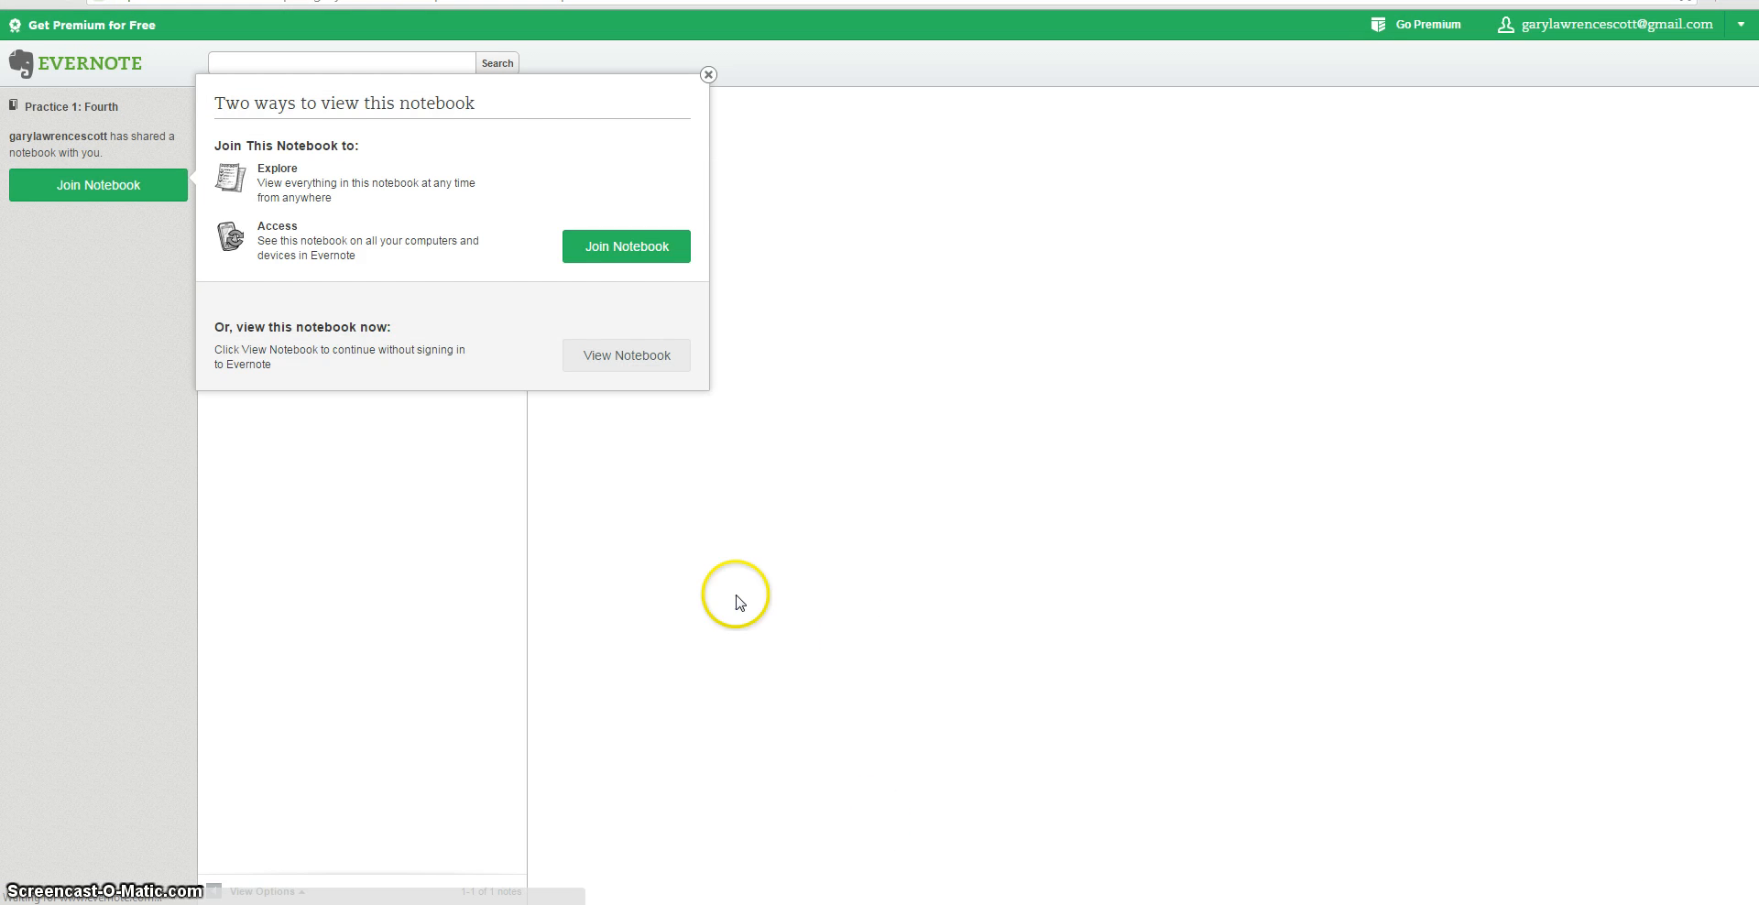
{"action": "left_click", "coordinate": [626, 356]}
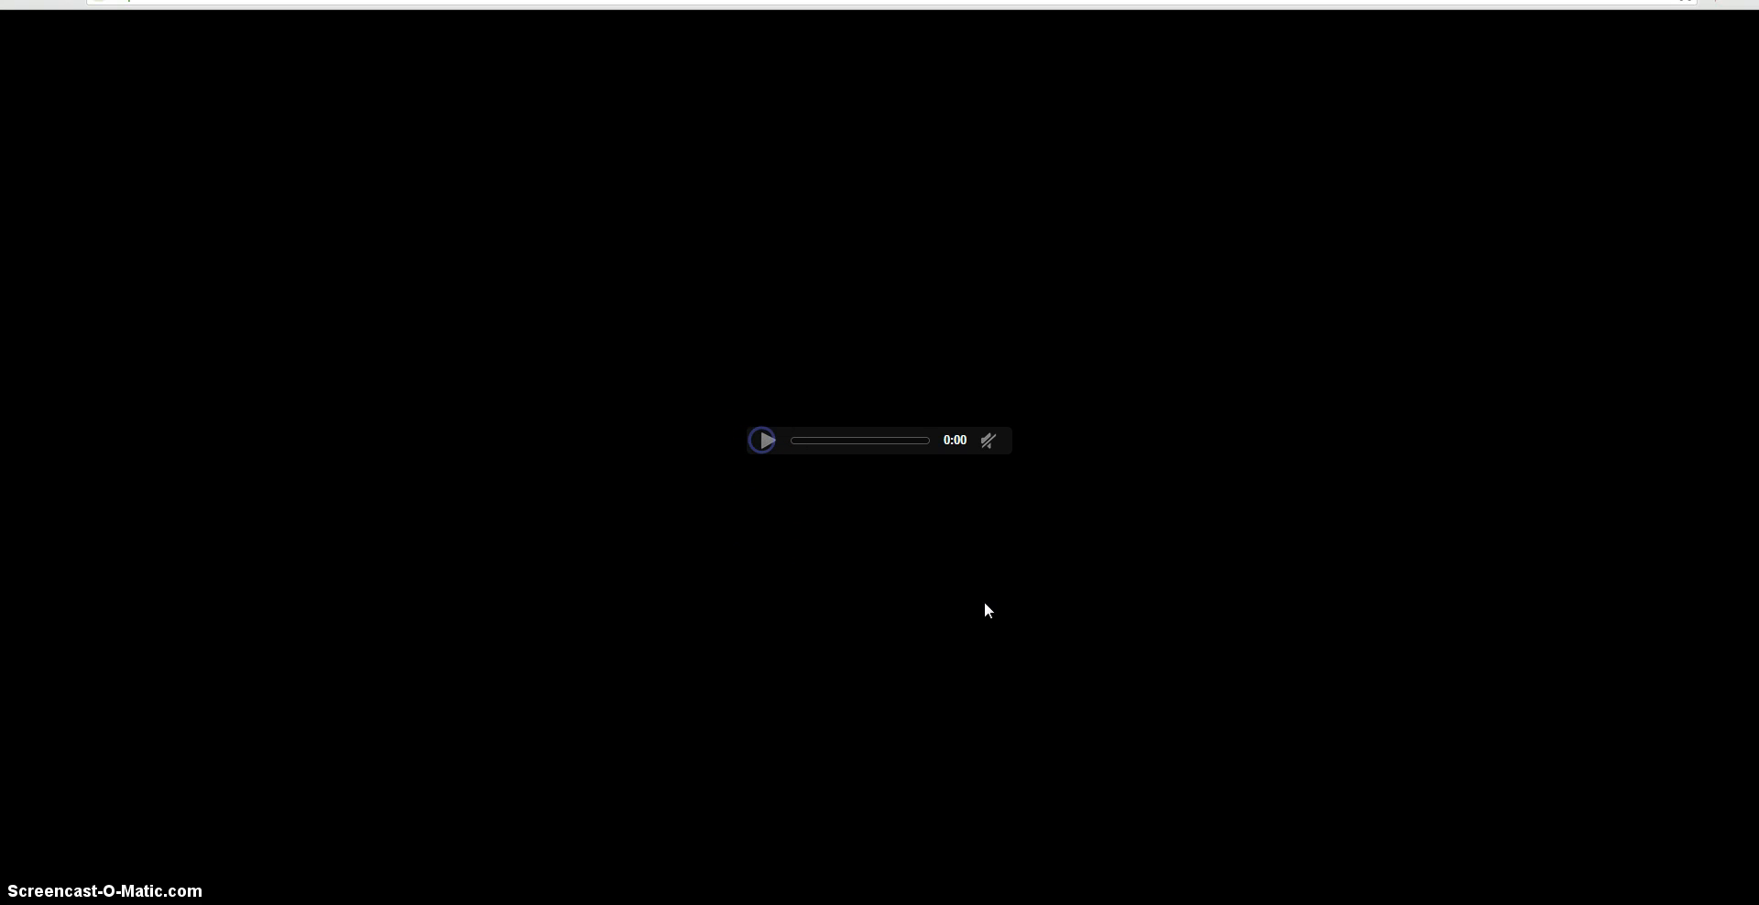
{"action": "mouse_move", "coordinate": [1323, 860]}
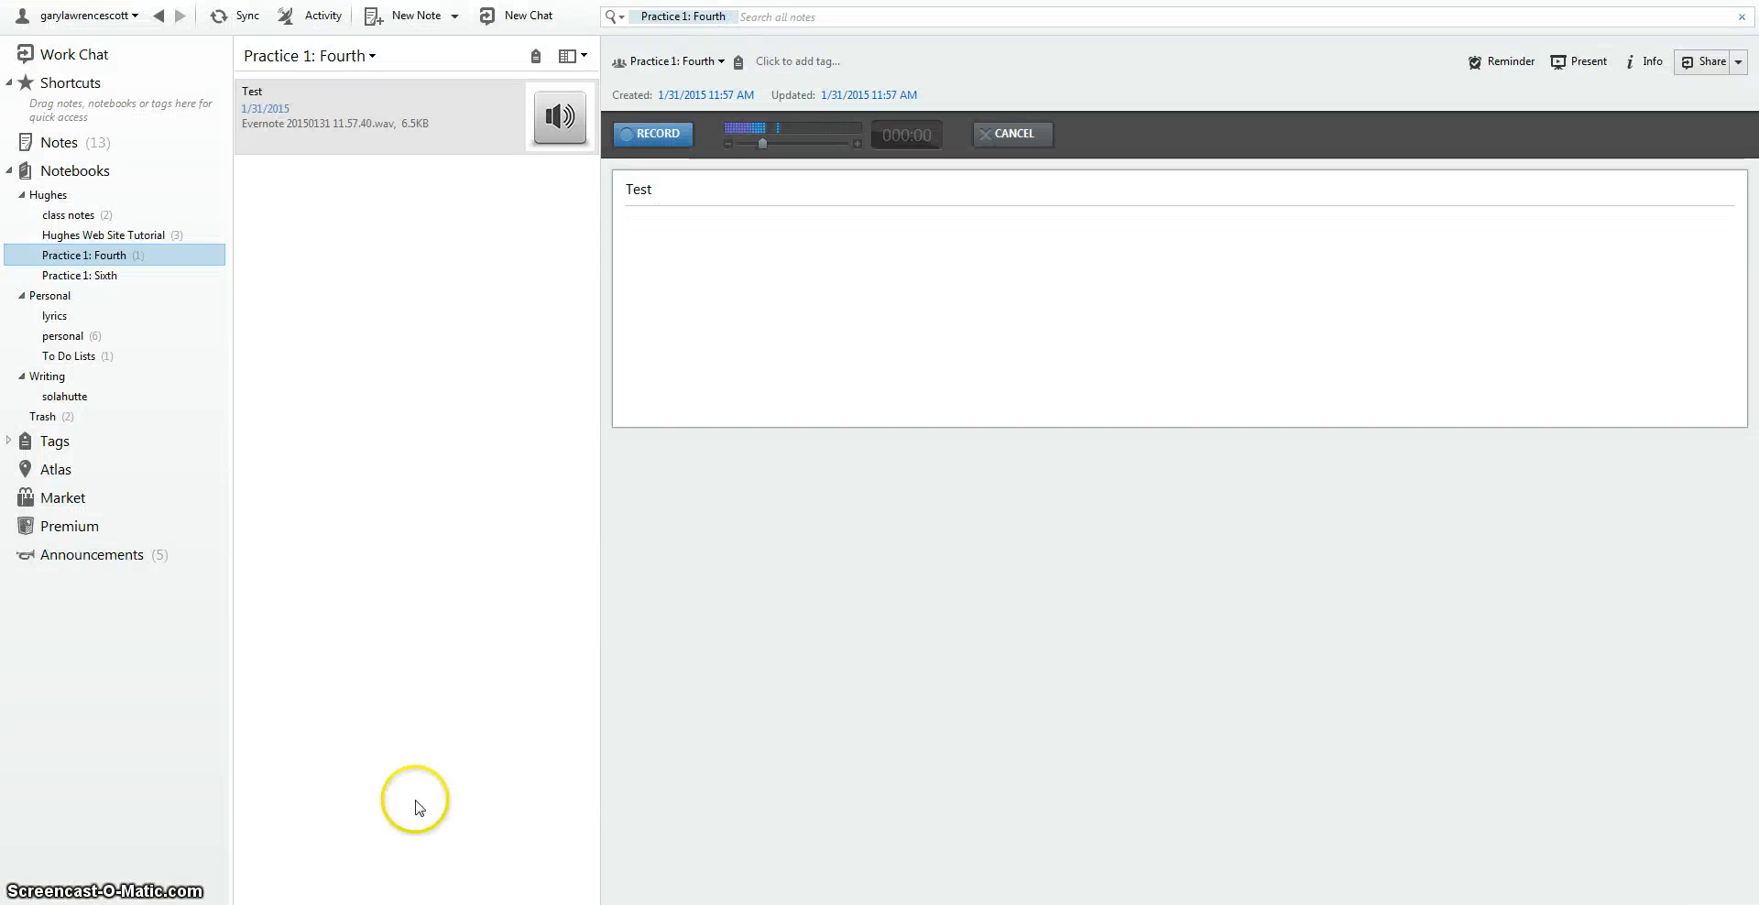
- Delete the Test audio note from the Practice 1: Fourth note list
{"action": "right_click", "coordinate": [83, 255]}
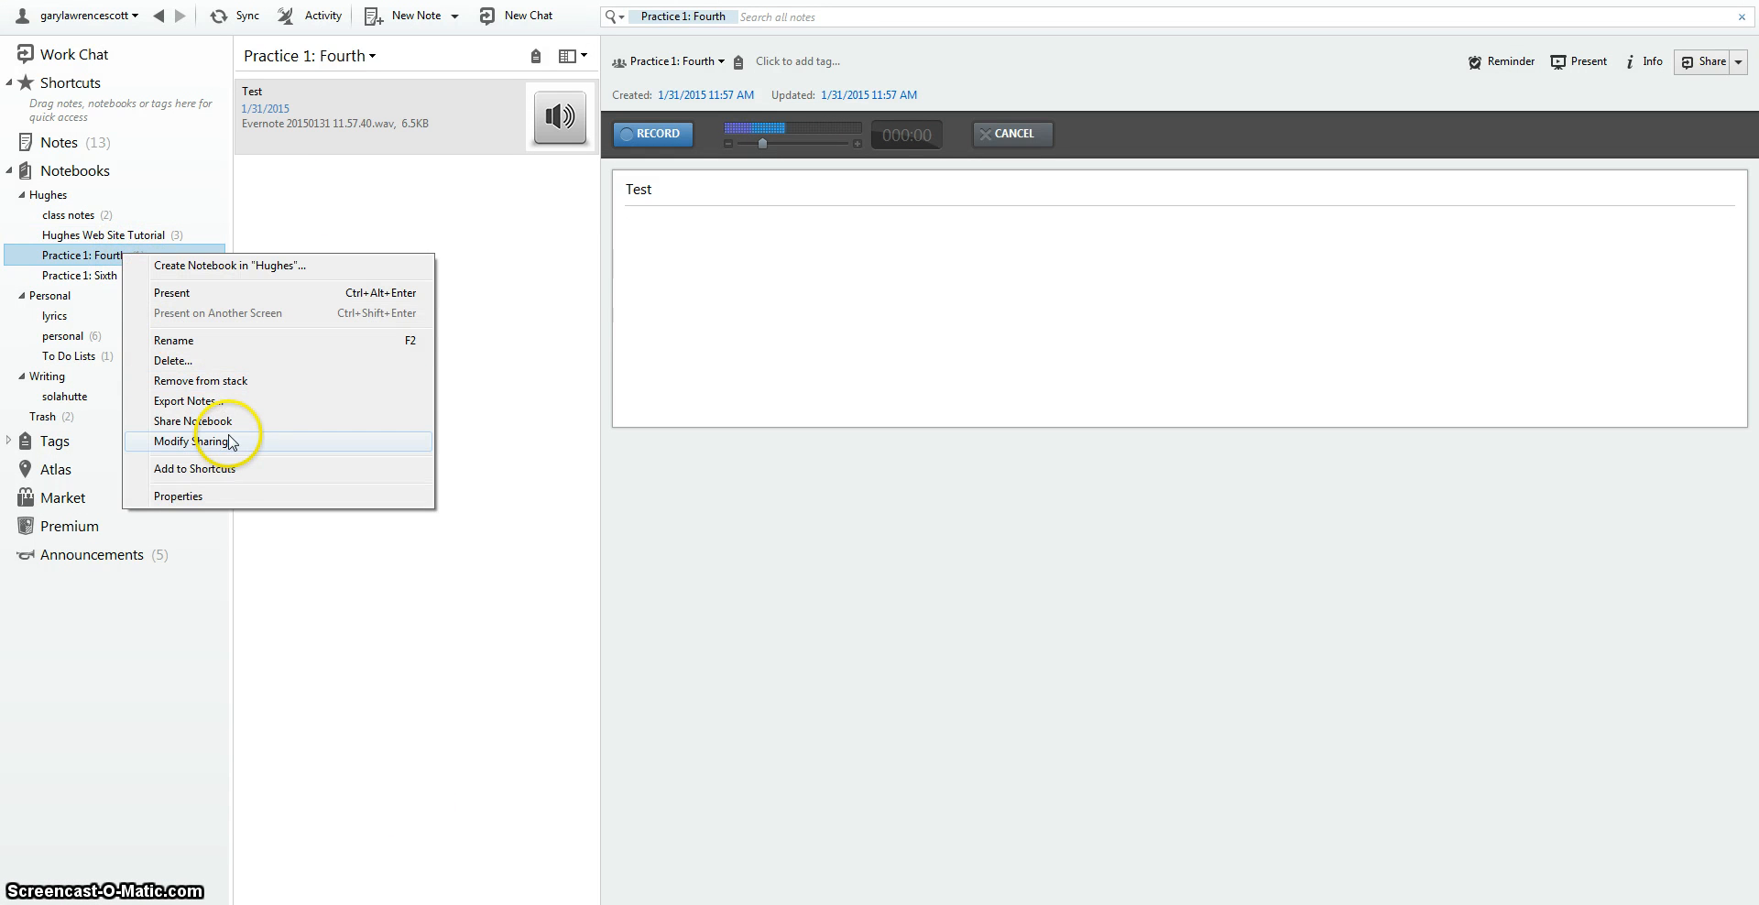
{"action": "left_click", "coordinate": [196, 440]}
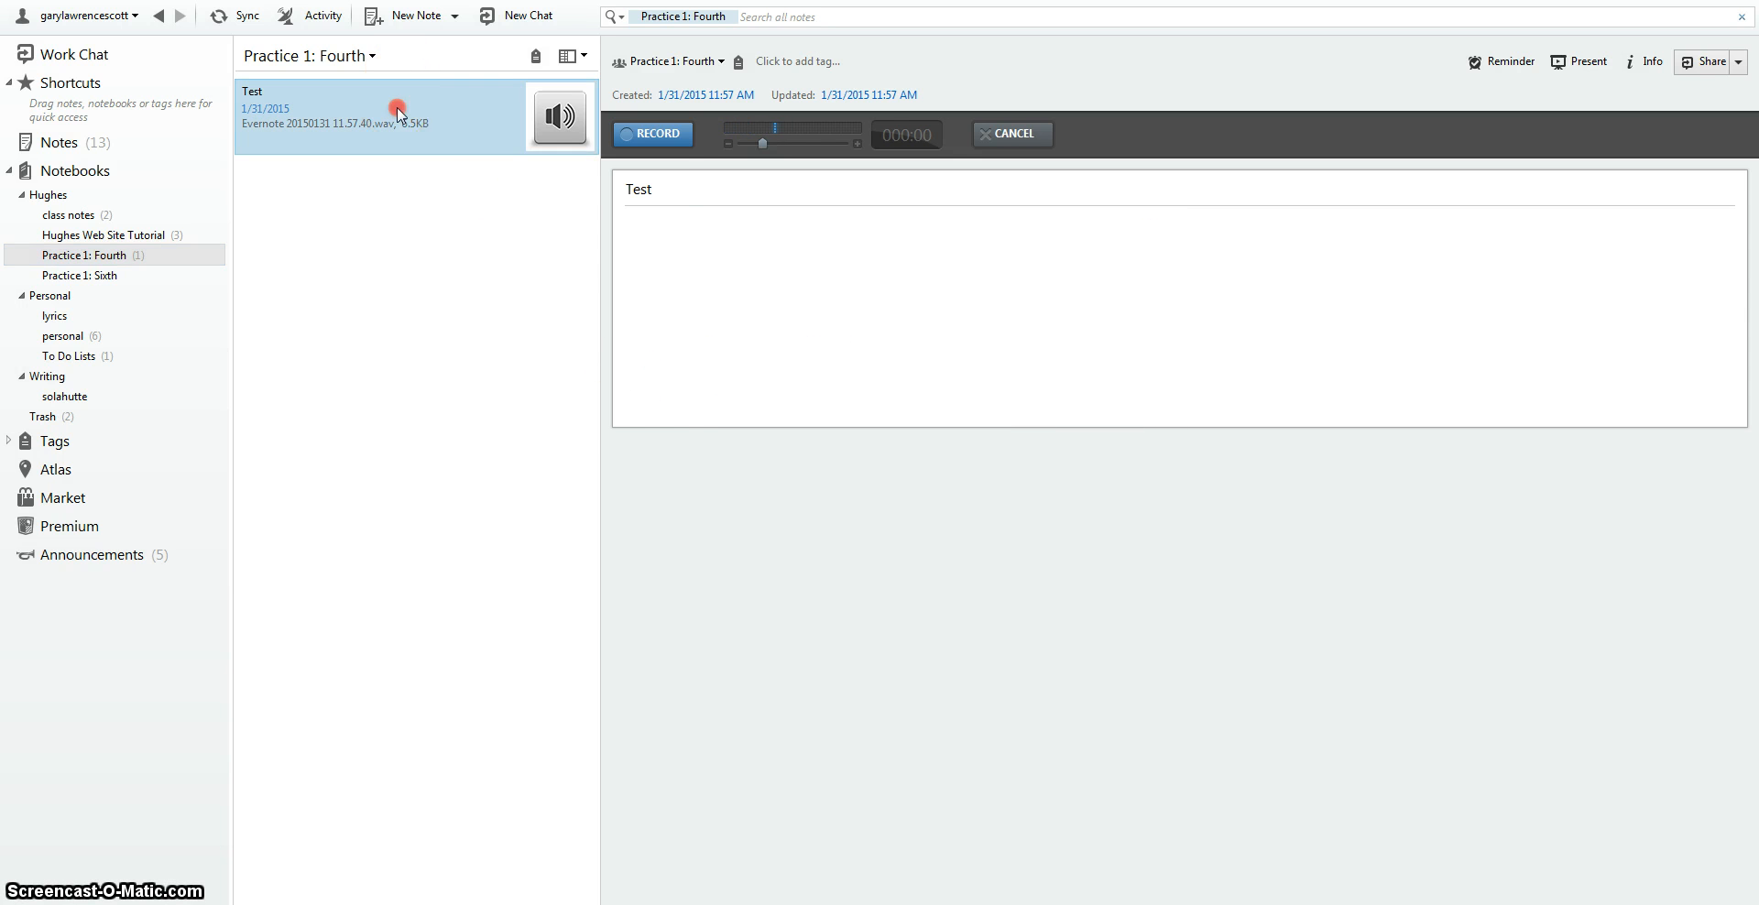
{"action": "right_click", "coordinate": [399, 106]}
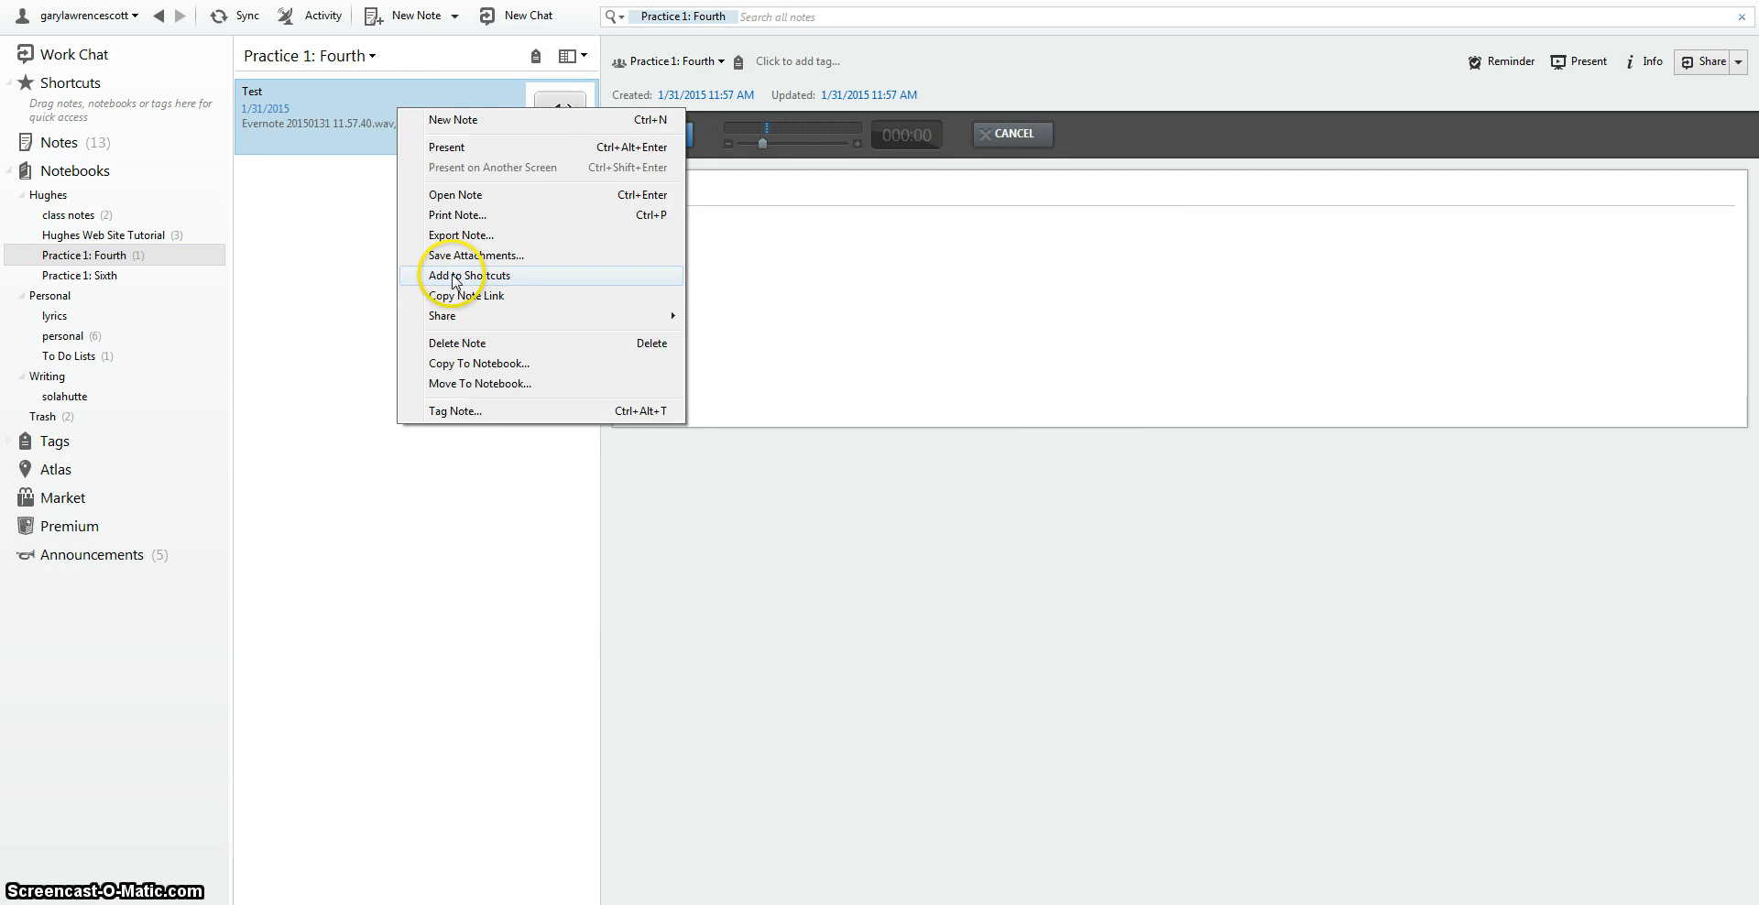
{"action": "left_click", "coordinate": [458, 343]}
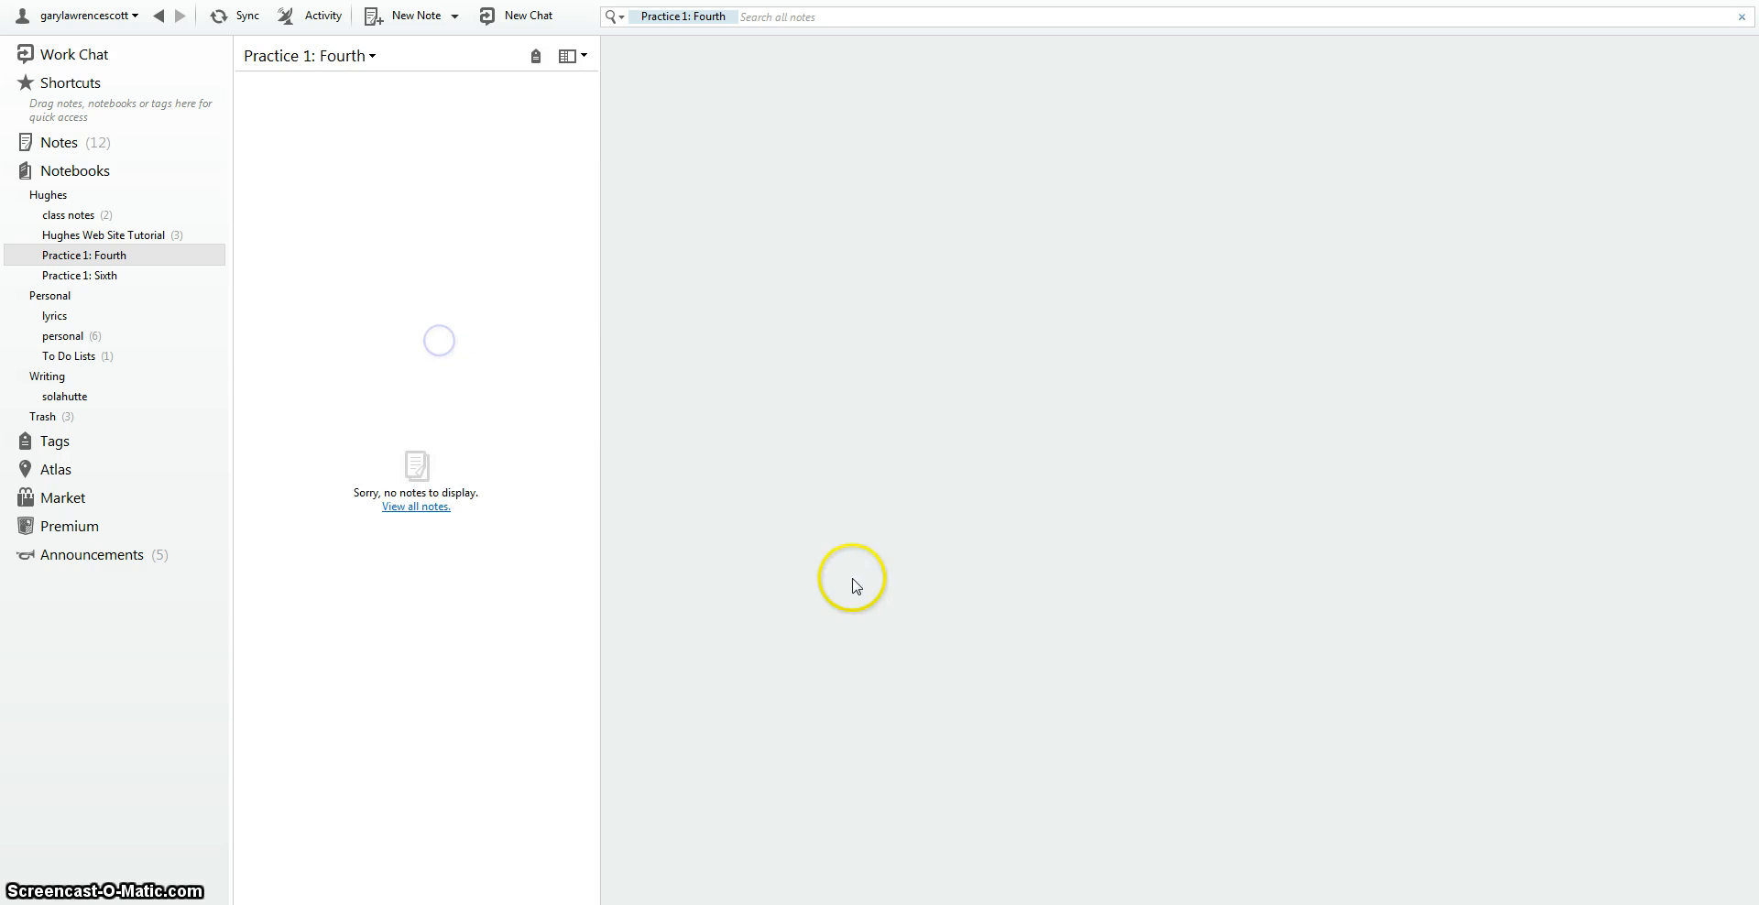
{"action": "left_click", "coordinate": [233, 15]}
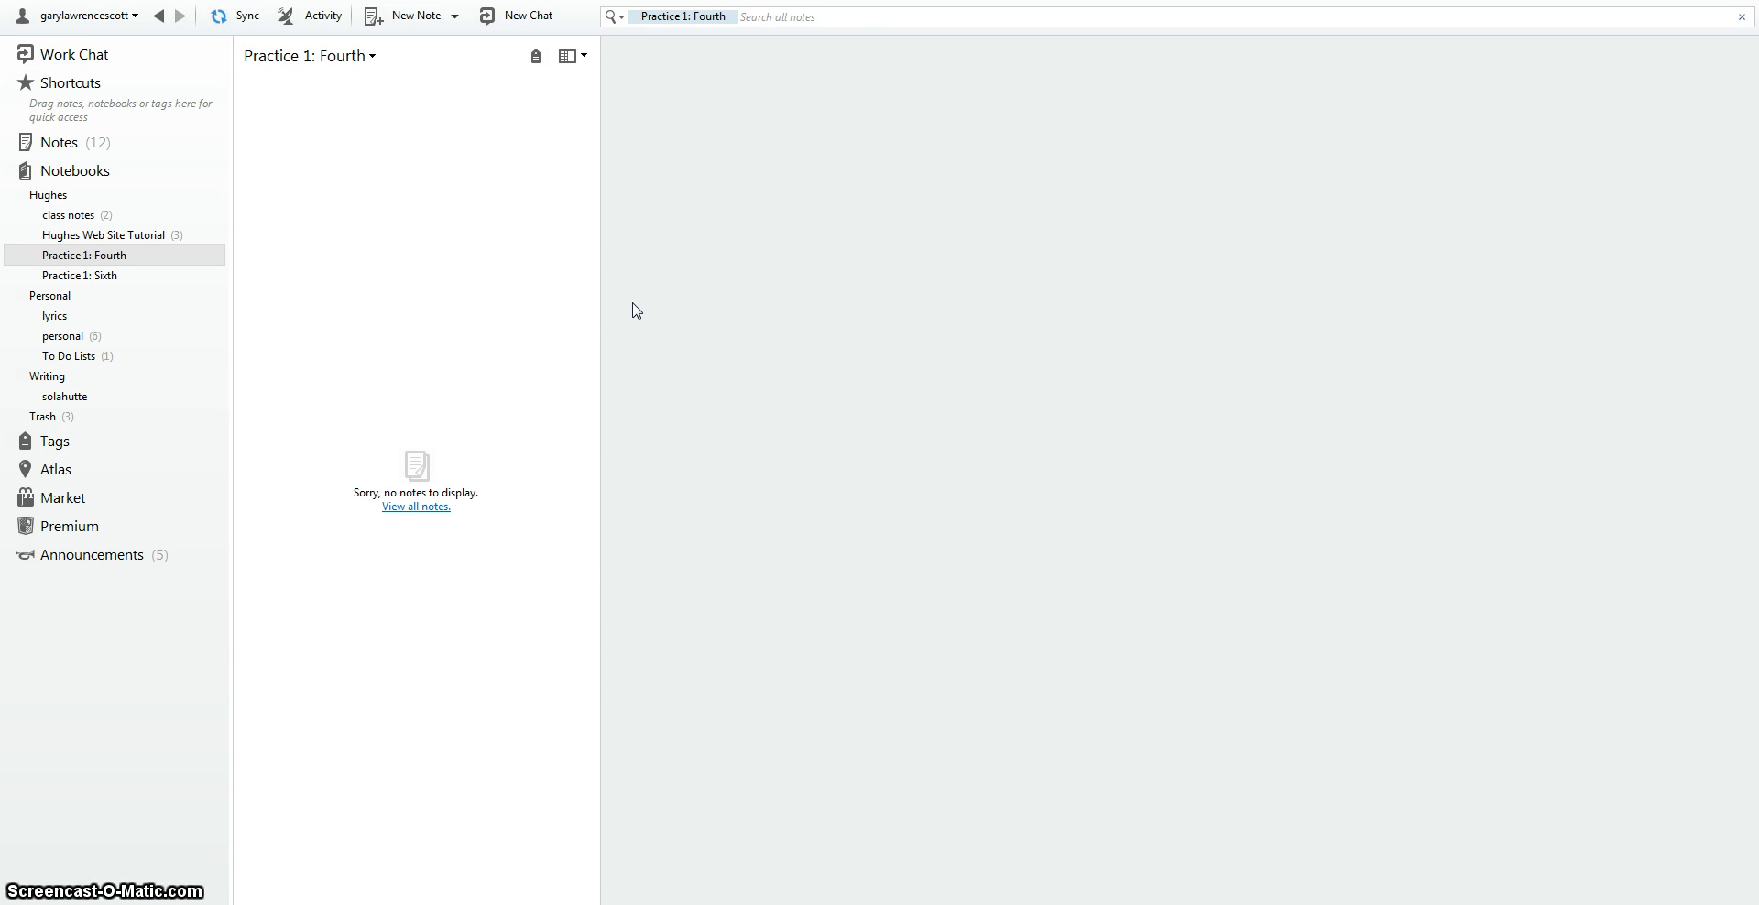
{"action": "left_click", "coordinate": [234, 15]}
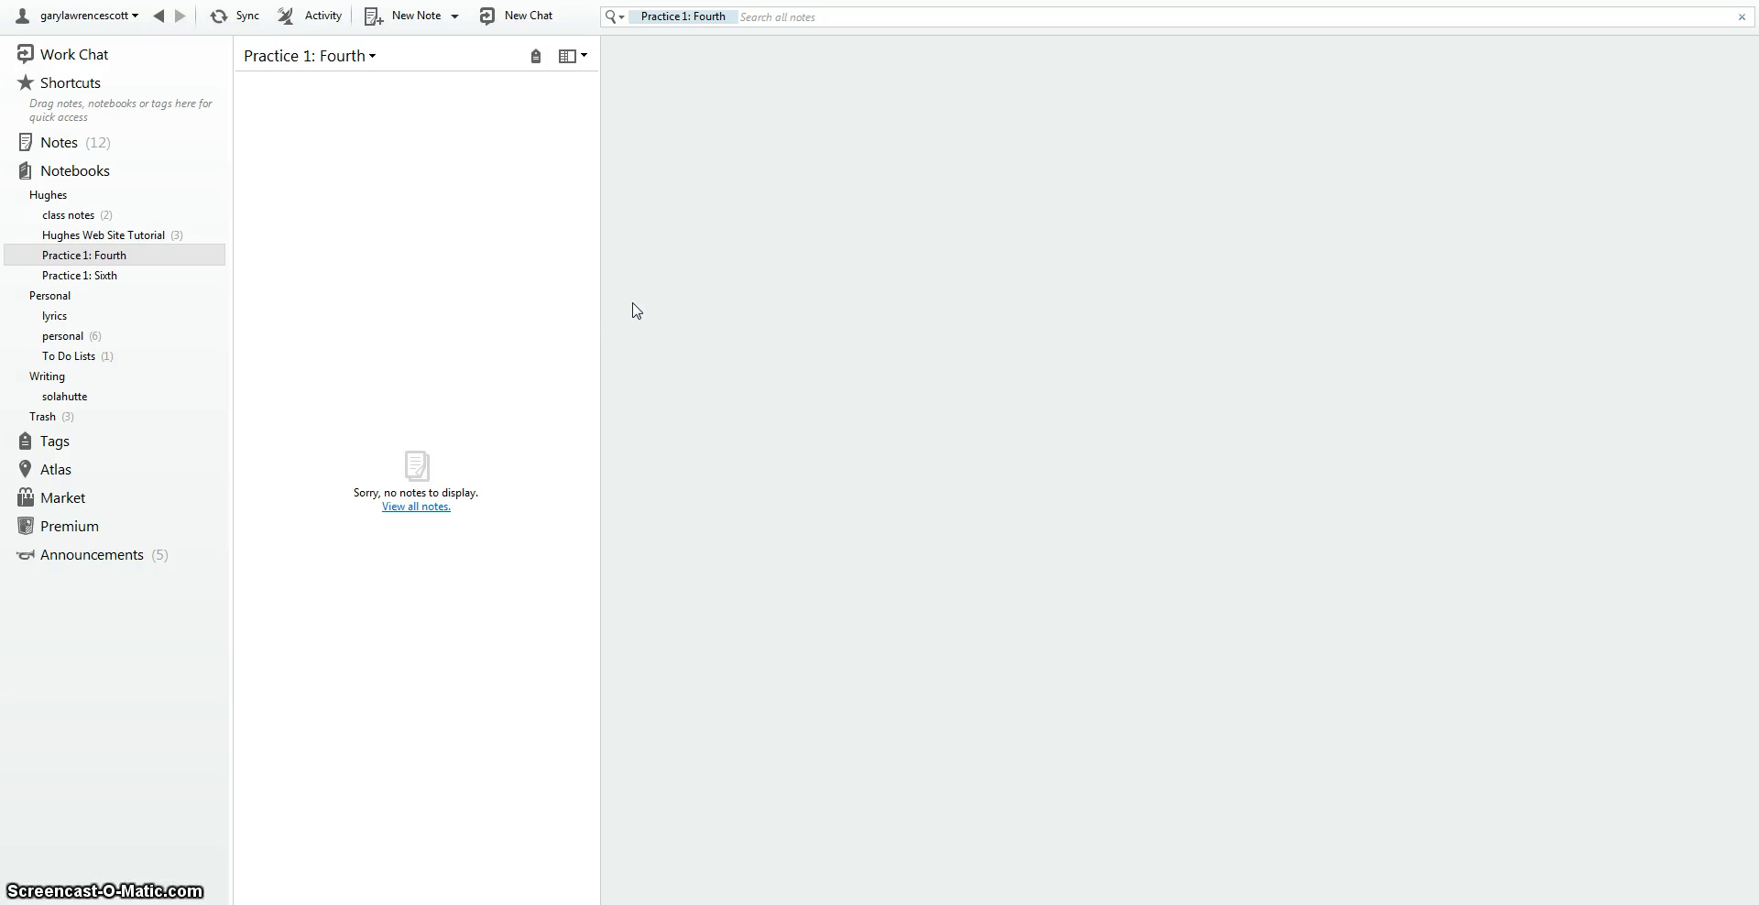
- Sync, then preview the 'Audio recording @ Mauldin, South Carolina' note in its own window
{"action": "left_click", "coordinate": [231, 16]}
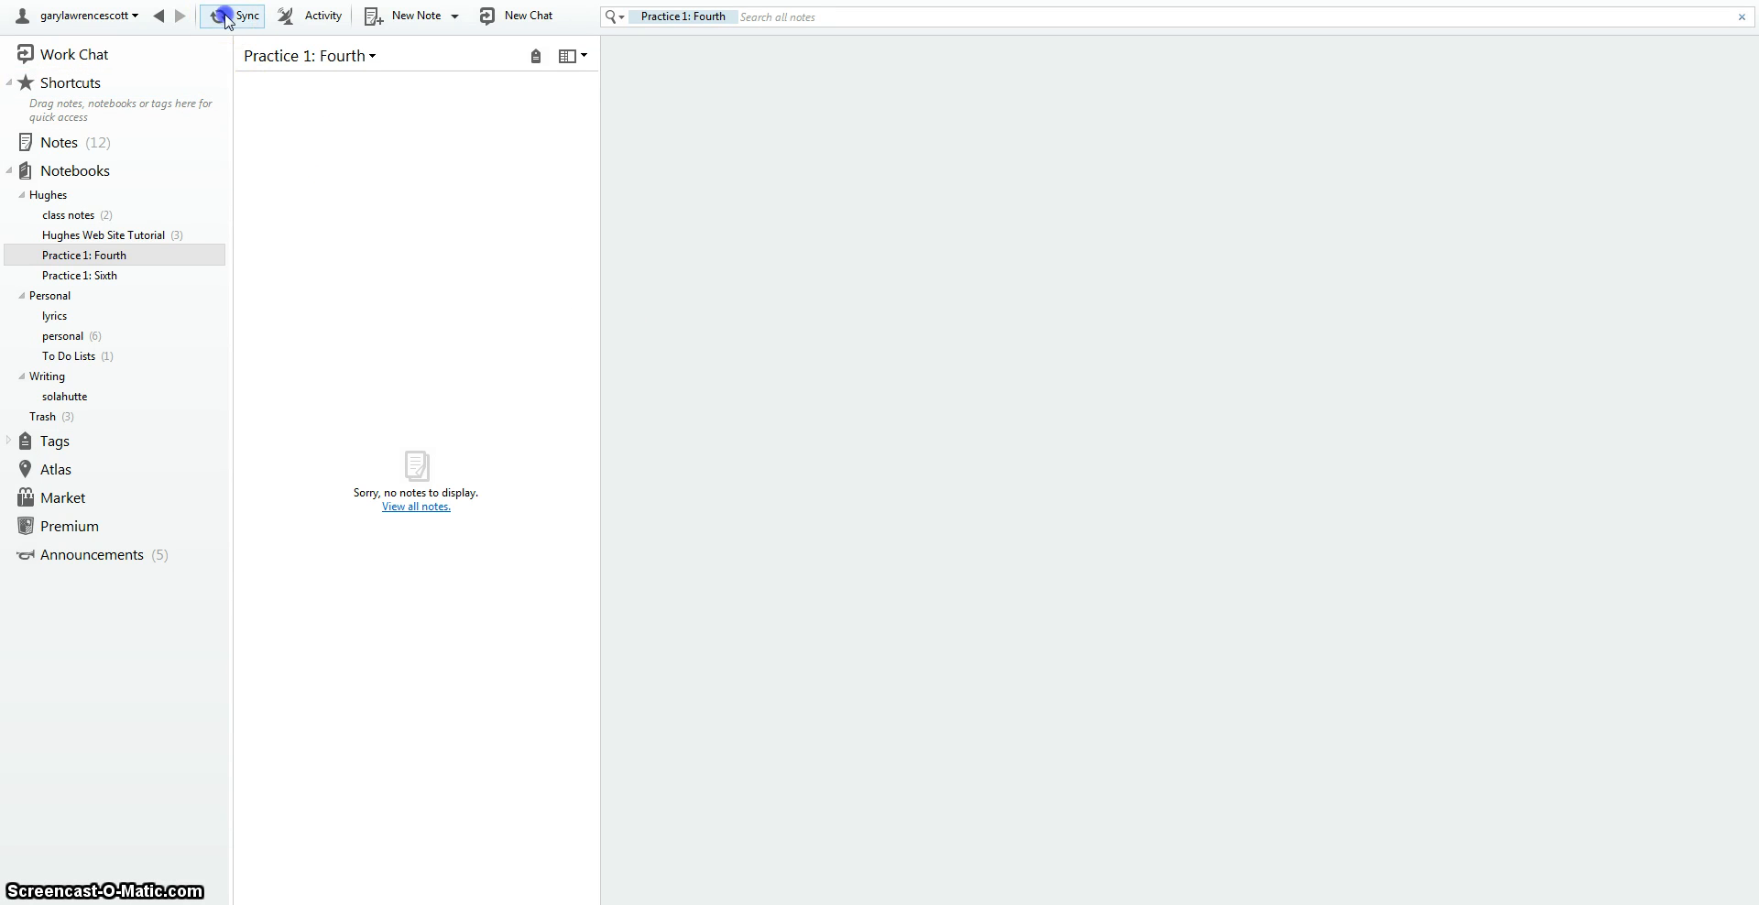
{"action": "left_click", "coordinate": [233, 16]}
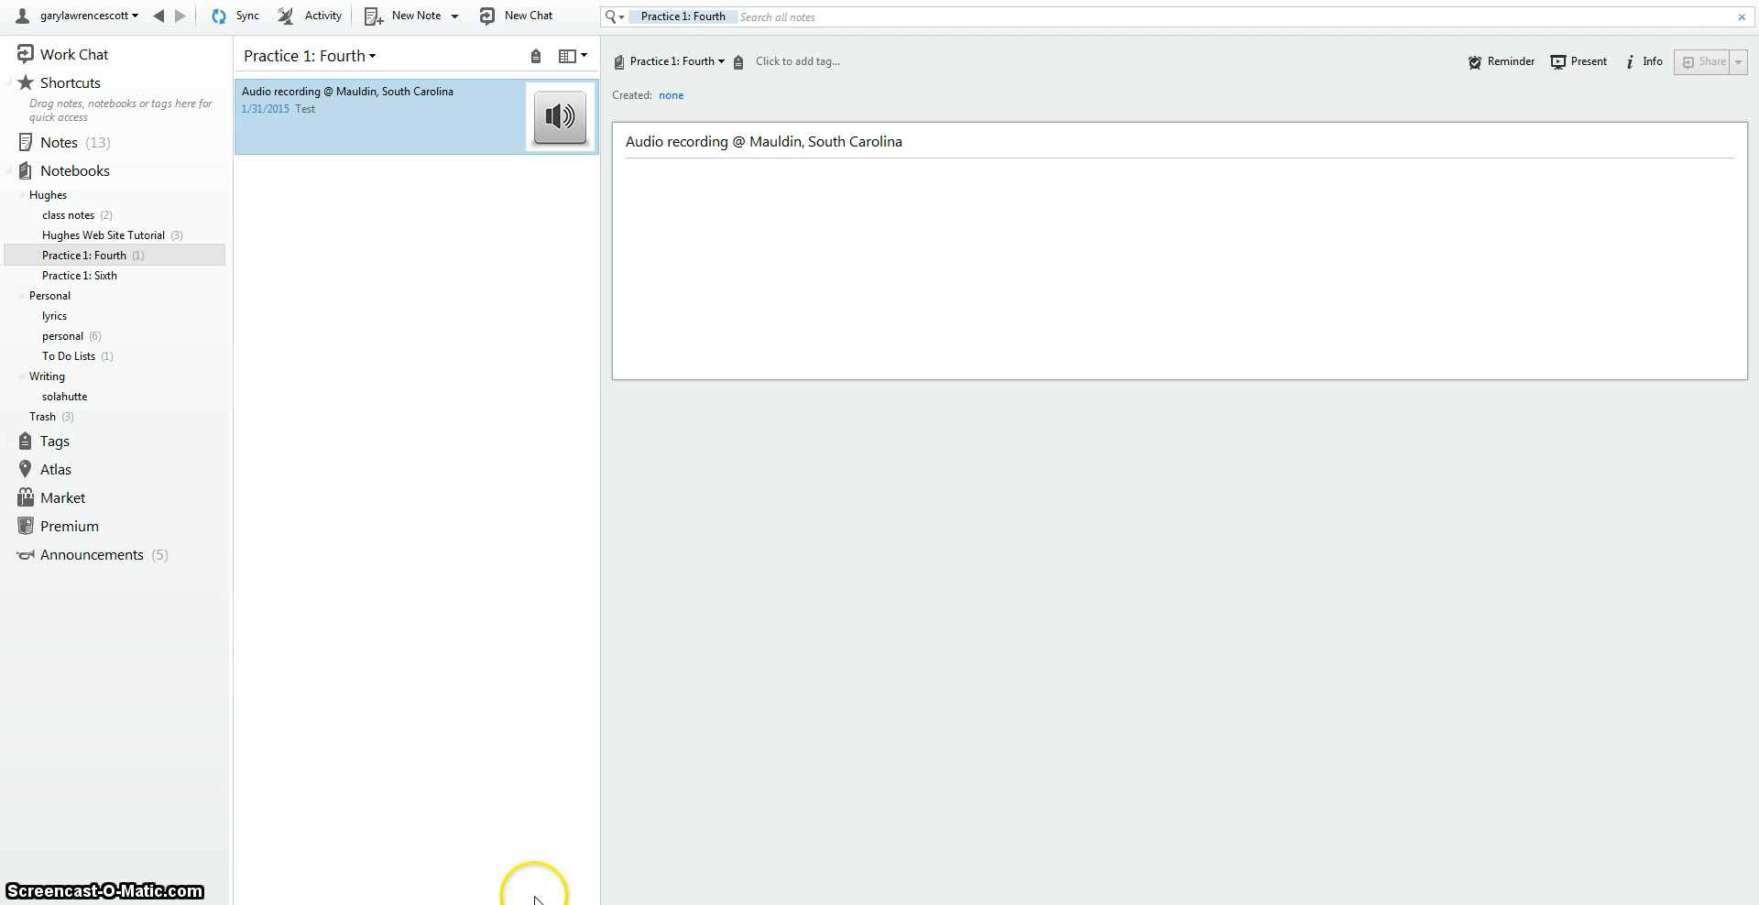
{"action": "left_click", "coordinate": [234, 14]}
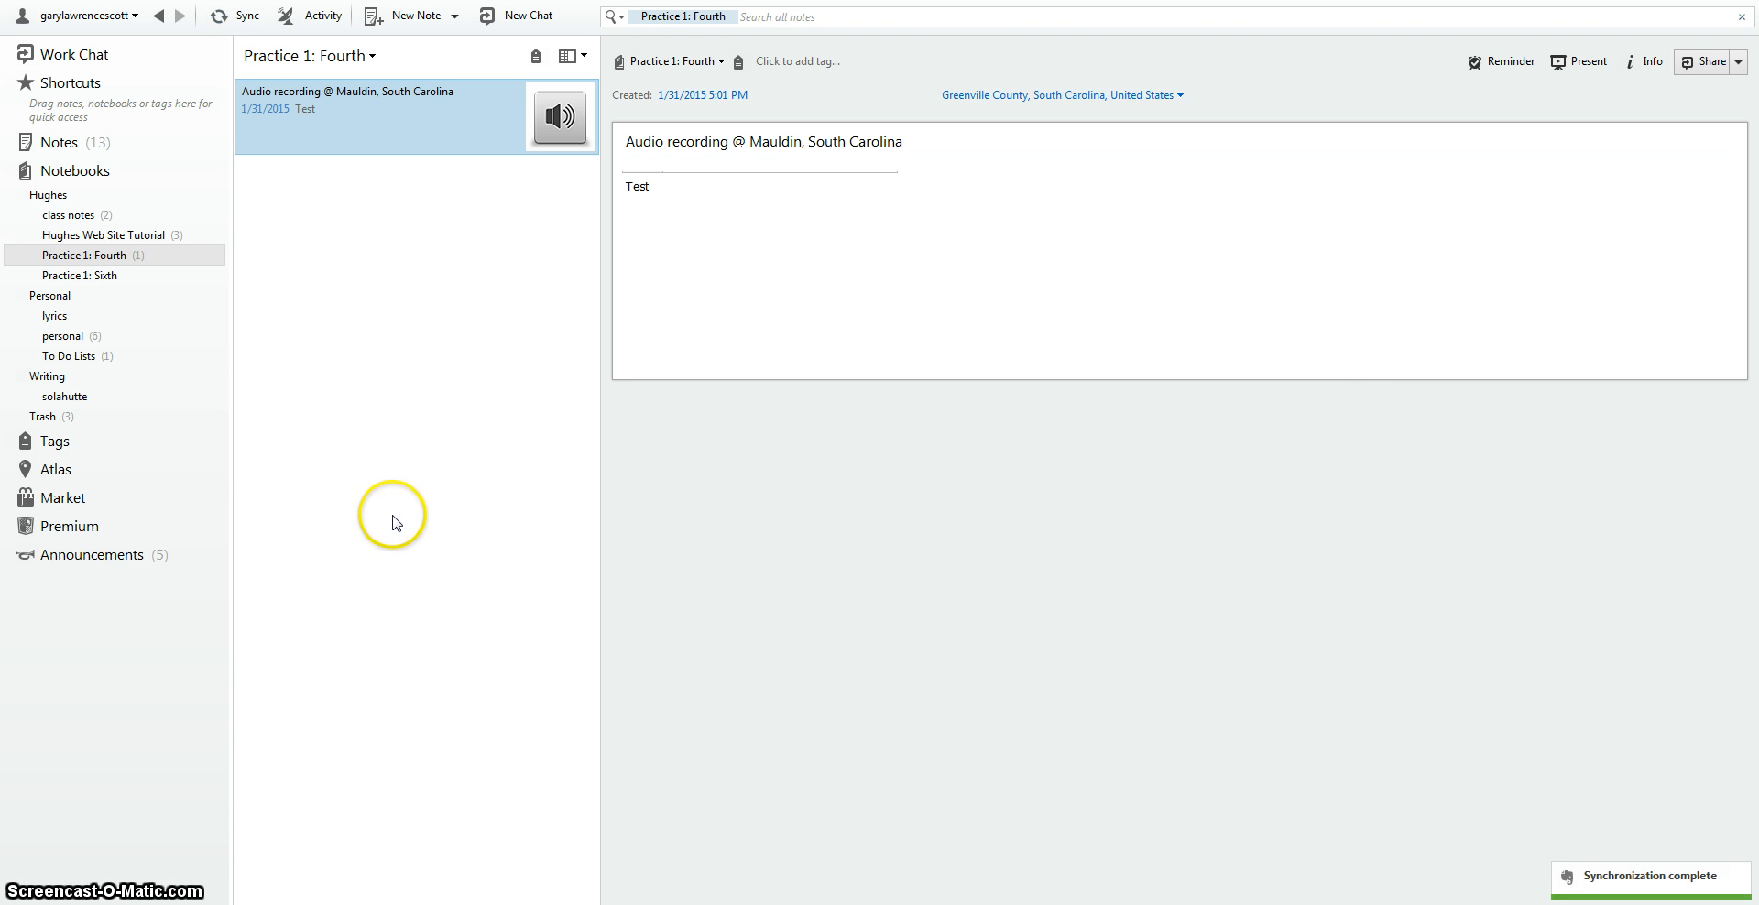
{"action": "mouse_move", "coordinate": [501, 116]}
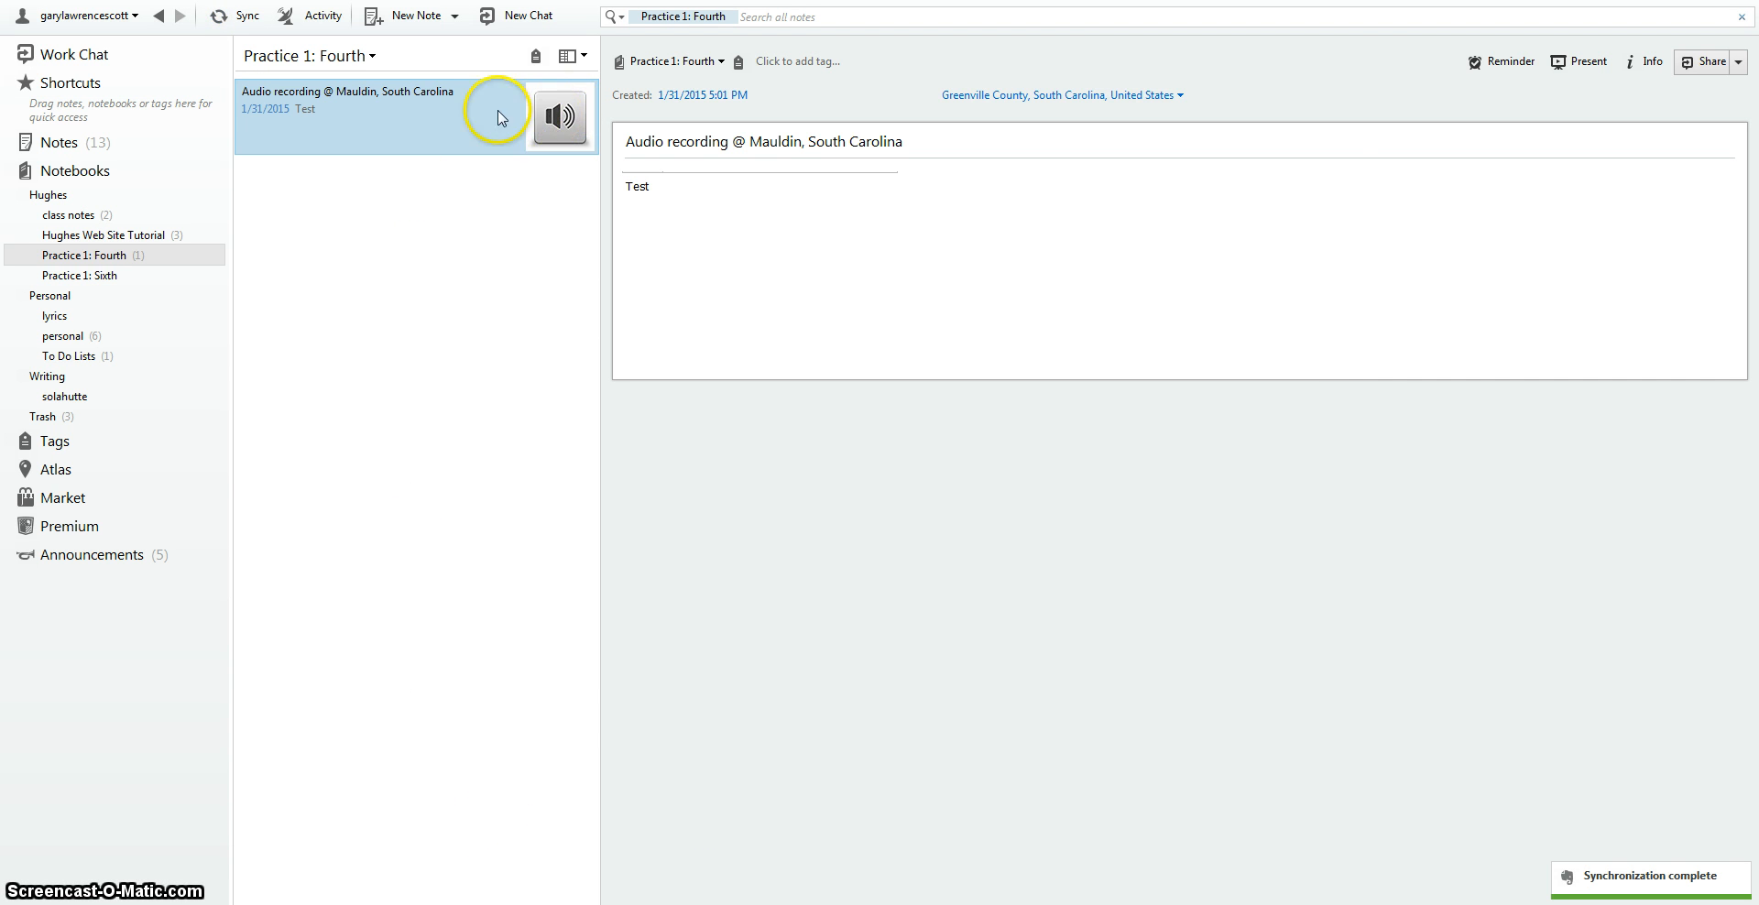
{"action": "double_click", "coordinate": [348, 99]}
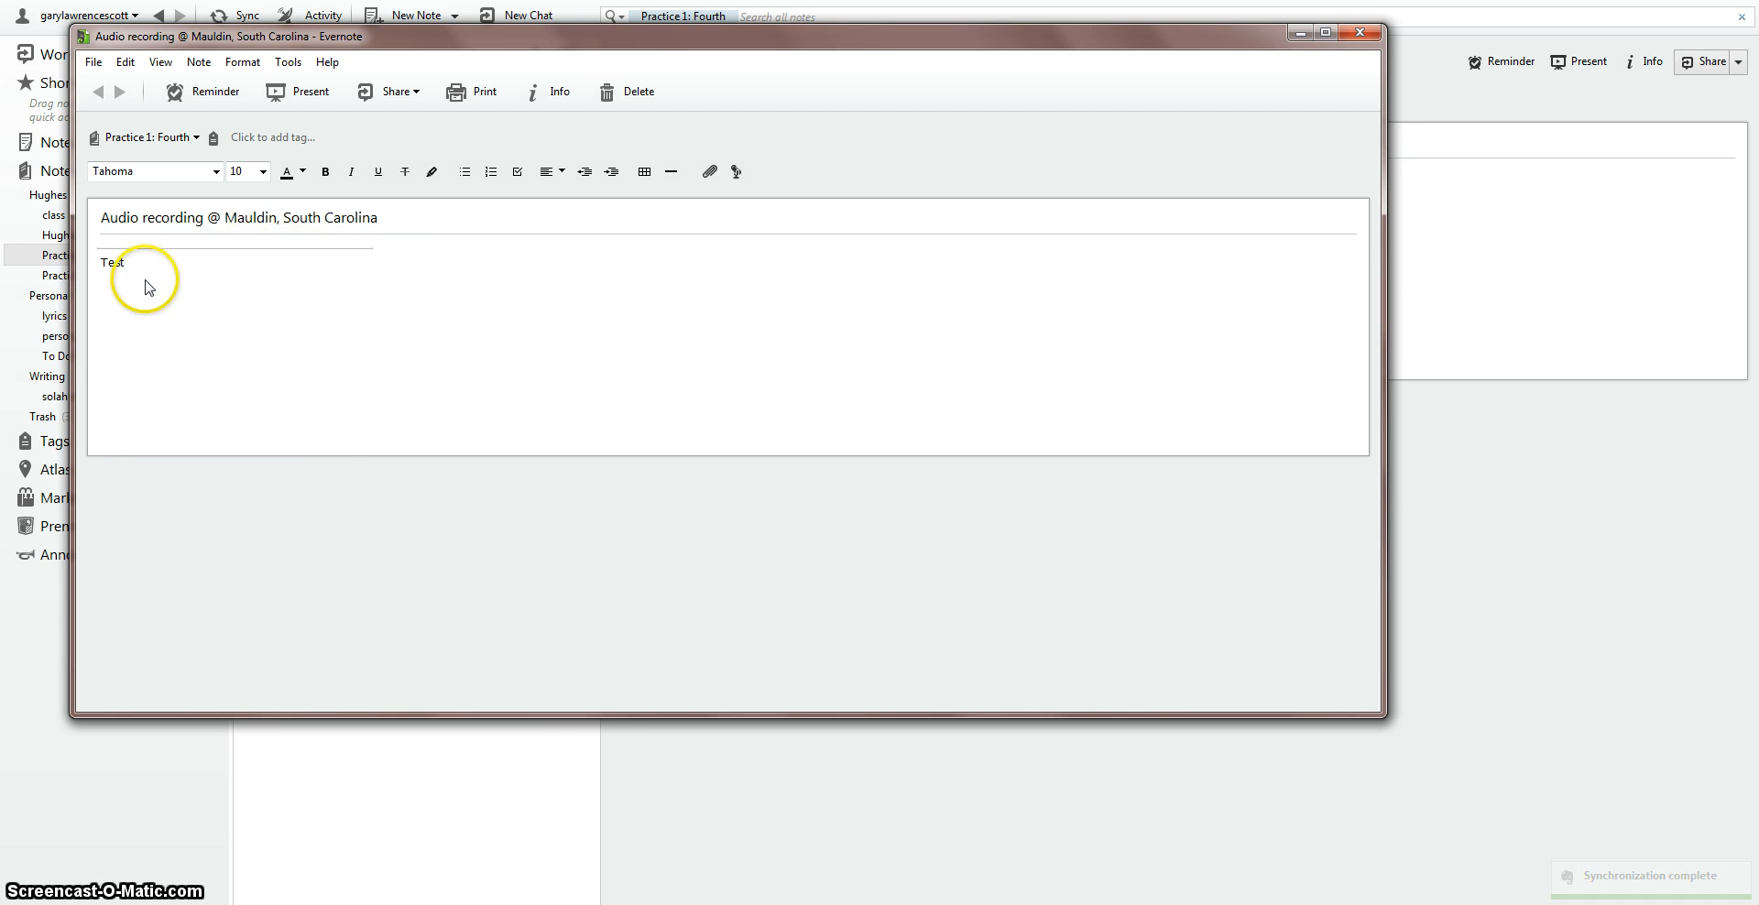
{"action": "mouse_move", "coordinate": [1309, 207]}
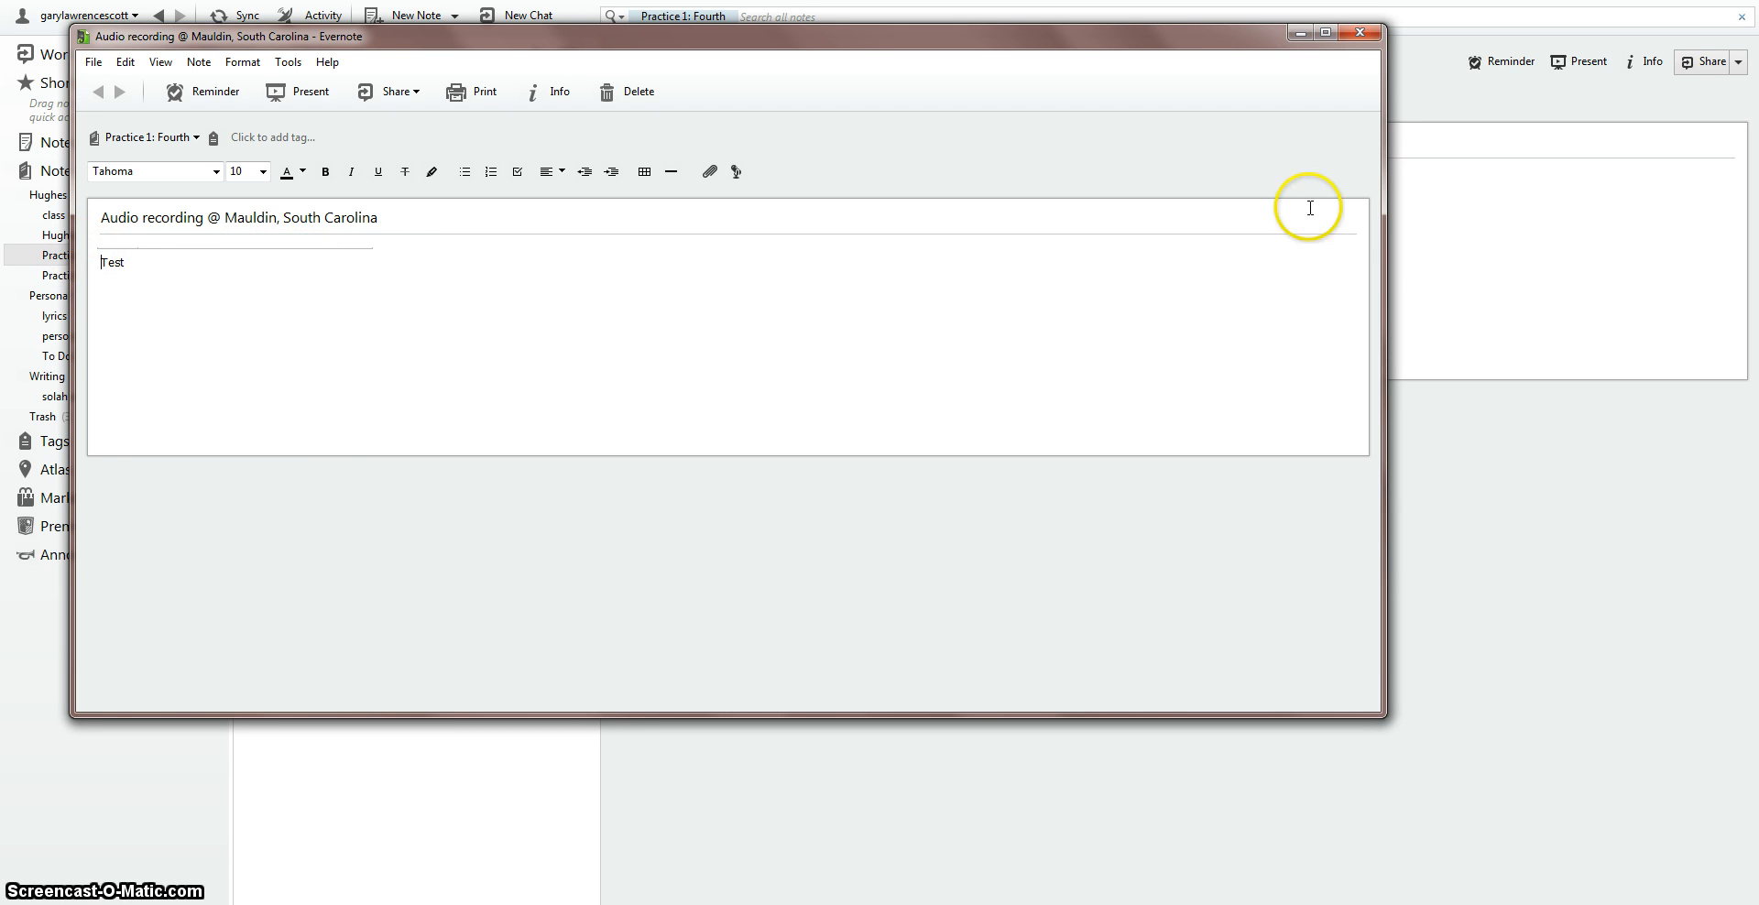
{"action": "left_click", "coordinate": [1358, 31]}
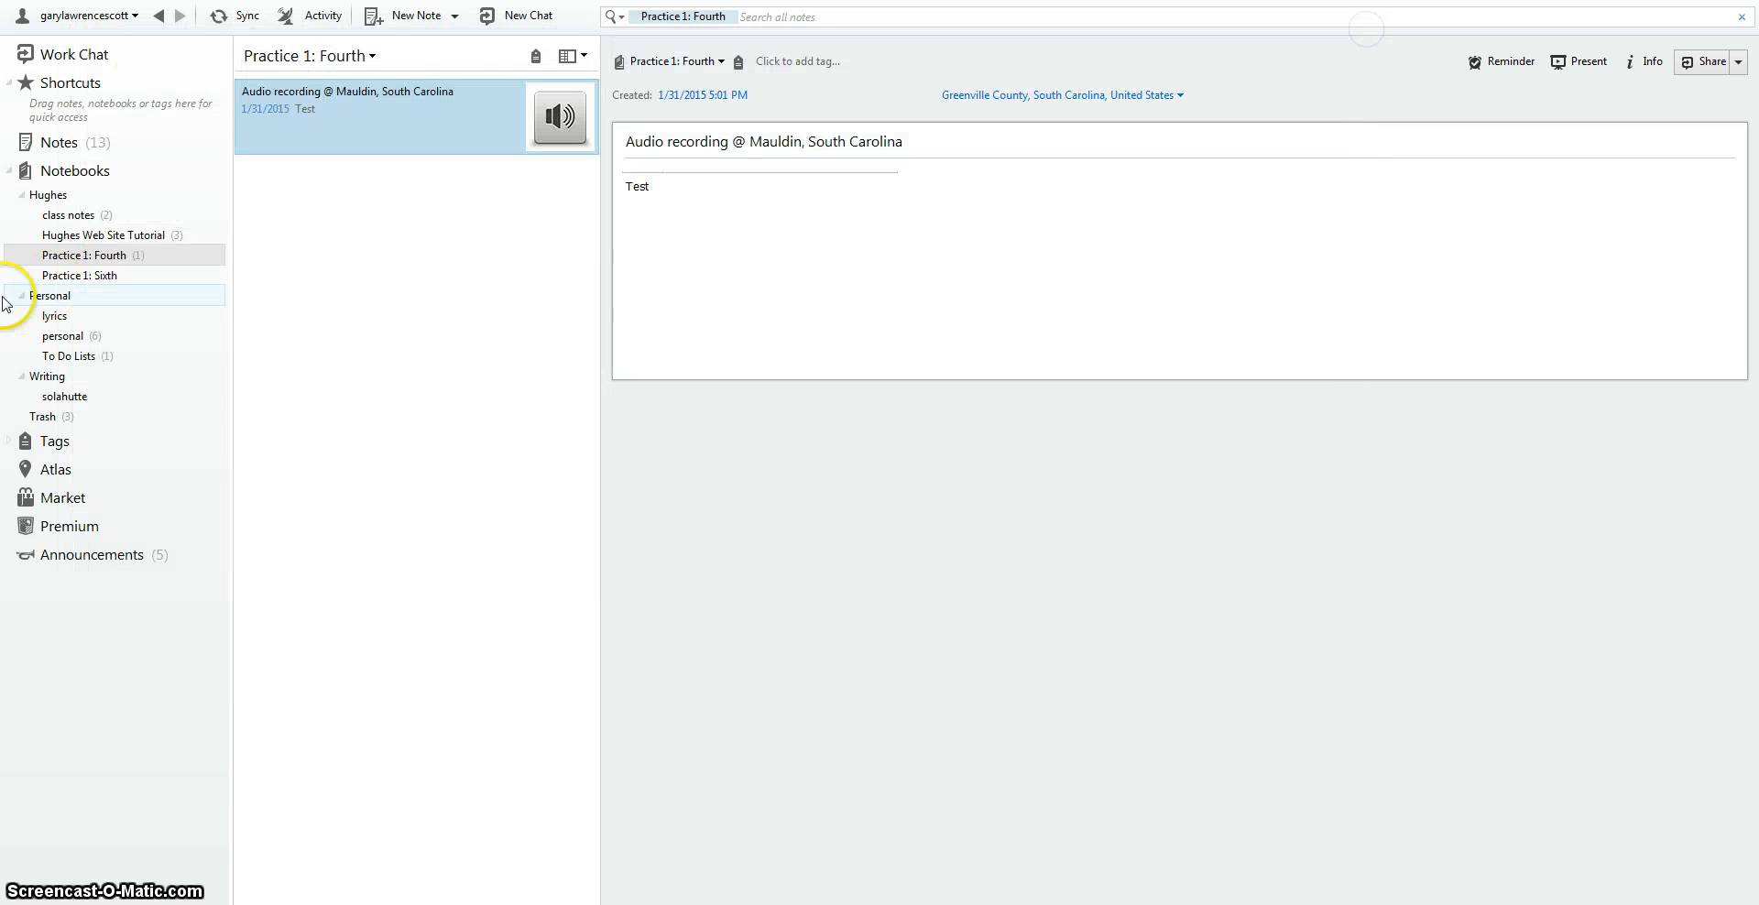
- Publish Practice 1: Fourth through Modify Sharing and open its public link URL
{"action": "right_click", "coordinate": [84, 255]}
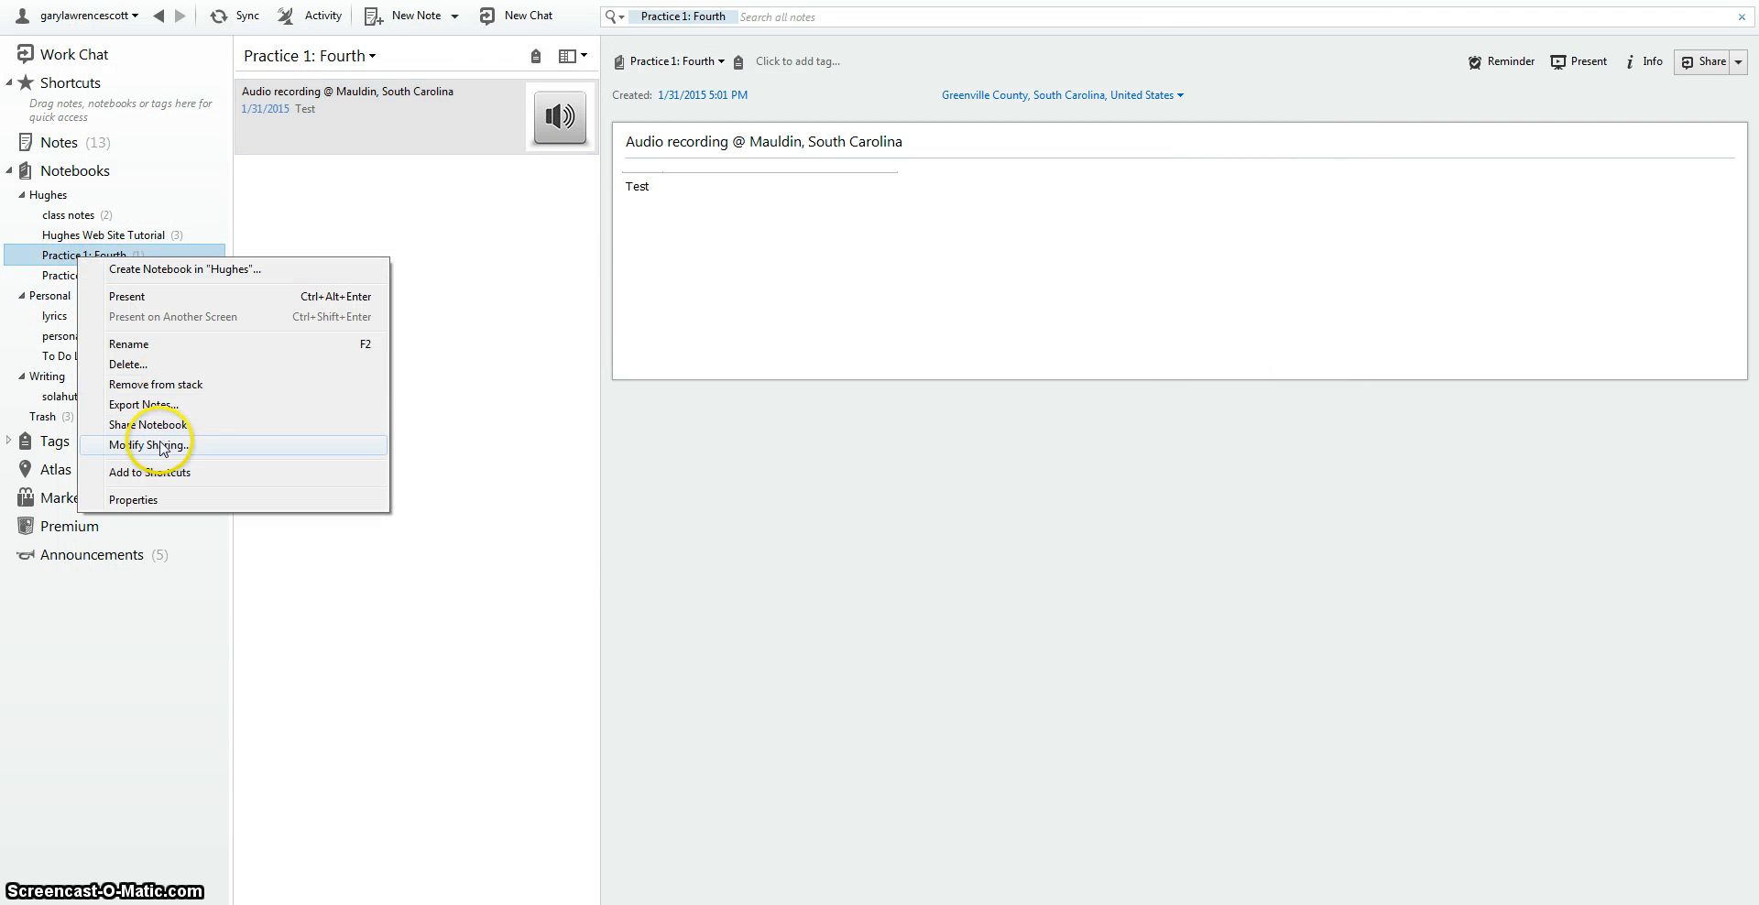
{"action": "left_click", "coordinate": [149, 445]}
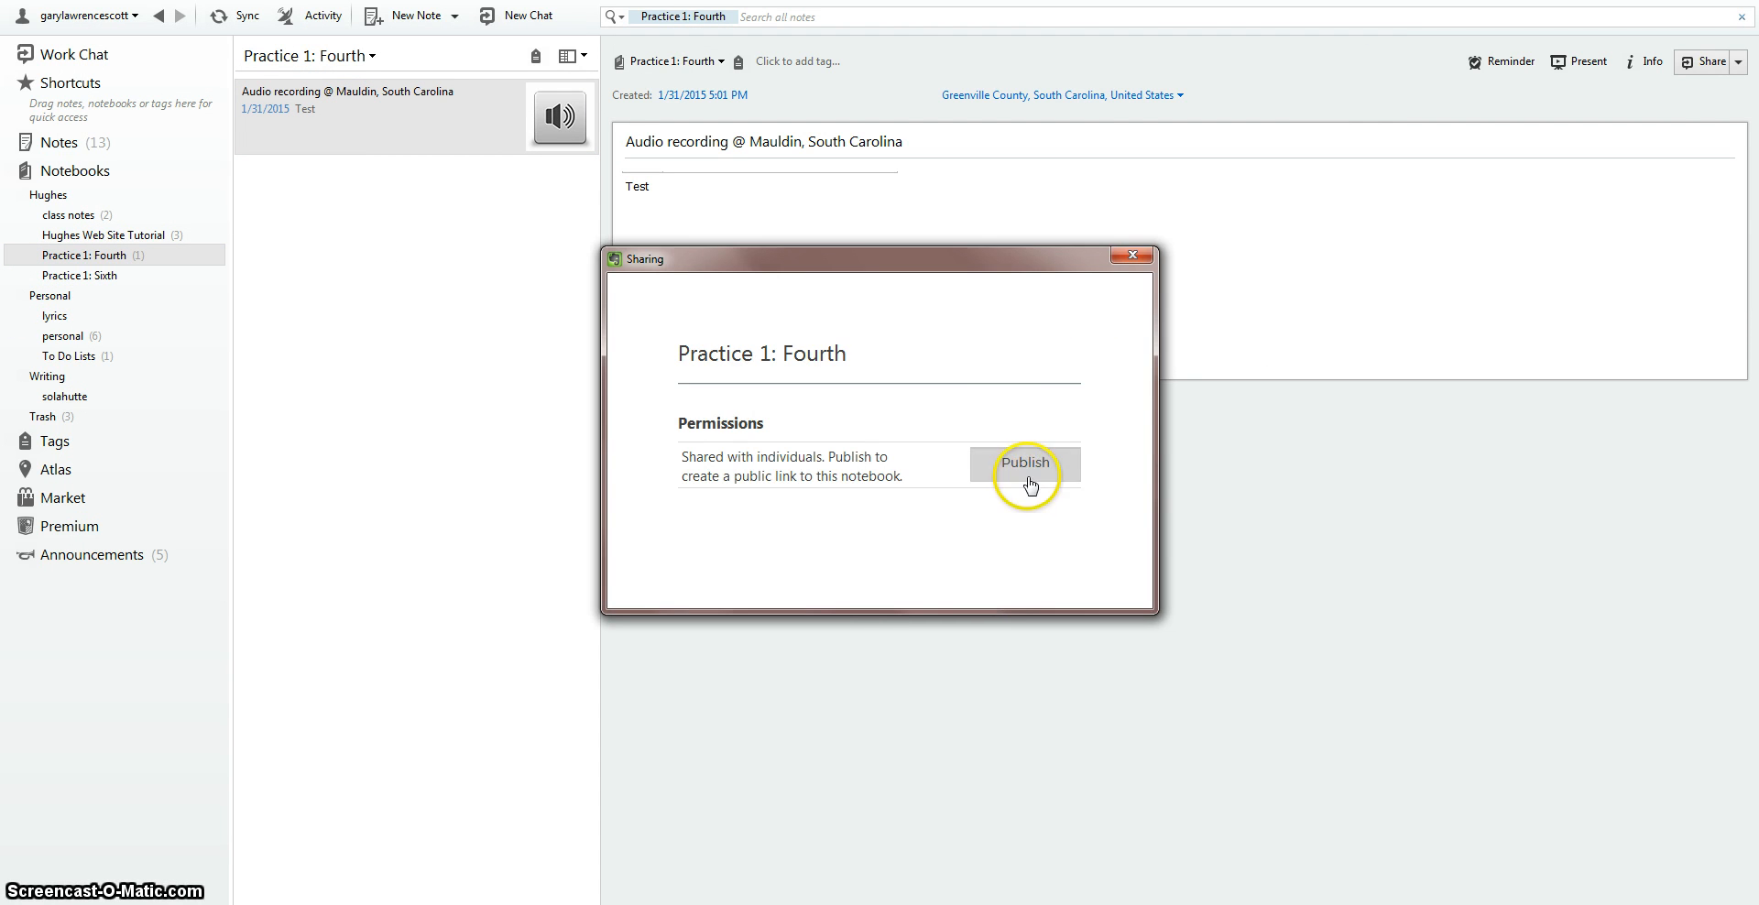
{"action": "left_click", "coordinate": [1022, 462]}
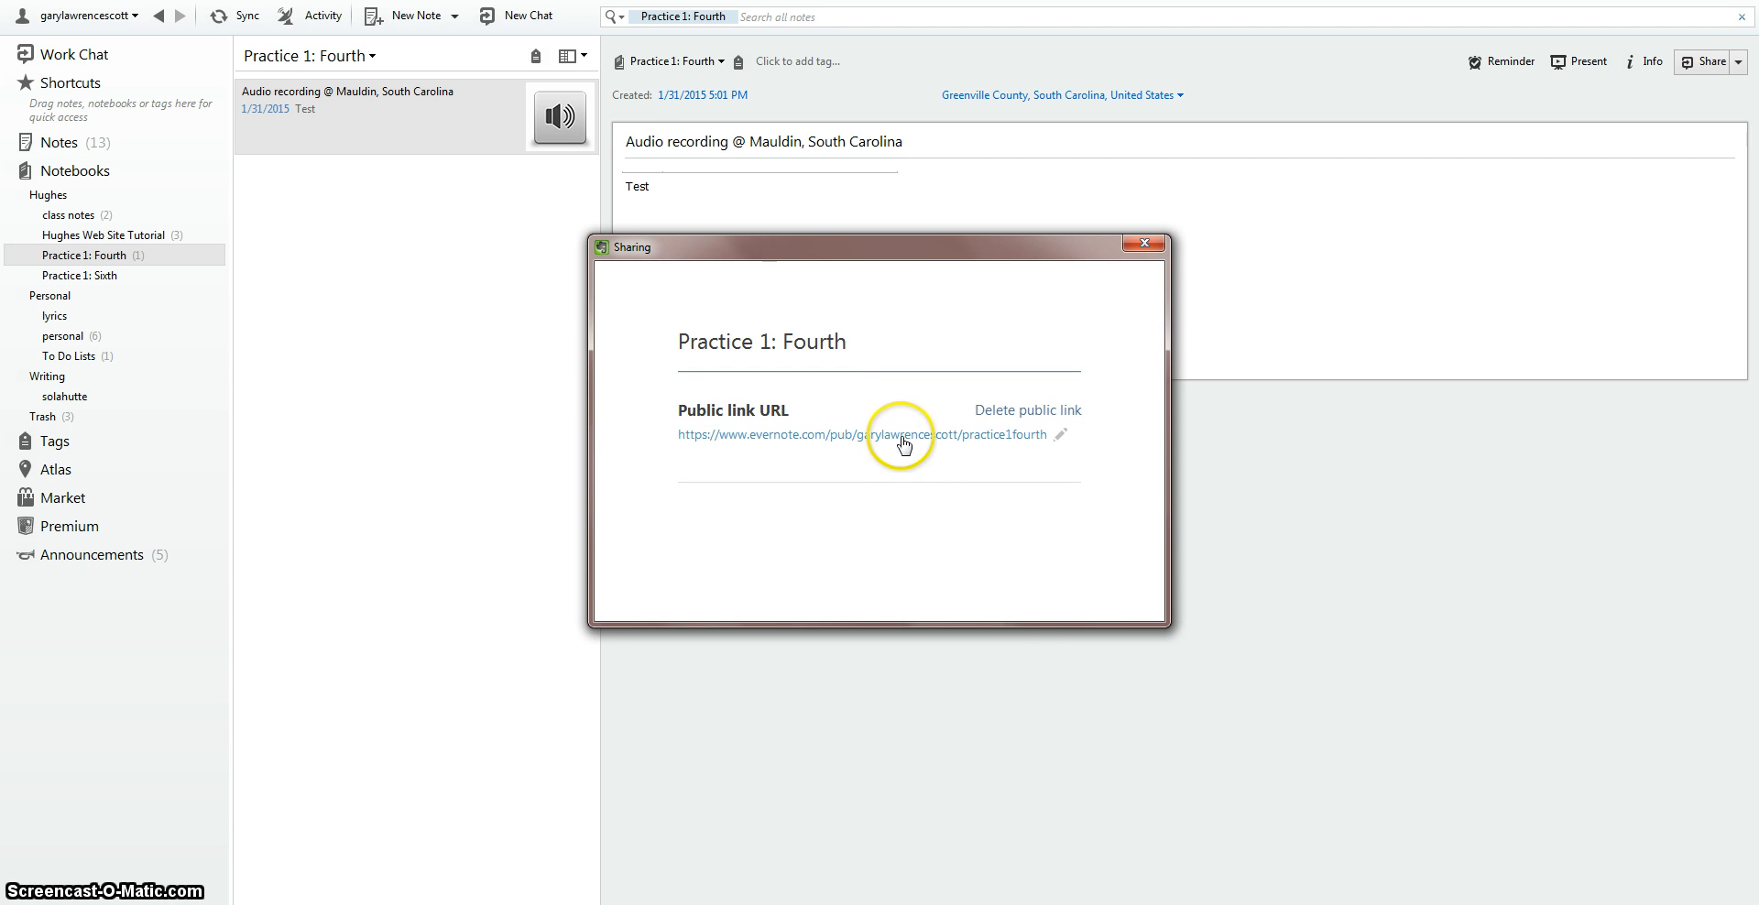
{"action": "left_click", "coordinate": [859, 434]}
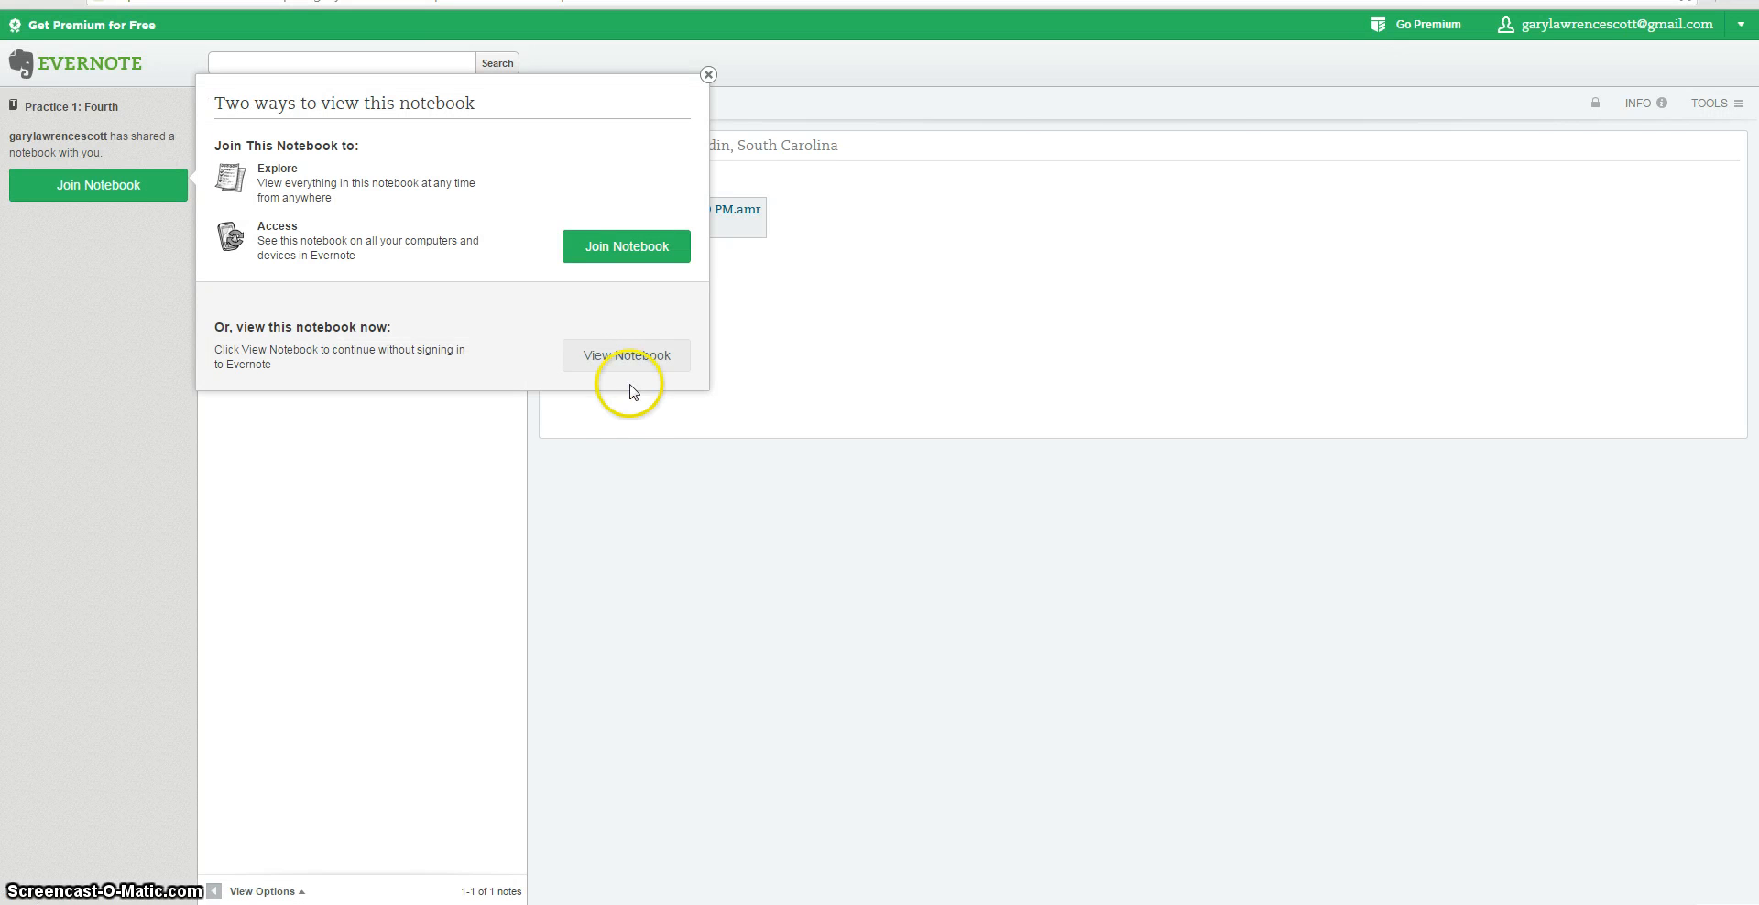
- Choose View Notebook to see the audio note's .amr link without signing in
{"action": "left_click", "coordinate": [626, 356]}
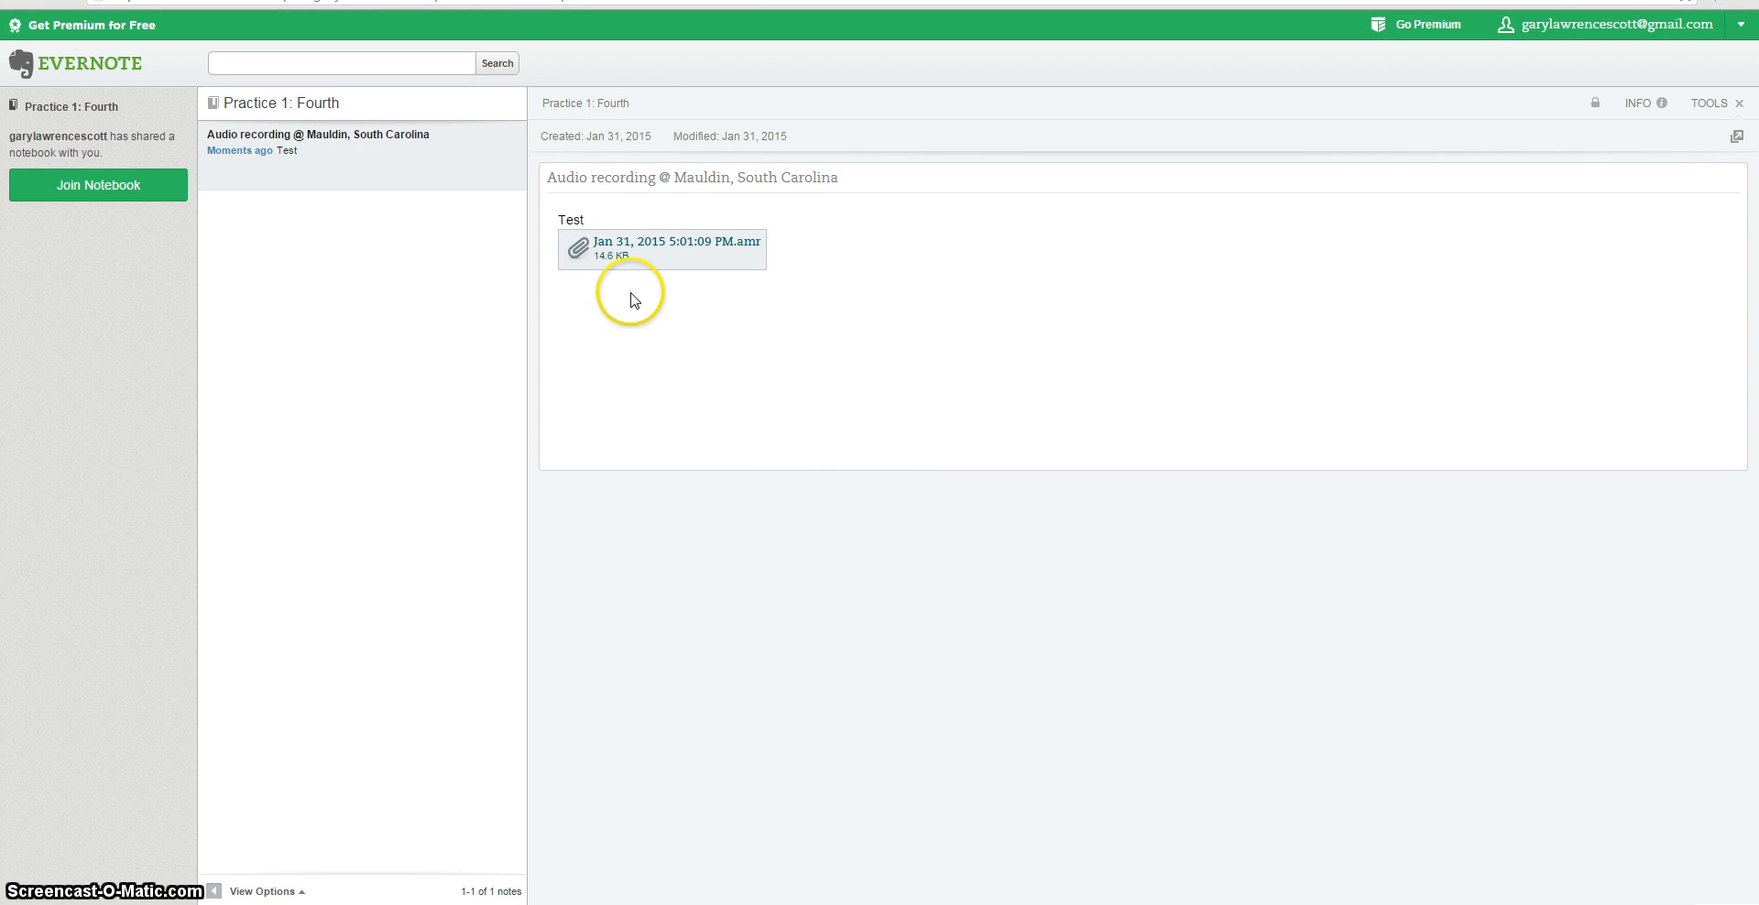